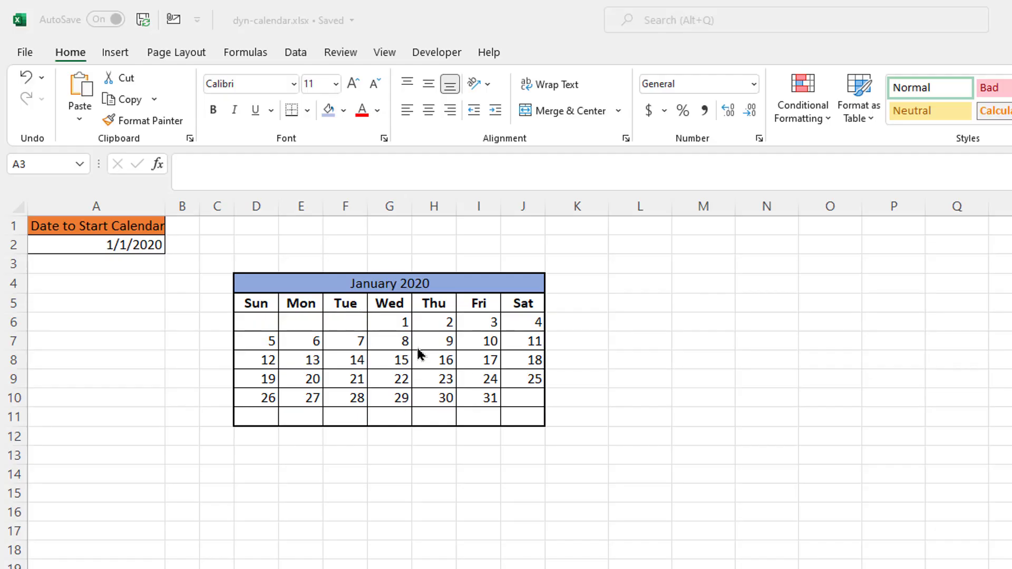
pyautogui.moveTo(318, 307)
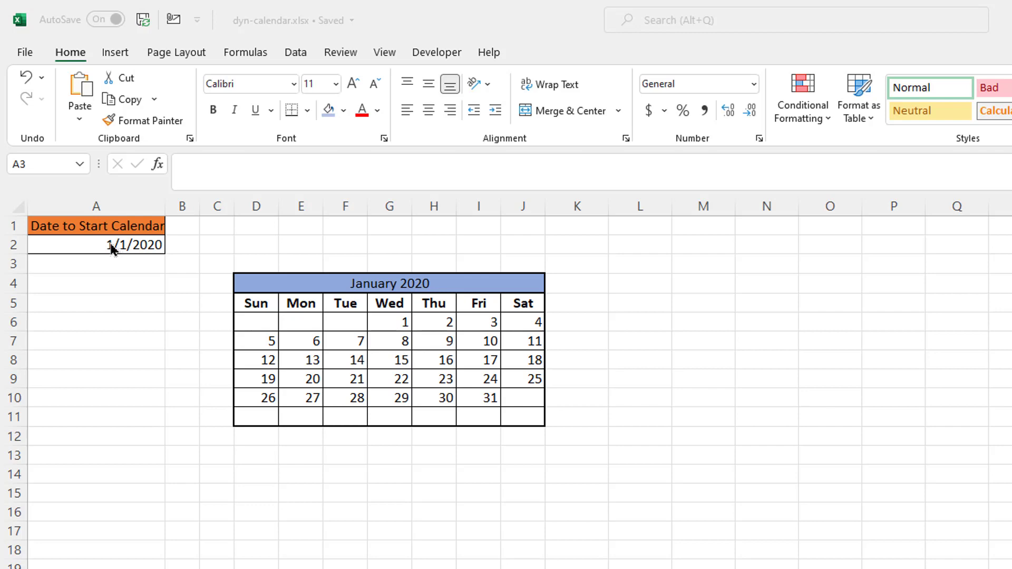
# - Enter 1/1/1999 in the start-date cell A2 so the calendar recalculates to January 1999
pyautogui.click(96, 243)
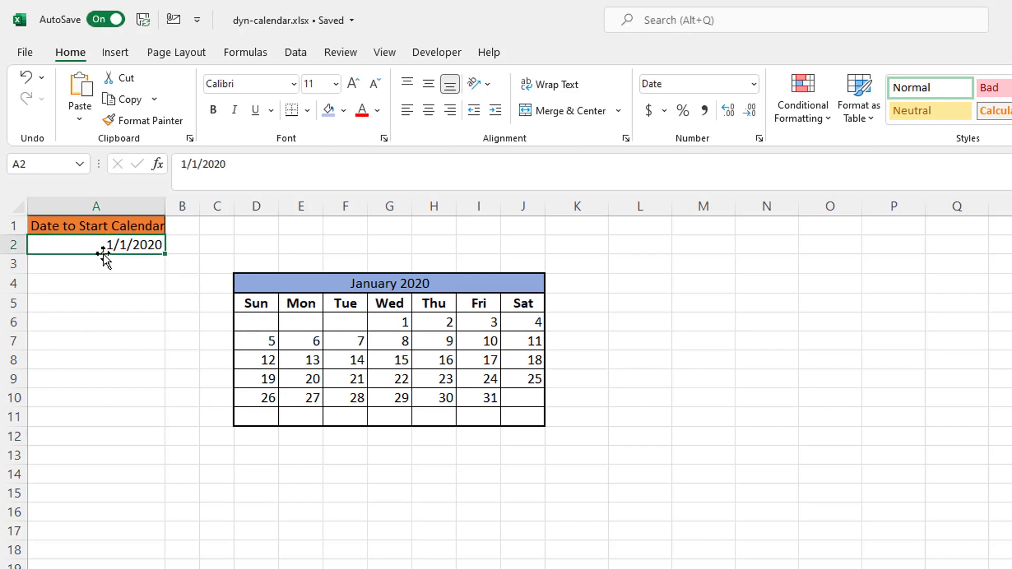
pyautogui.moveTo(145, 362)
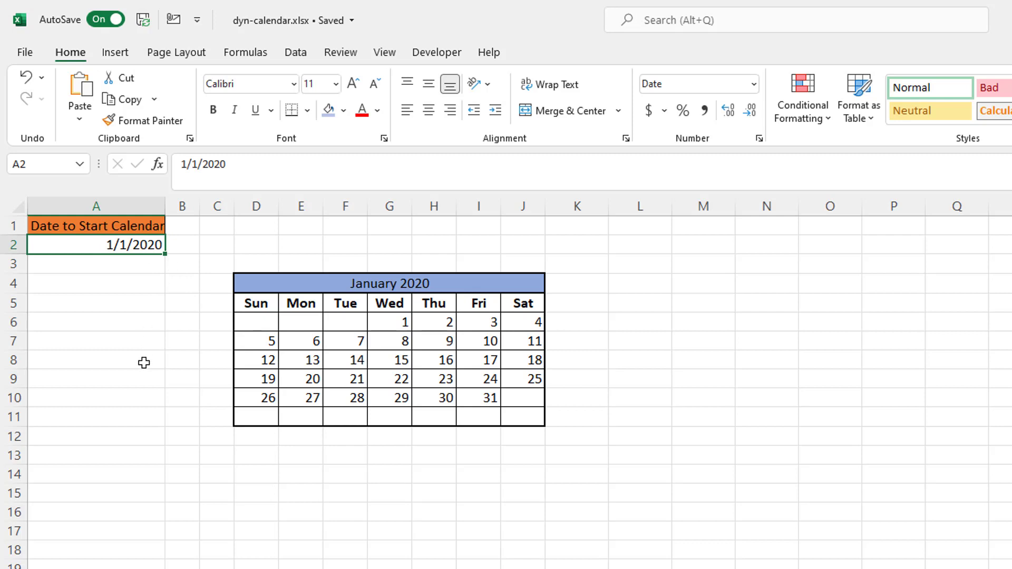
pyautogui.write('1/')
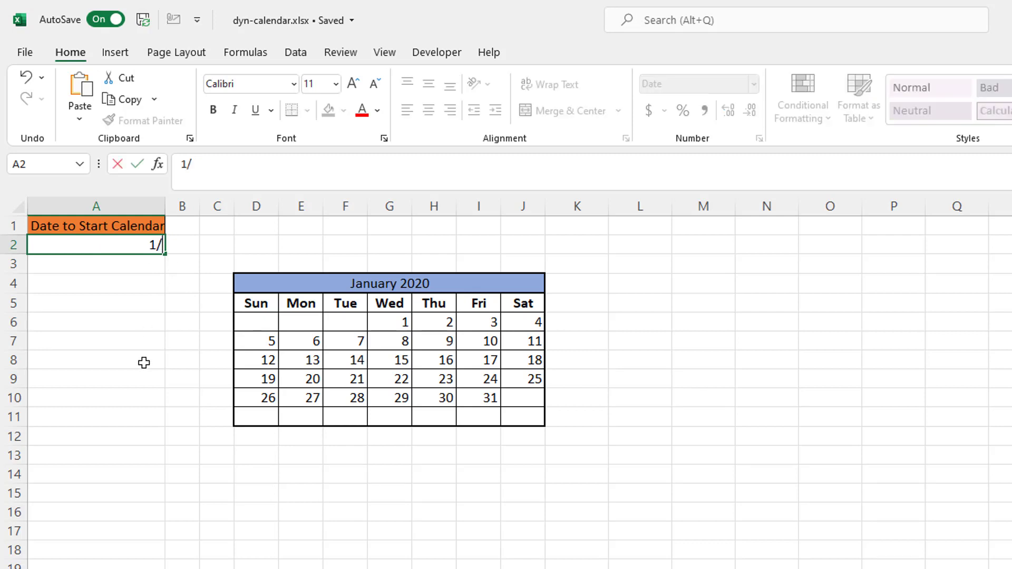
pyautogui.write('1/199')
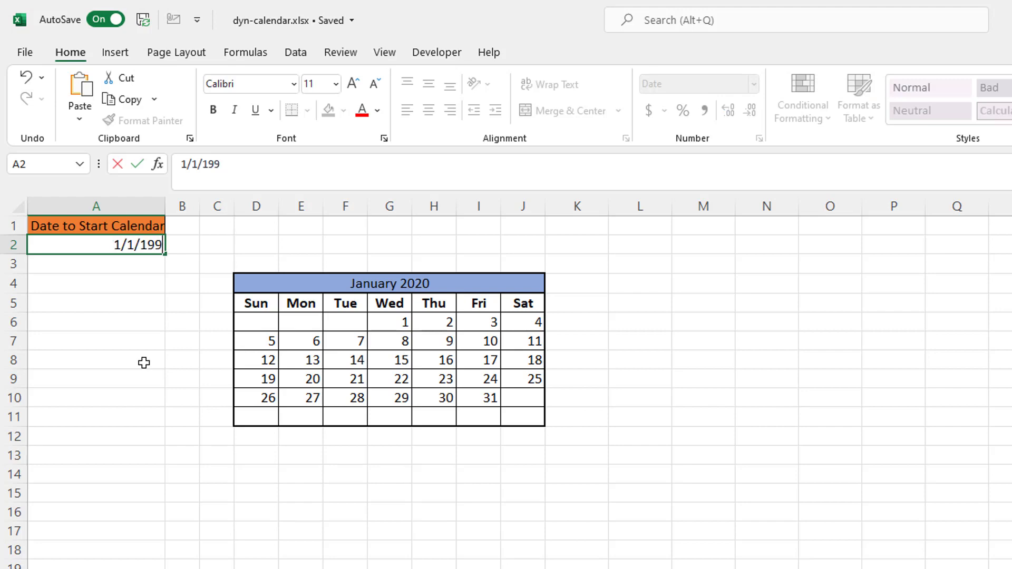
pyautogui.write('9')
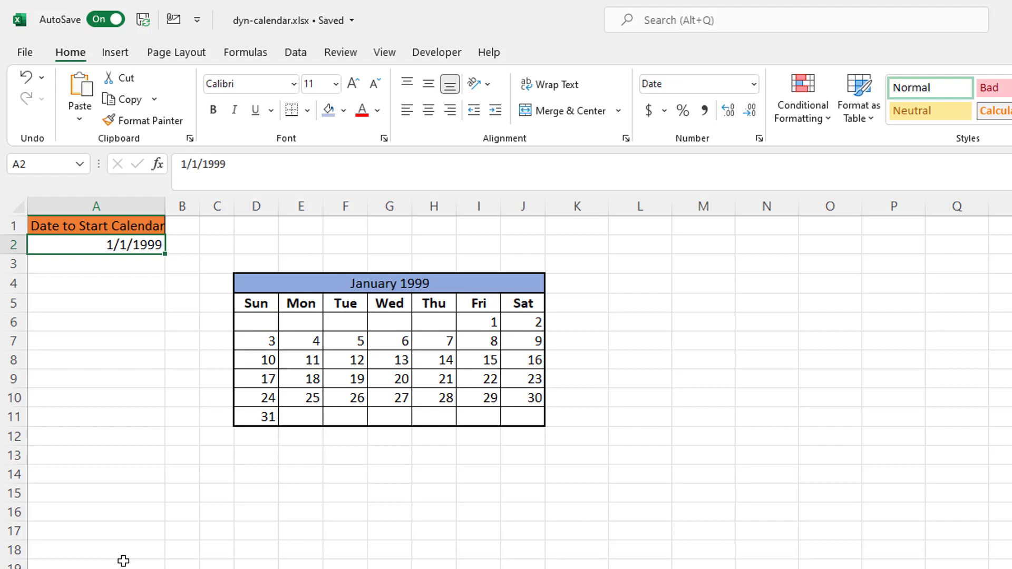
pyautogui.moveTo(122, 561)
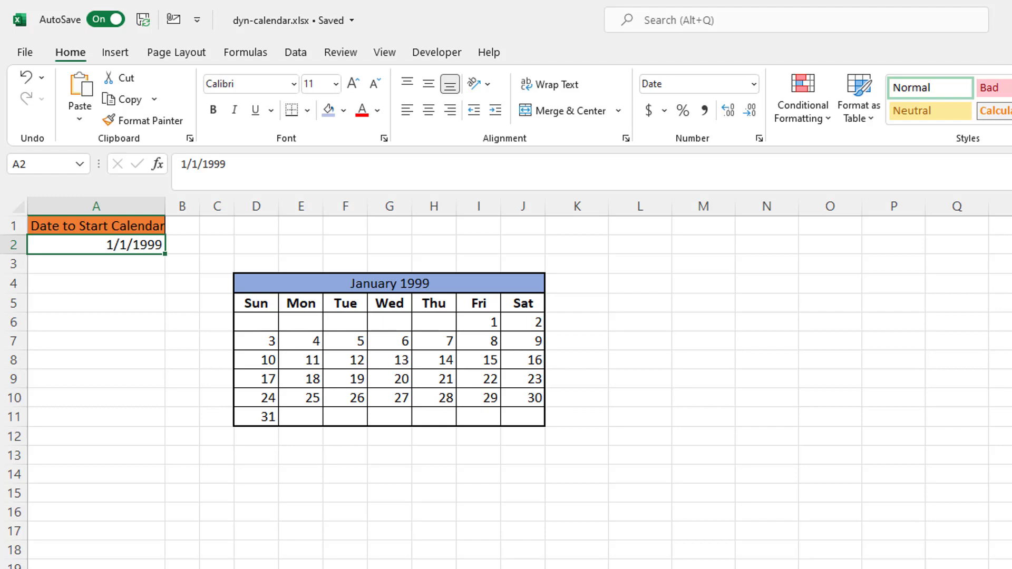
pyautogui.moveTo(117, 455)
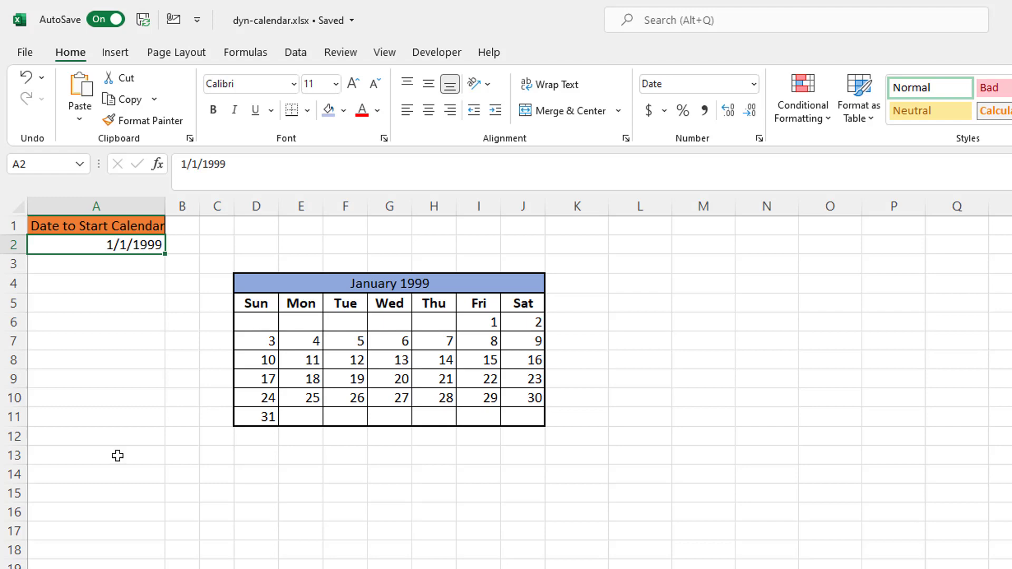
pyautogui.moveTo(96, 243)
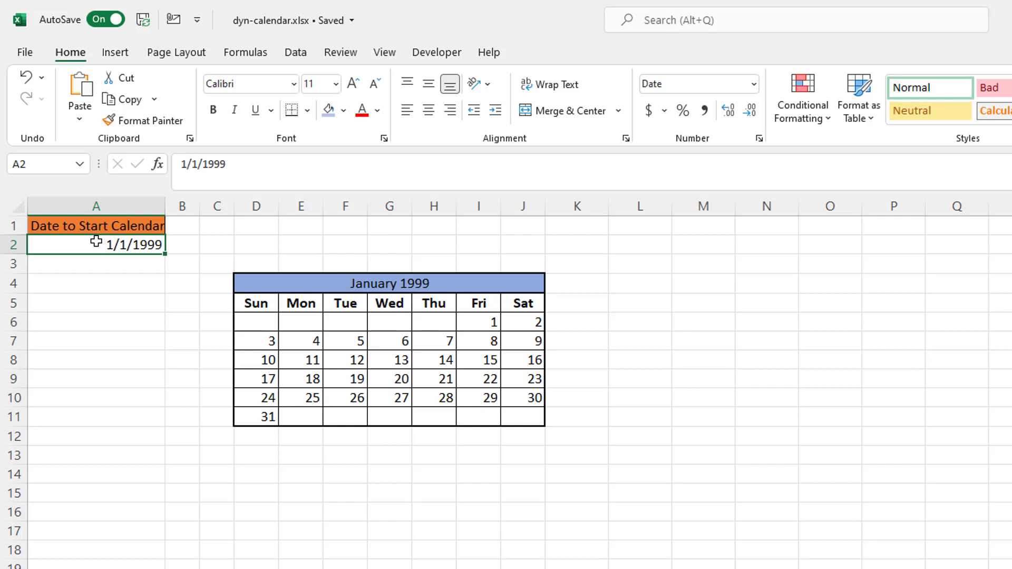
# - Enter random letters in A2, accept Retry on the validation error, and re-enter 1/1/2020
pyautogui.write('sajfdalkj;')
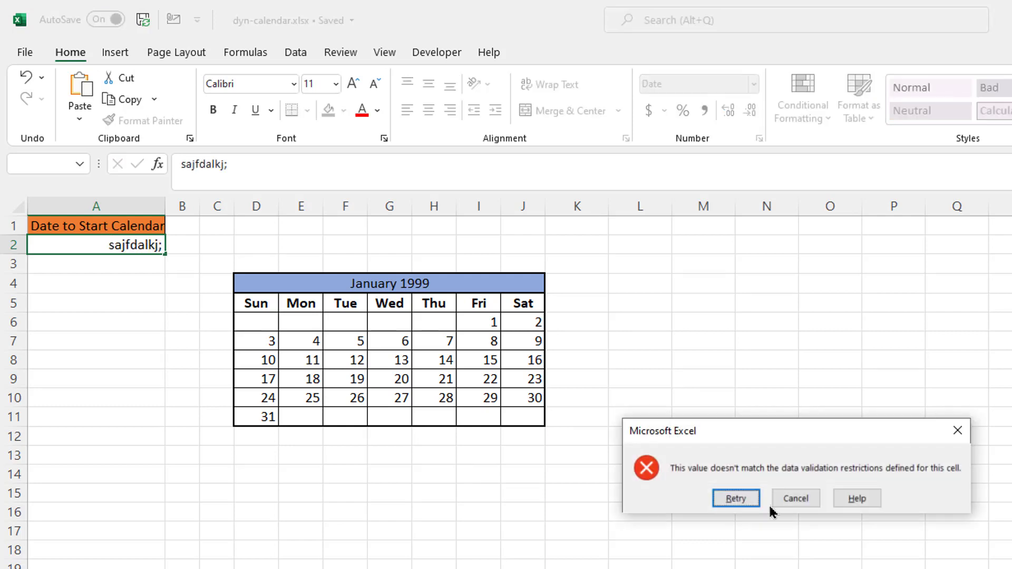
pyautogui.click(734, 498)
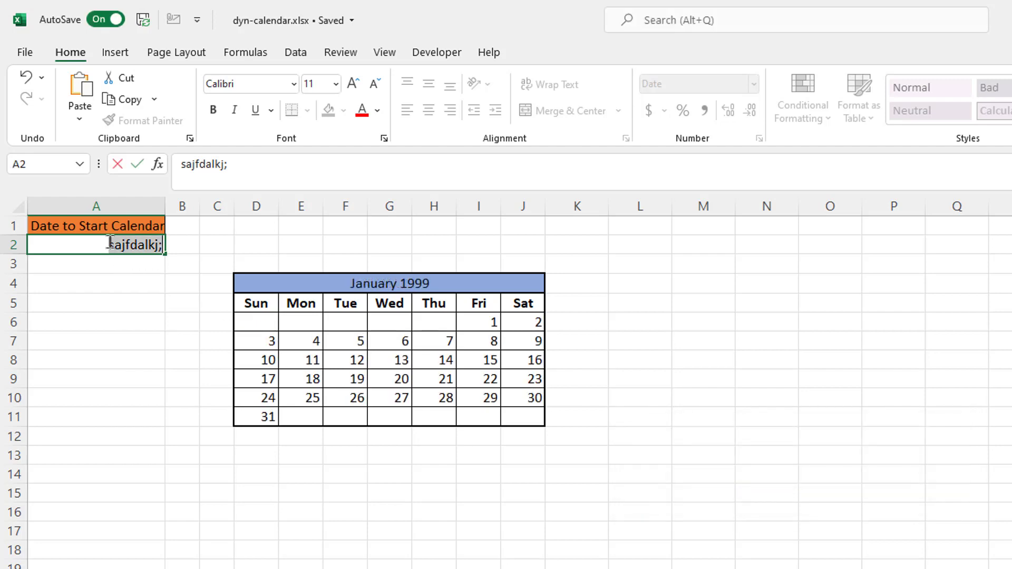
pyautogui.write('1/1/202')
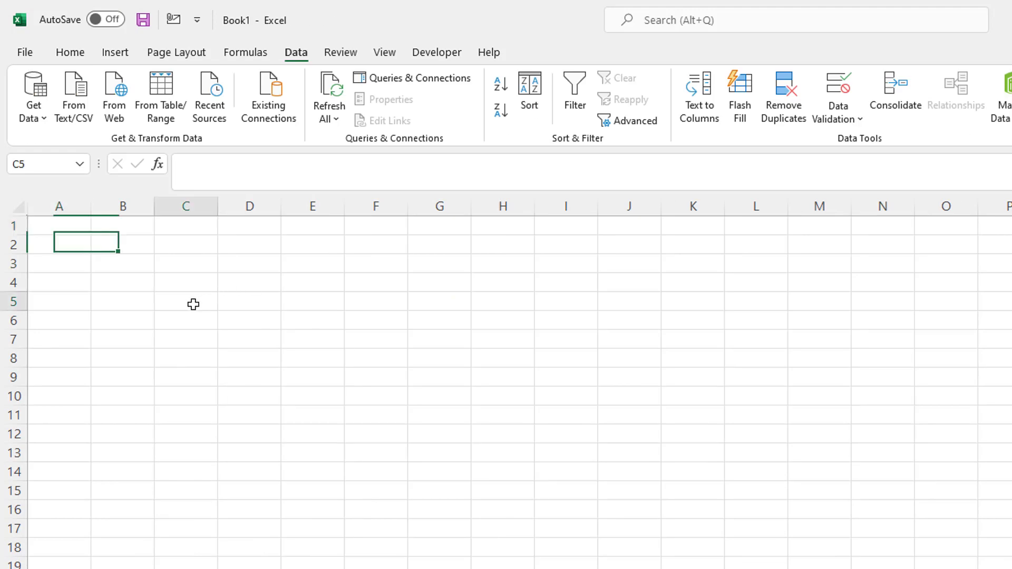
# - Enter 1/1/2020 in C5 and the Sun heading in C6, filled across to Sat
pyautogui.write('1/1')
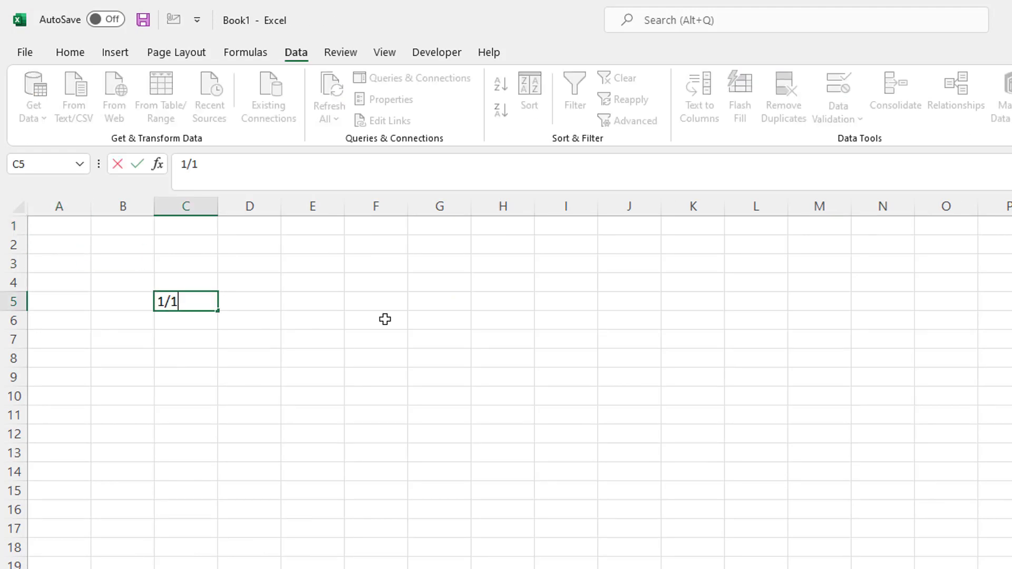
pyautogui.write('/202')
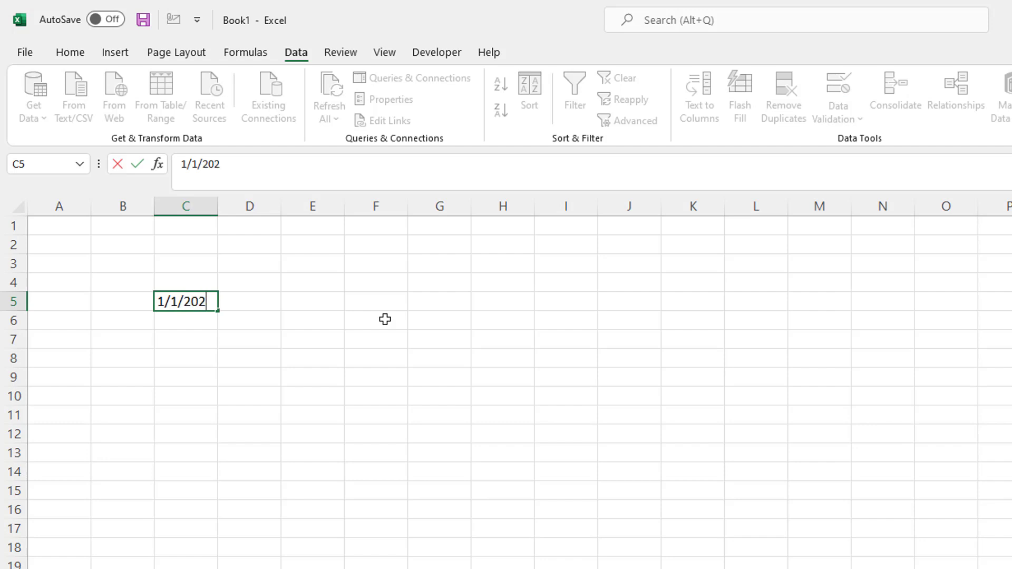
pyautogui.press('Return')
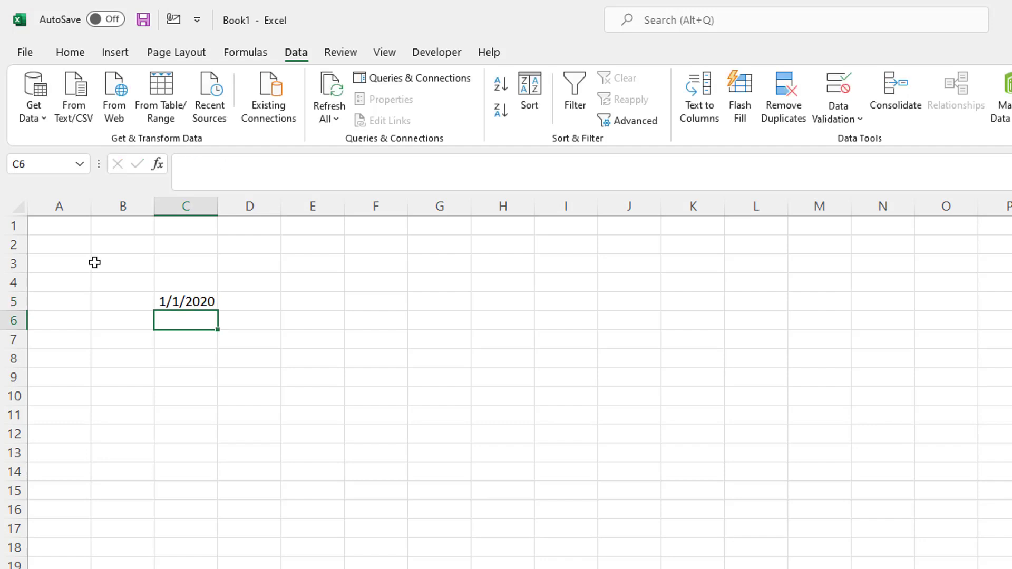
pyautogui.moveTo(180, 317)
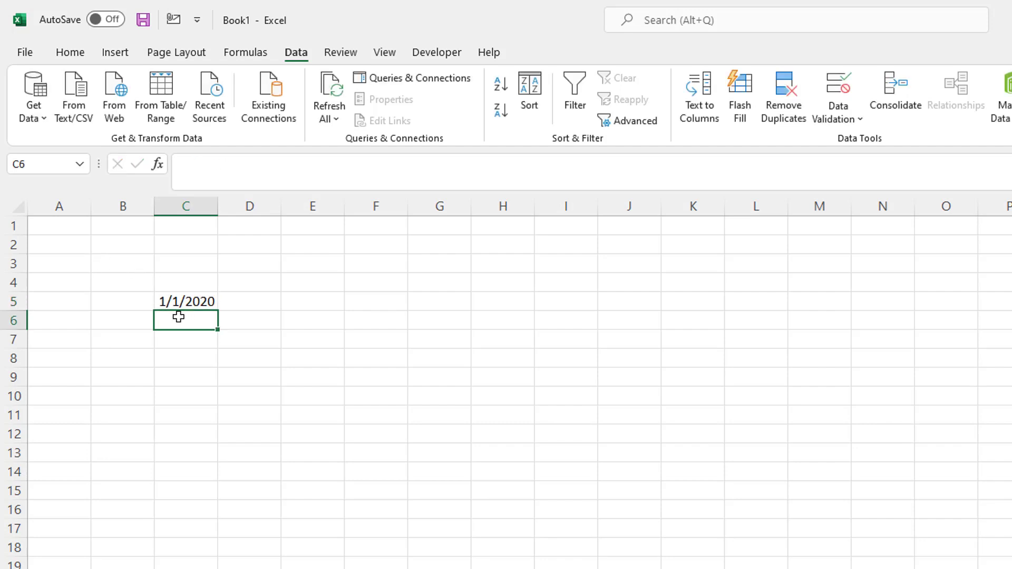
pyautogui.write('Sun')
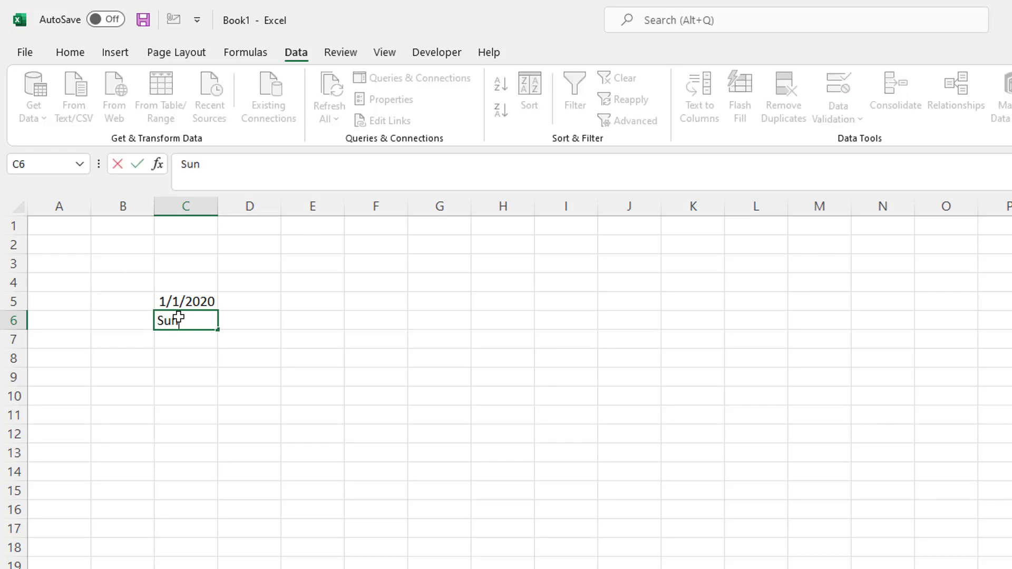
pyautogui.press('enter')
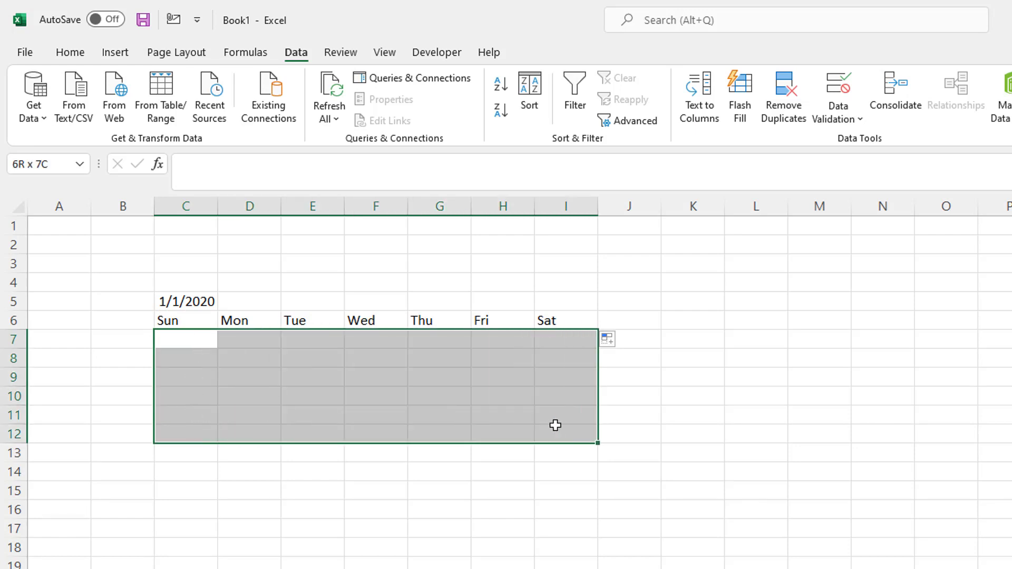
# - Apply All Borders to the six-row, seven-column grid C7:I12
pyautogui.click(70, 53)
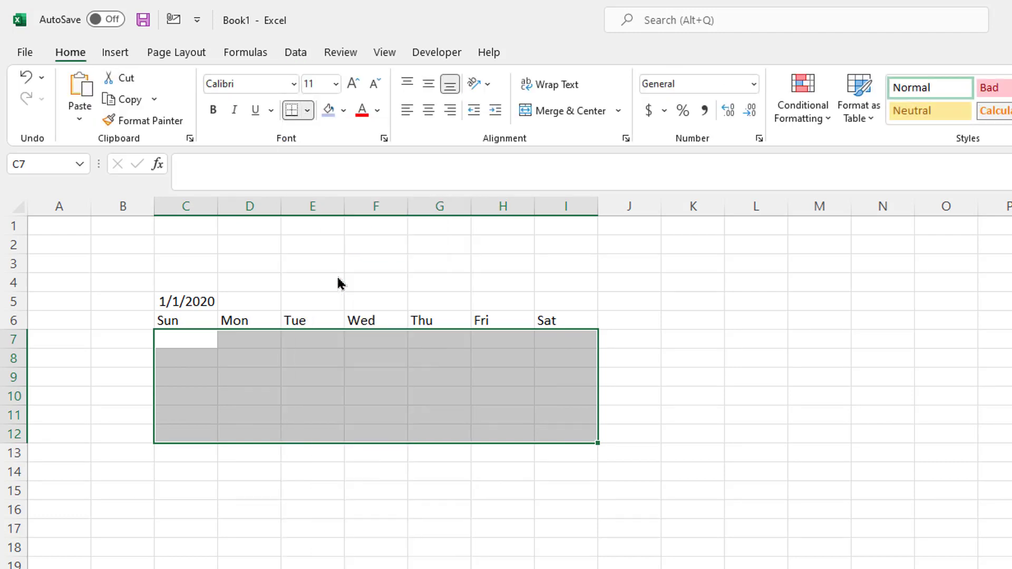
pyautogui.click(376, 491)
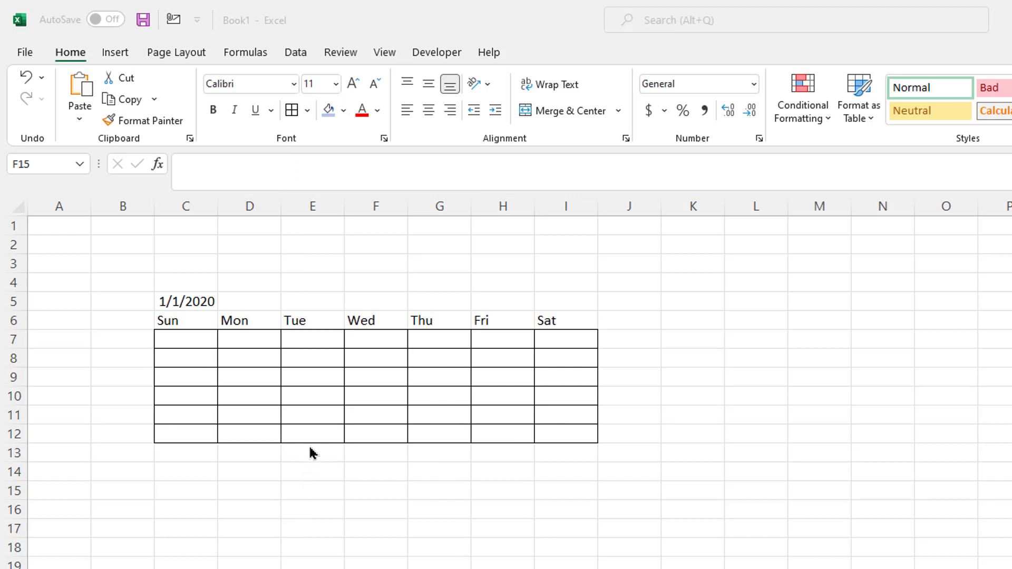
pyautogui.moveTo(371, 347)
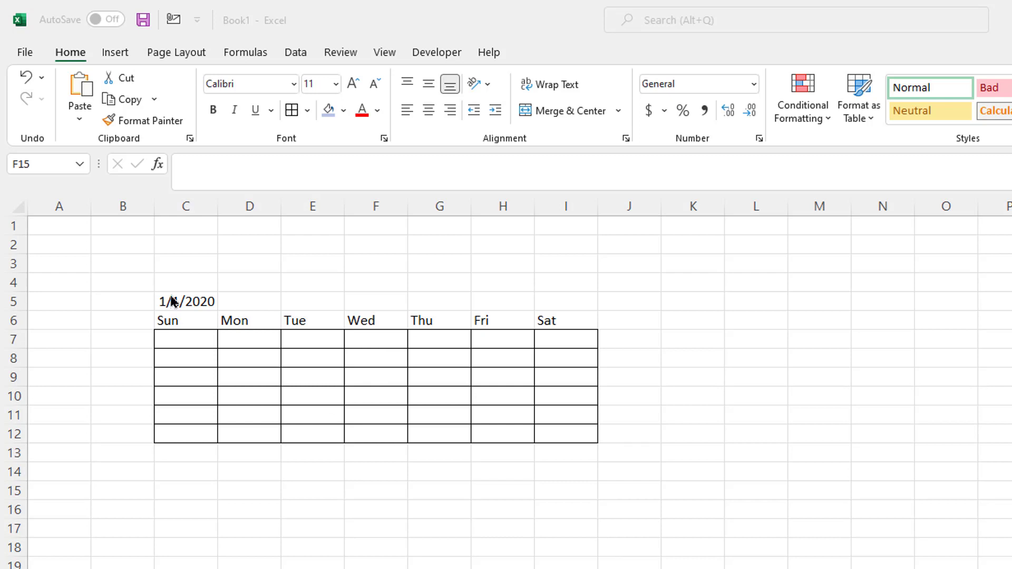
pyautogui.moveTo(370, 401)
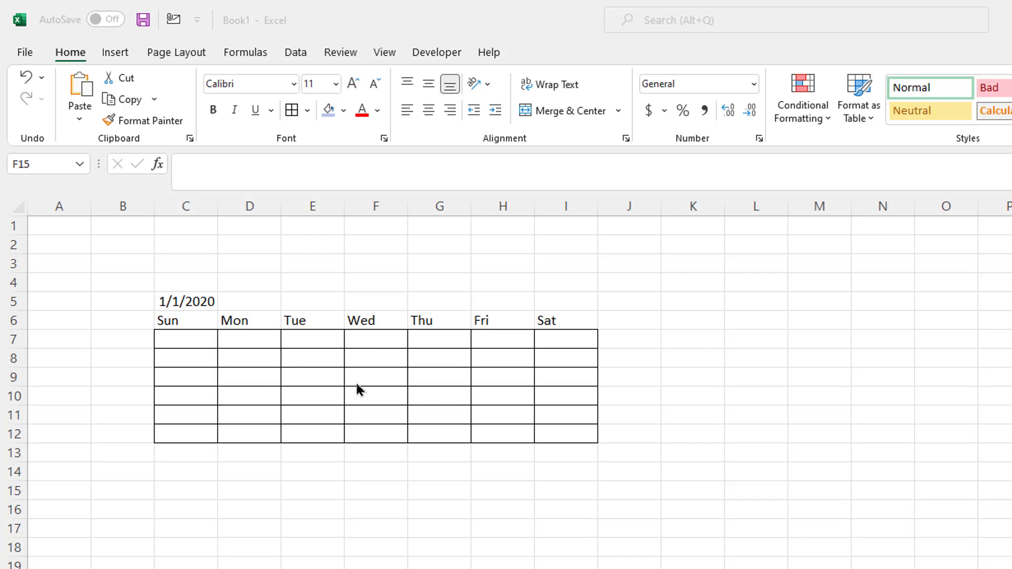
pyautogui.moveTo(174, 312)
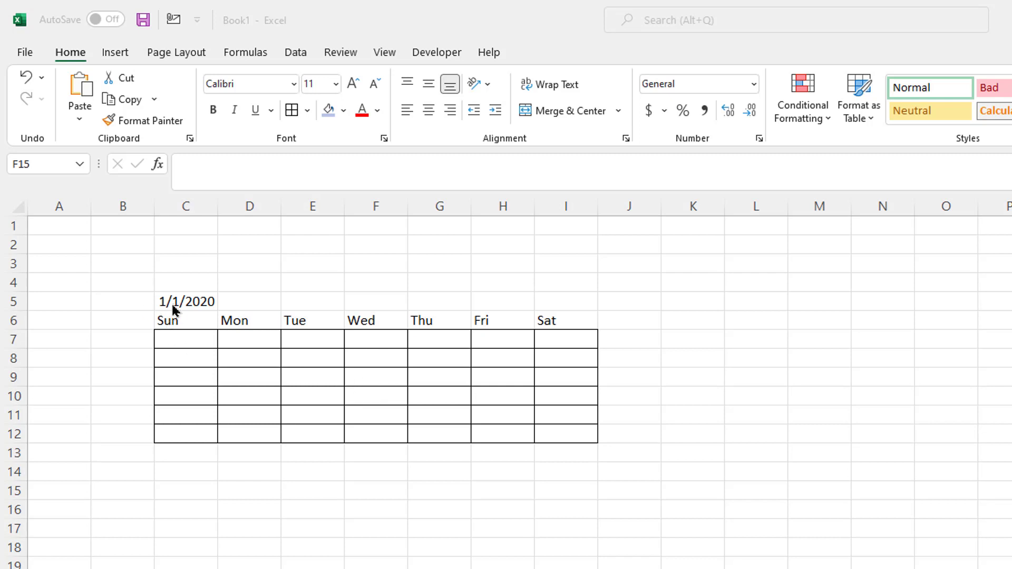
pyautogui.moveTo(265, 276)
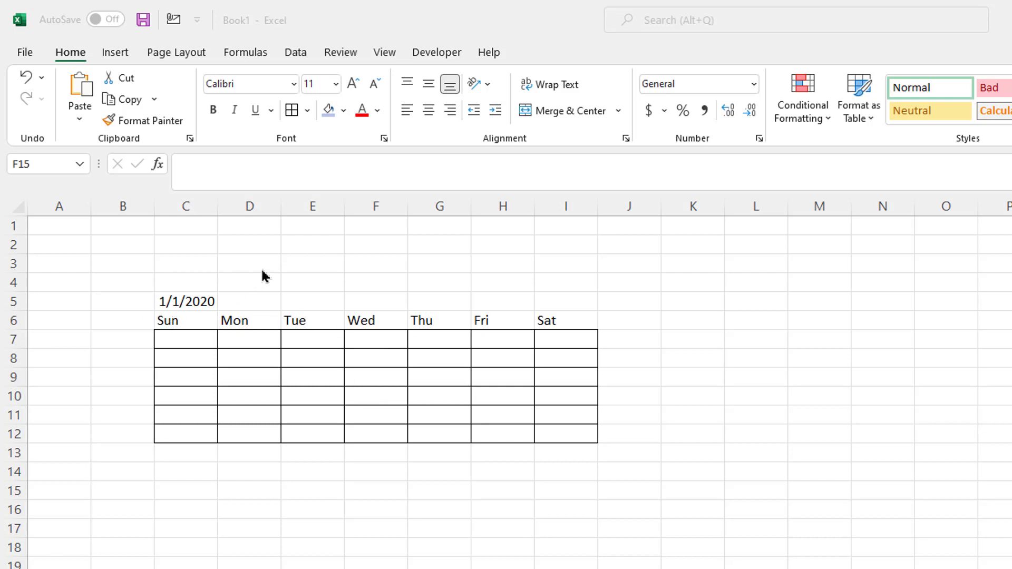
pyautogui.moveTo(419, 524)
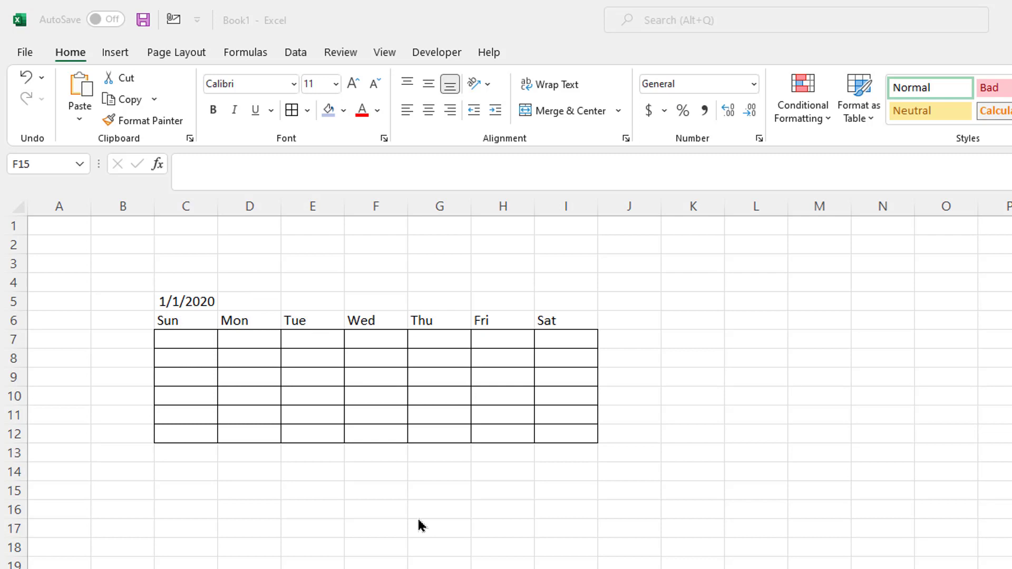
pyautogui.moveTo(245, 472)
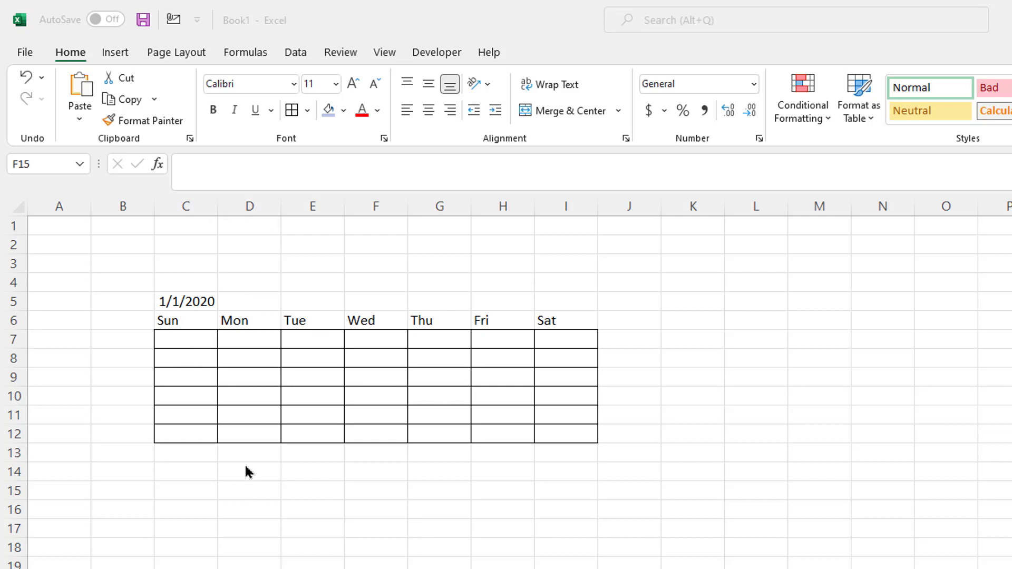
pyautogui.moveTo(243, 271)
pyautogui.write('=')
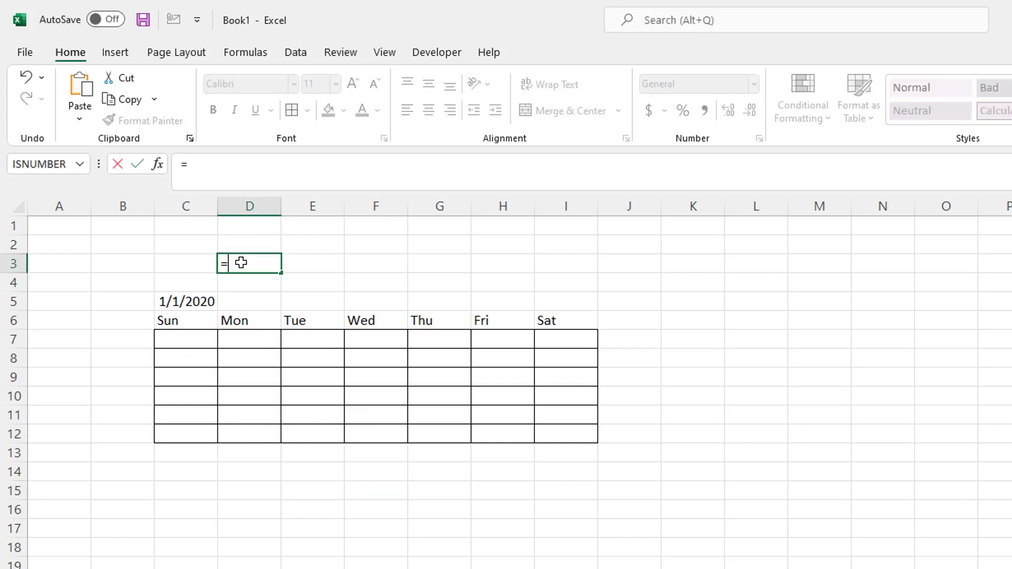
# - Enter =WEEKDAY(C5) in D3 so it shows 4 for the 1/1/2020 start date
pyautogui.write('wee')
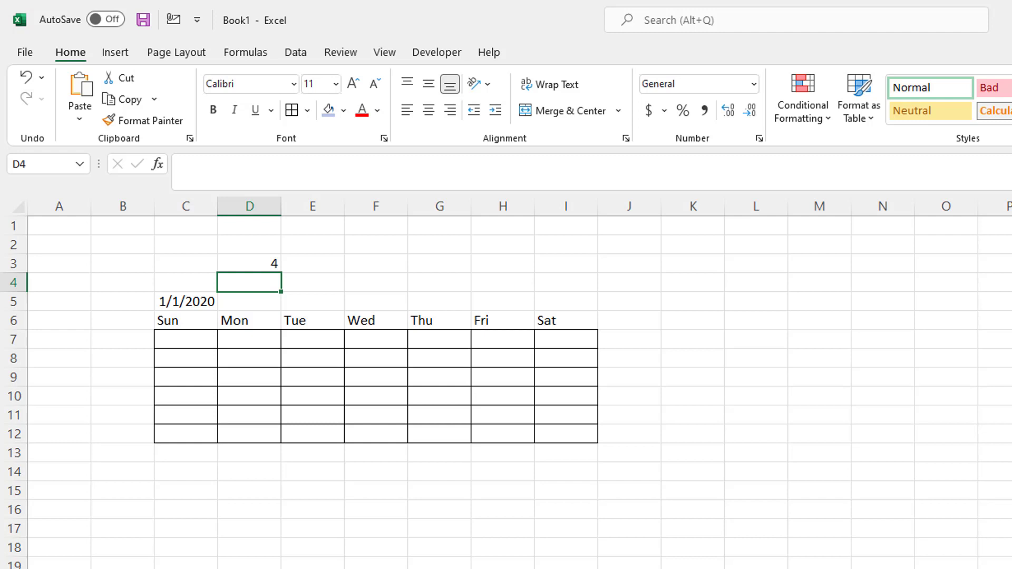
pyautogui.click(375, 338)
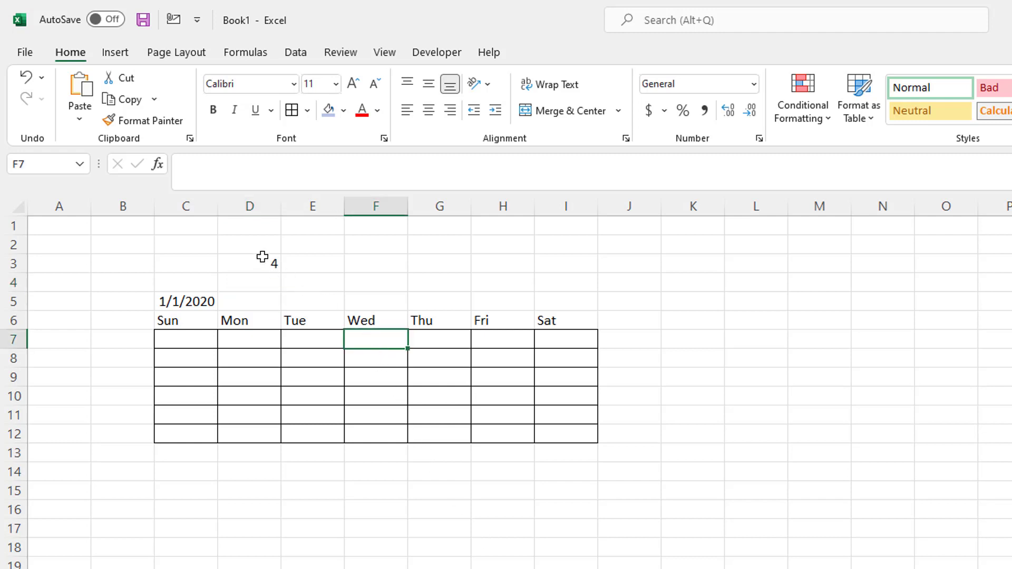
pyautogui.moveTo(382, 413)
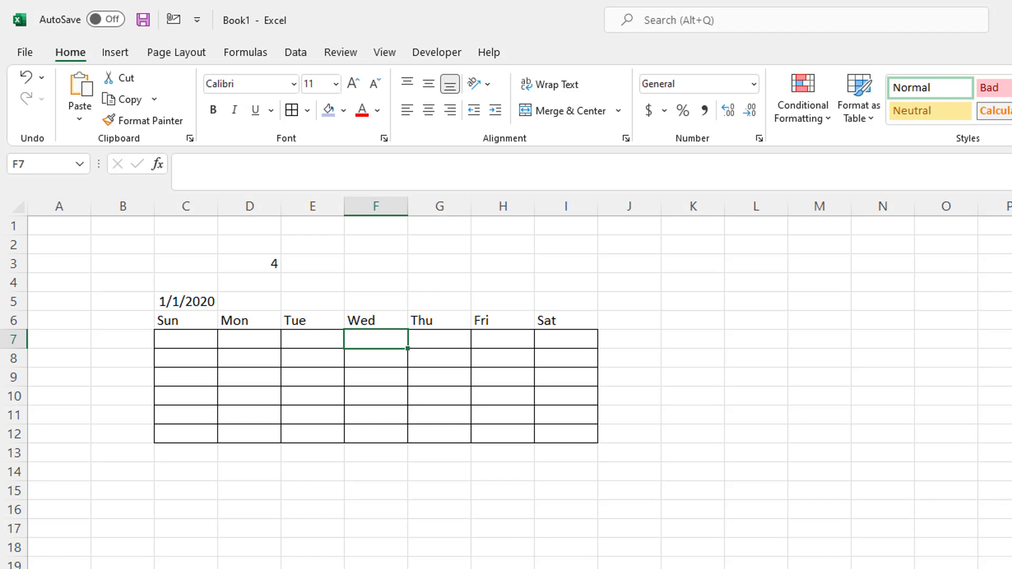
pyautogui.click(185, 338)
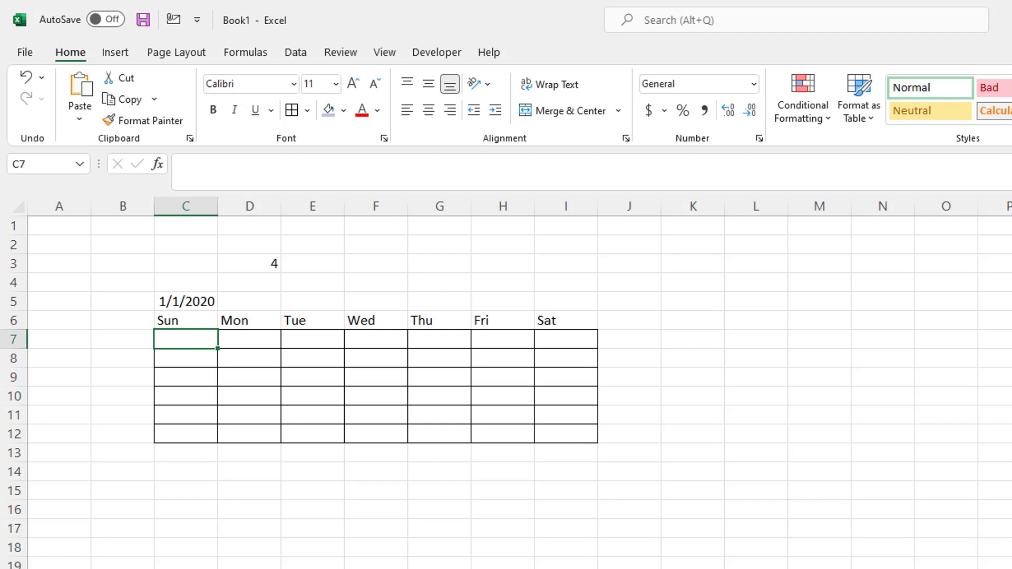
# - Store a partial =SEQUENCE(6,7,C5 formula in the first grid cell C7
pyautogui.write('=')
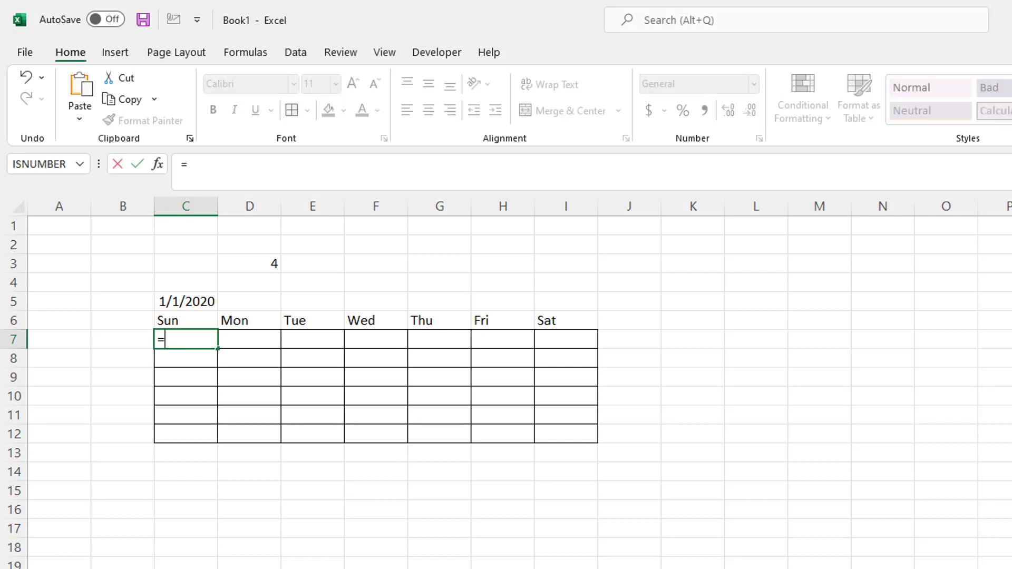
pyautogui.write('SEQUENCE(')
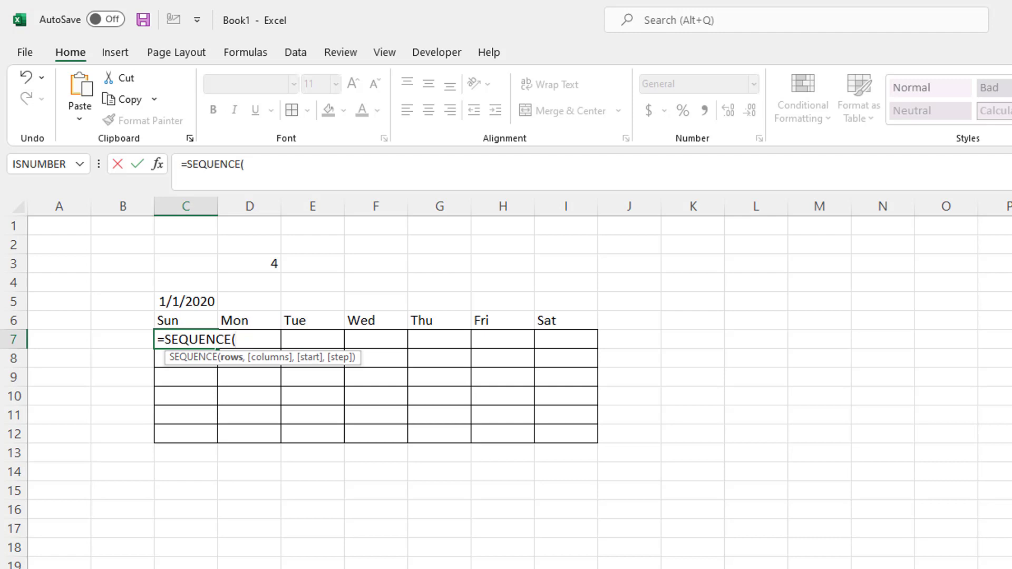
pyautogui.moveTo(278, 319)
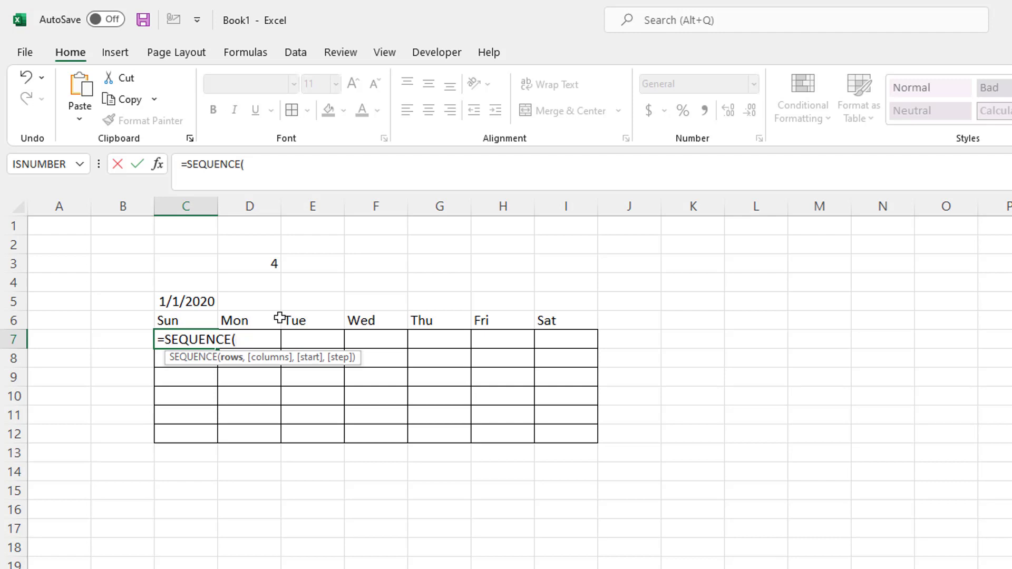
pyautogui.moveTo(459, 567)
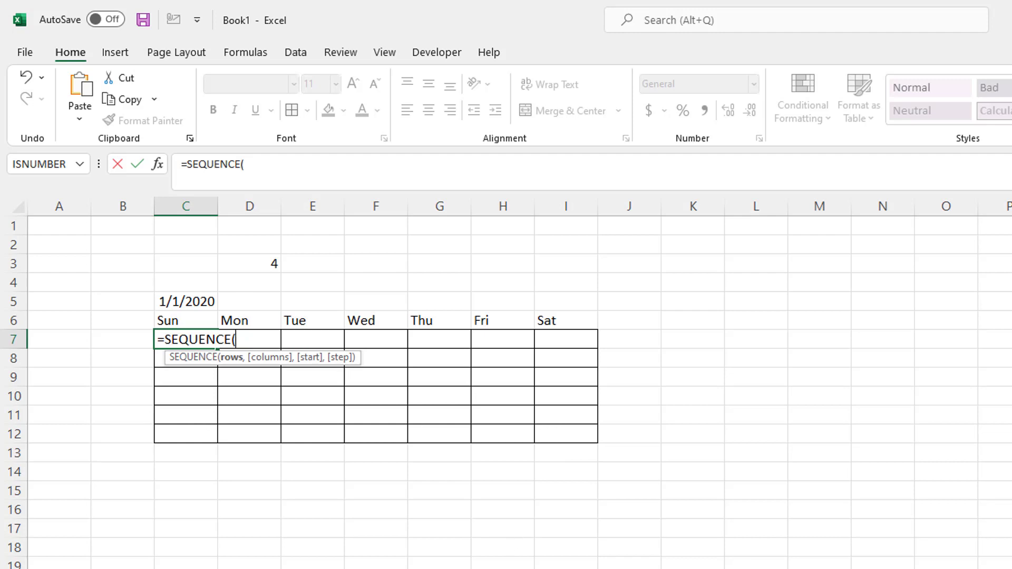
pyautogui.write('6,')
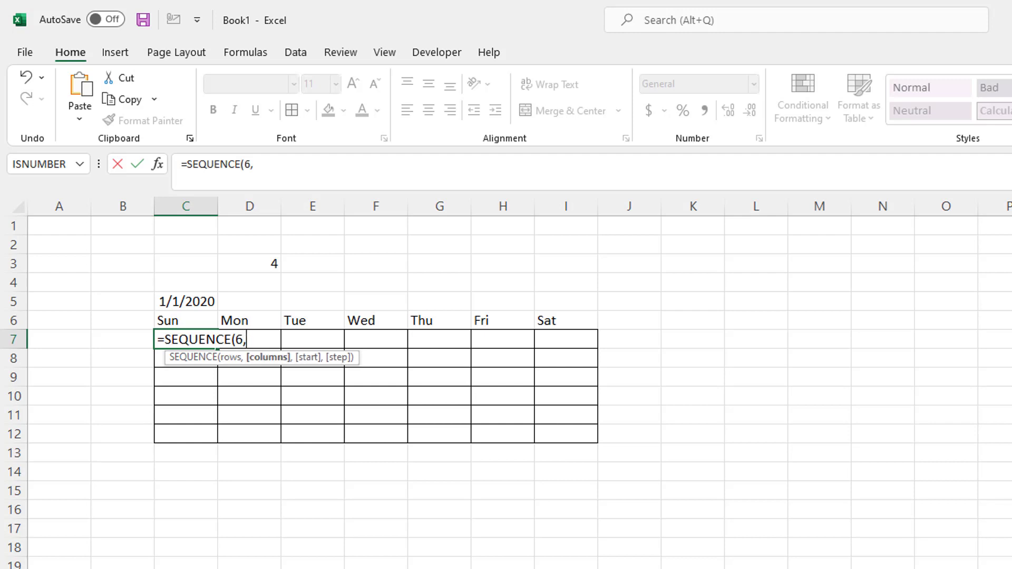
pyautogui.write('7,')
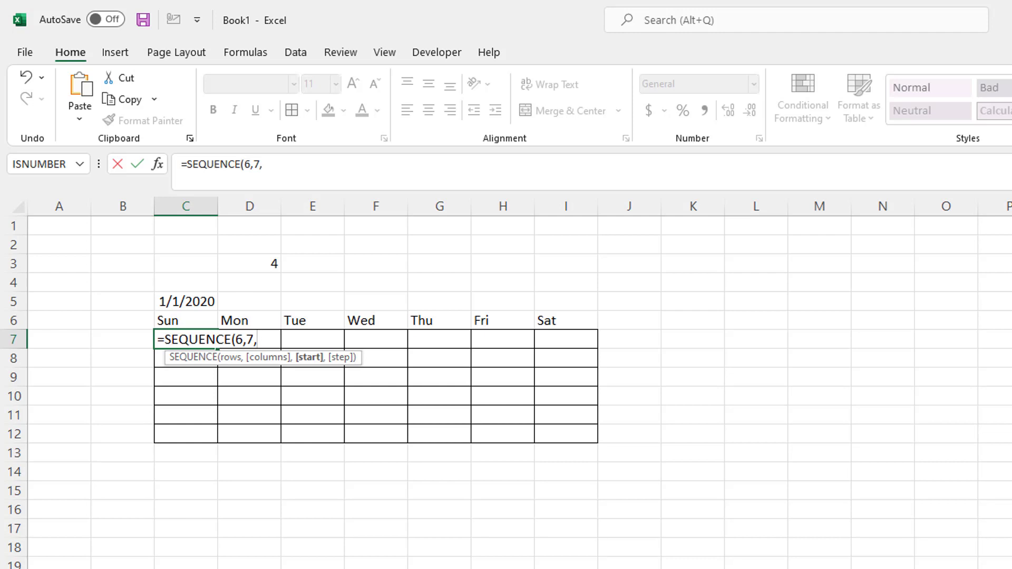
pyautogui.moveTo(183, 297)
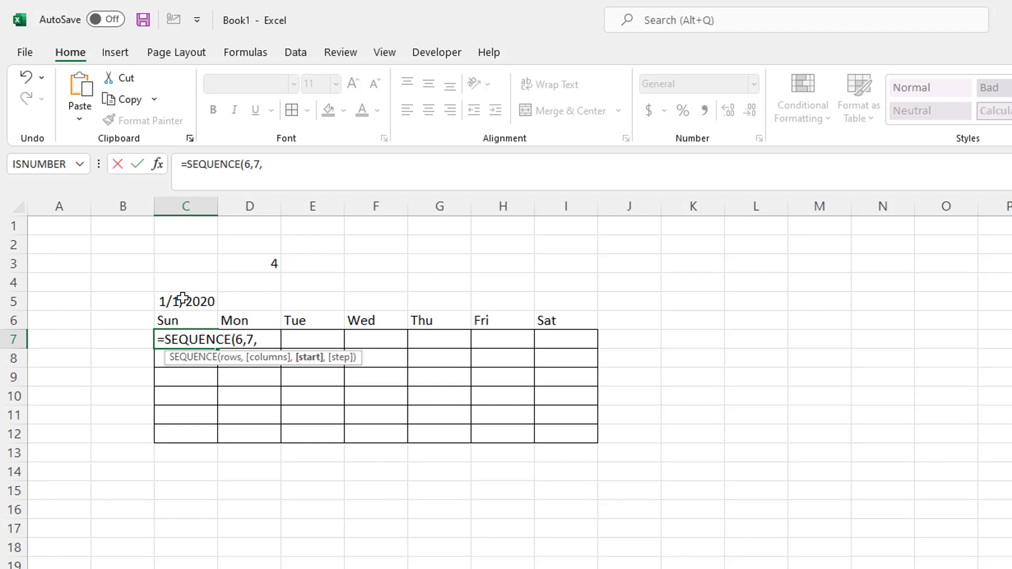
pyautogui.click(186, 300)
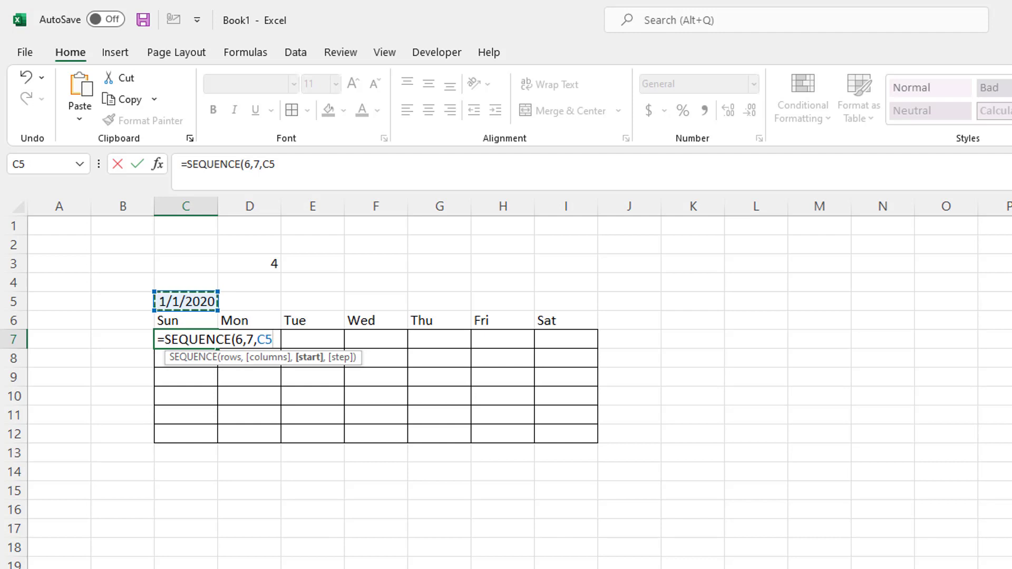
pyautogui.moveTo(442, 433)
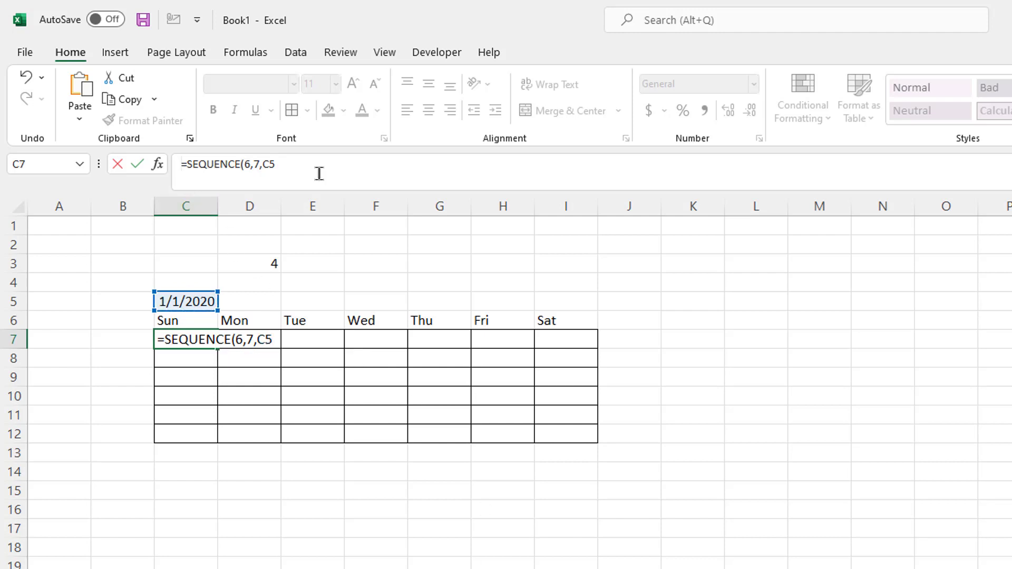
pyautogui.press('Return')
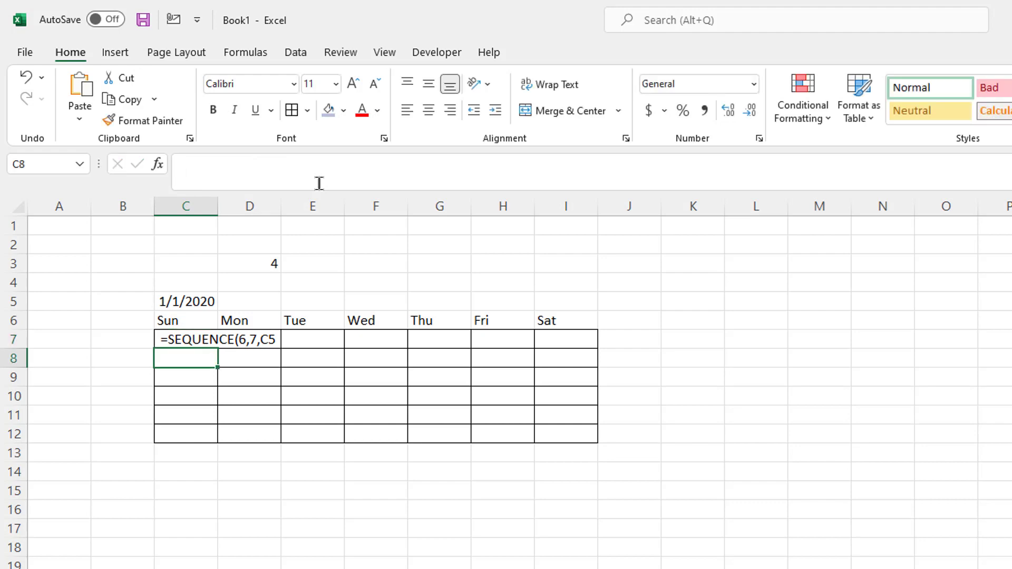
# - Demonstrate 1 as Short Date 1/1/1900 in C16, then show C5's serial 43831 as 1/1/2020 again
pyautogui.click(185, 301)
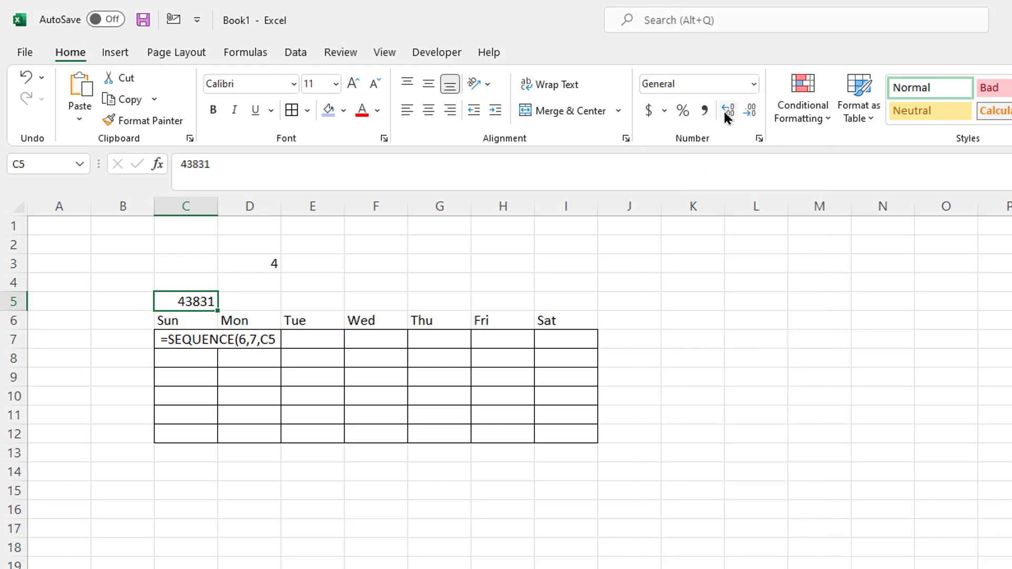
pyautogui.moveTo(266, 460)
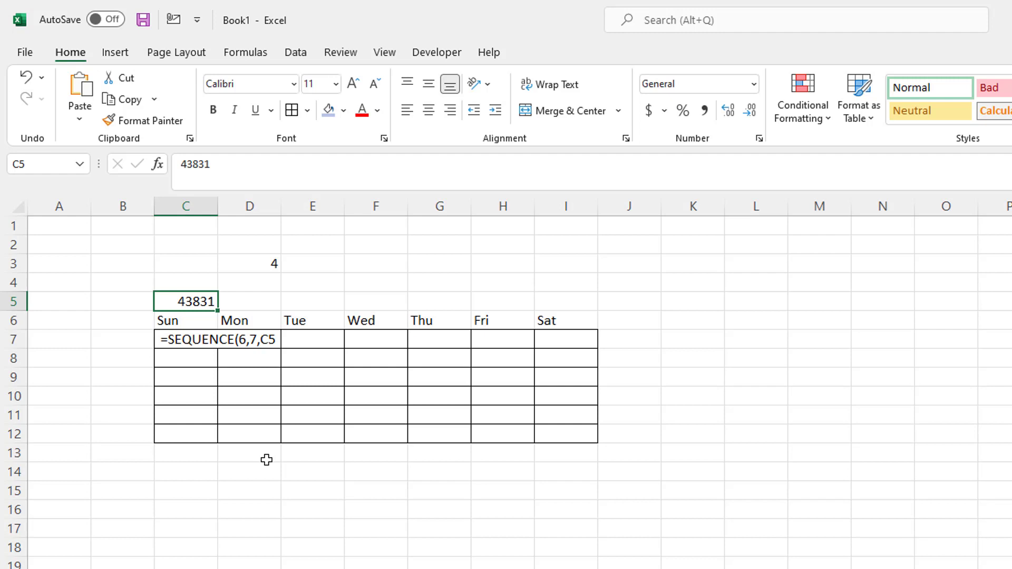
pyautogui.click(186, 508)
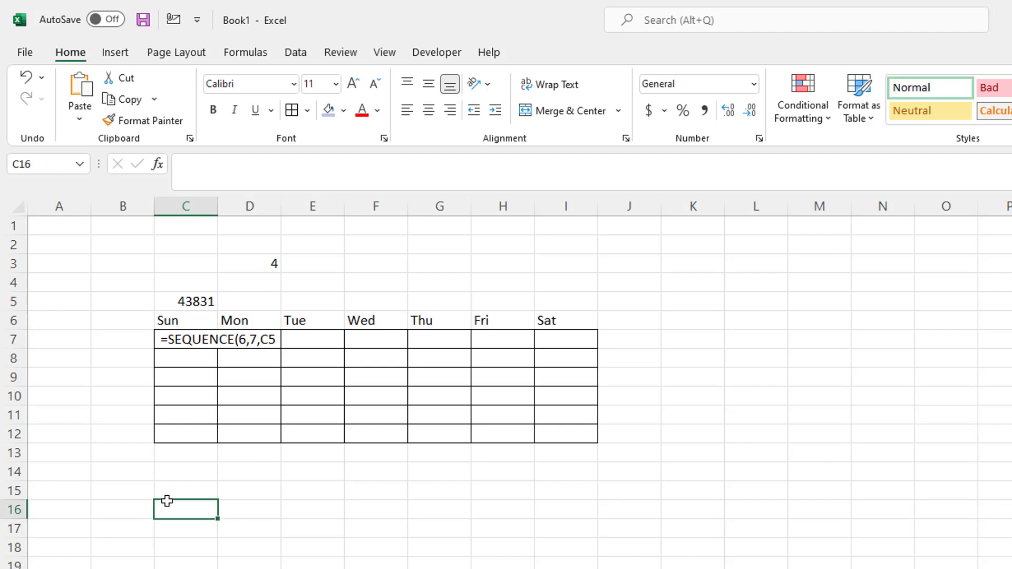
pyautogui.press('Return')
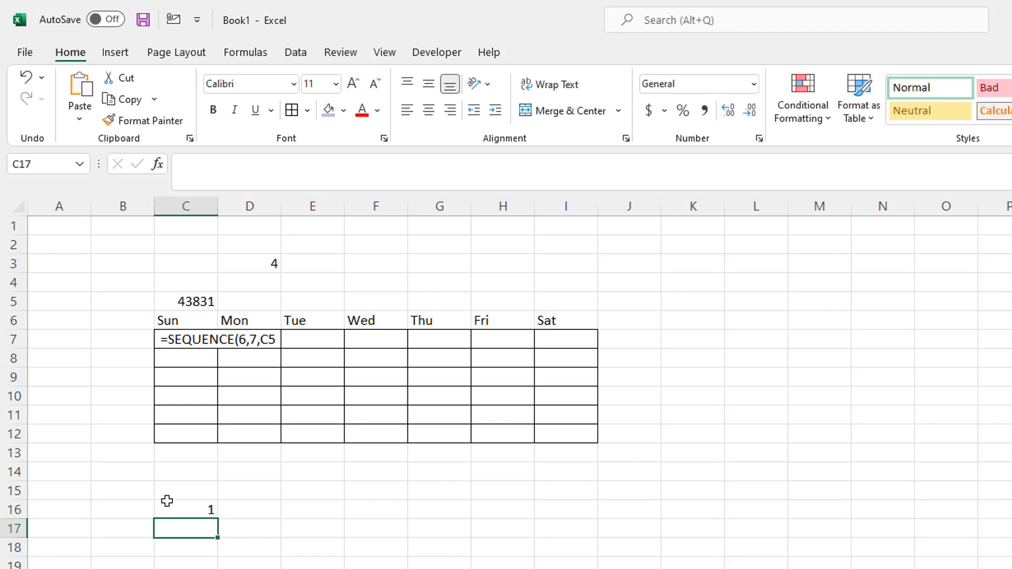
pyautogui.click(185, 509)
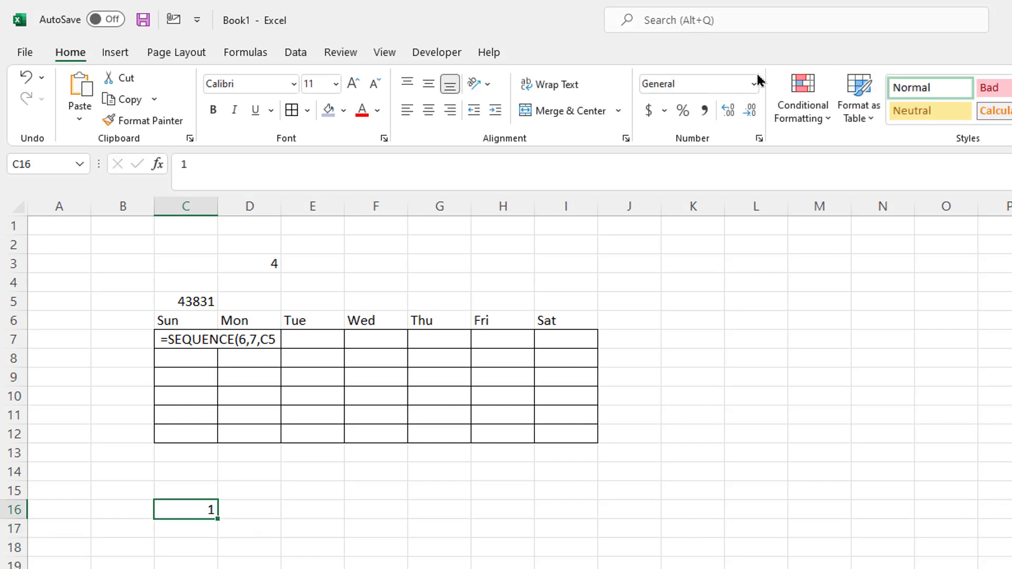
pyautogui.click(752, 85)
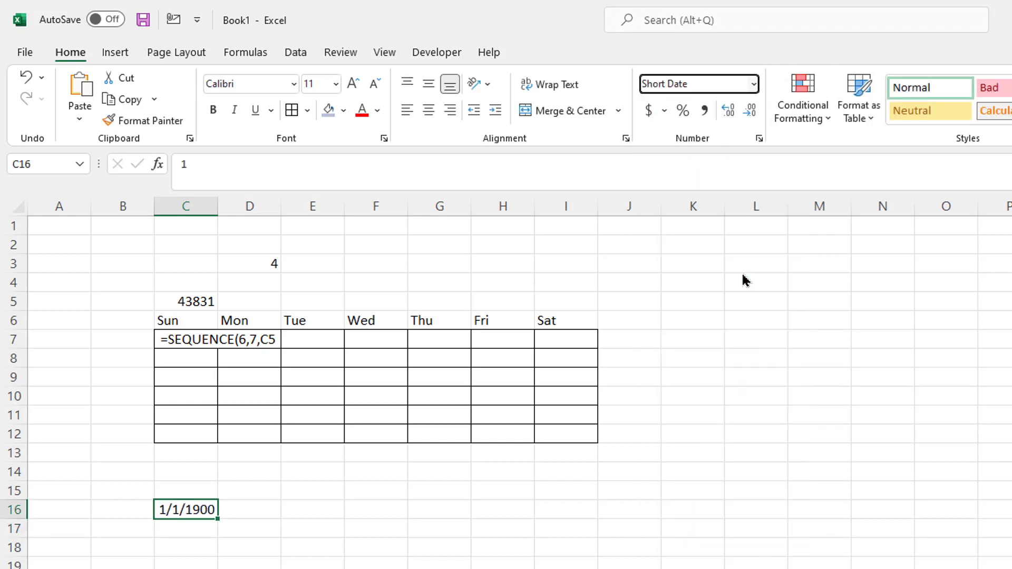
pyautogui.click(186, 509)
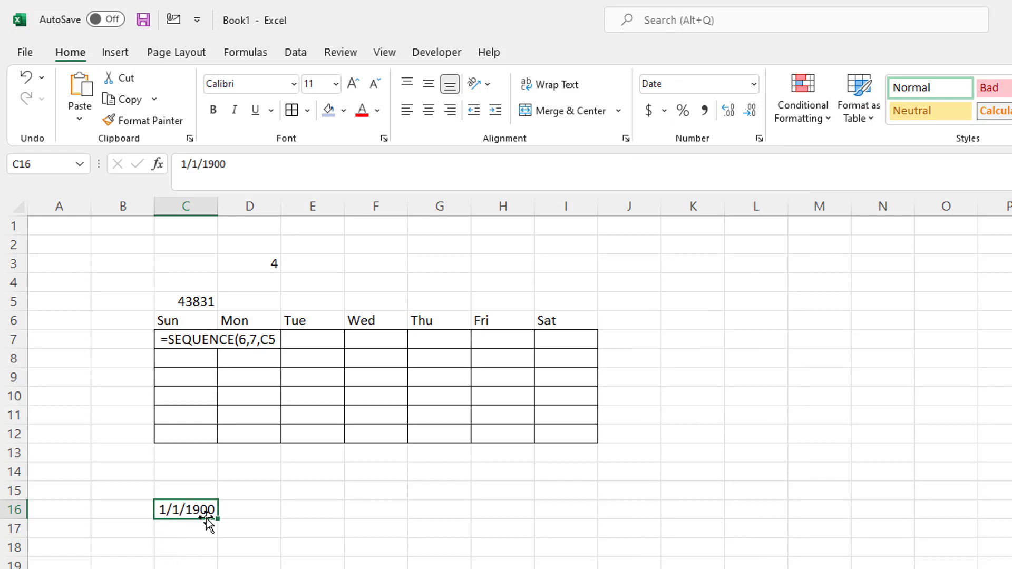
pyautogui.moveTo(202, 507)
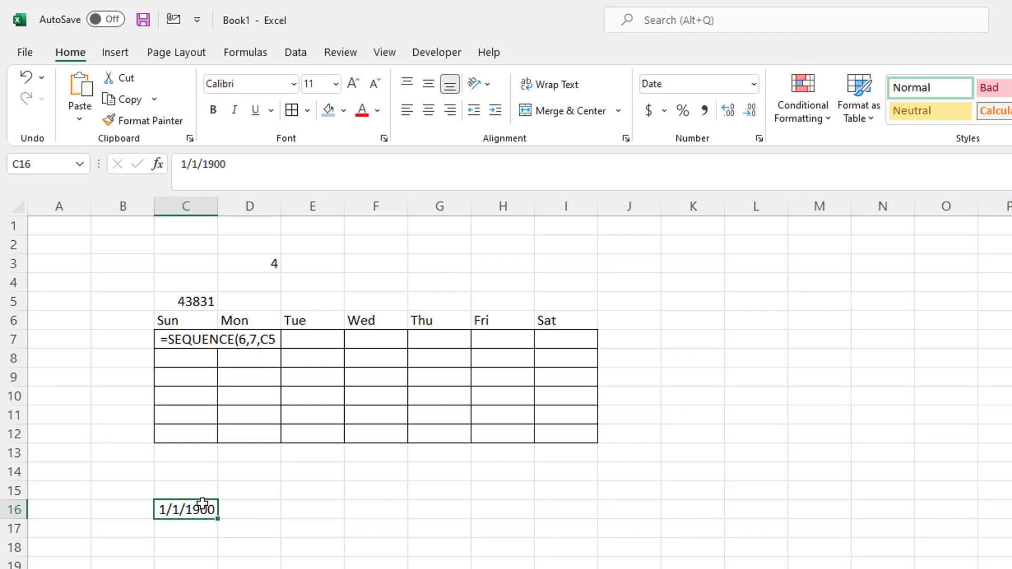
pyautogui.moveTo(199, 478)
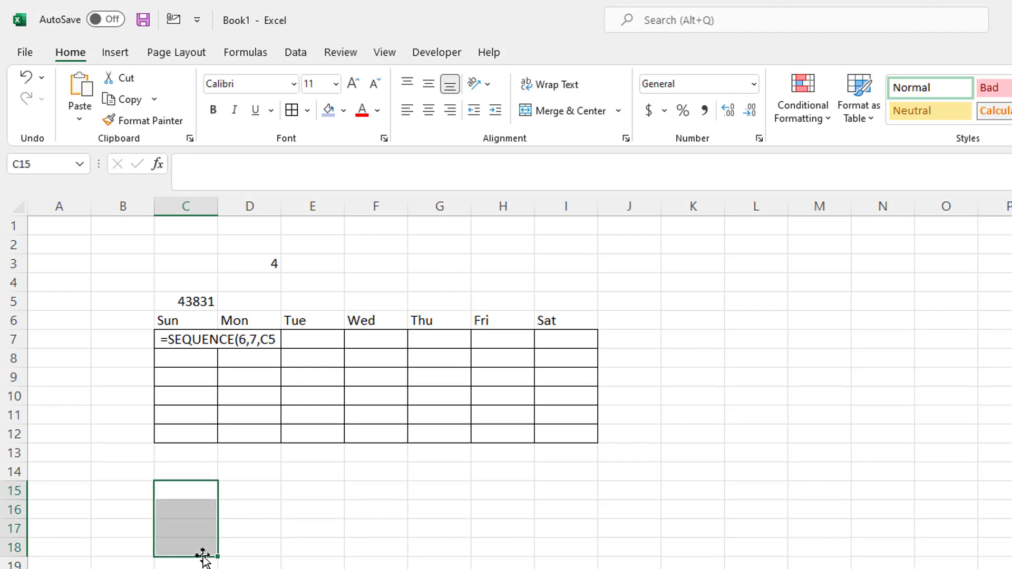
pyautogui.click(185, 301)
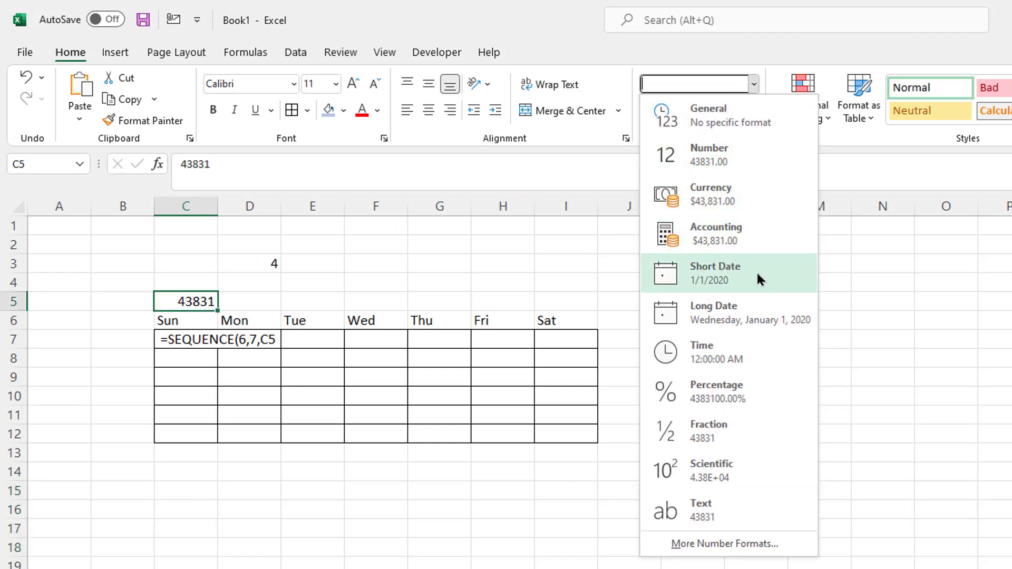
pyautogui.click(714, 272)
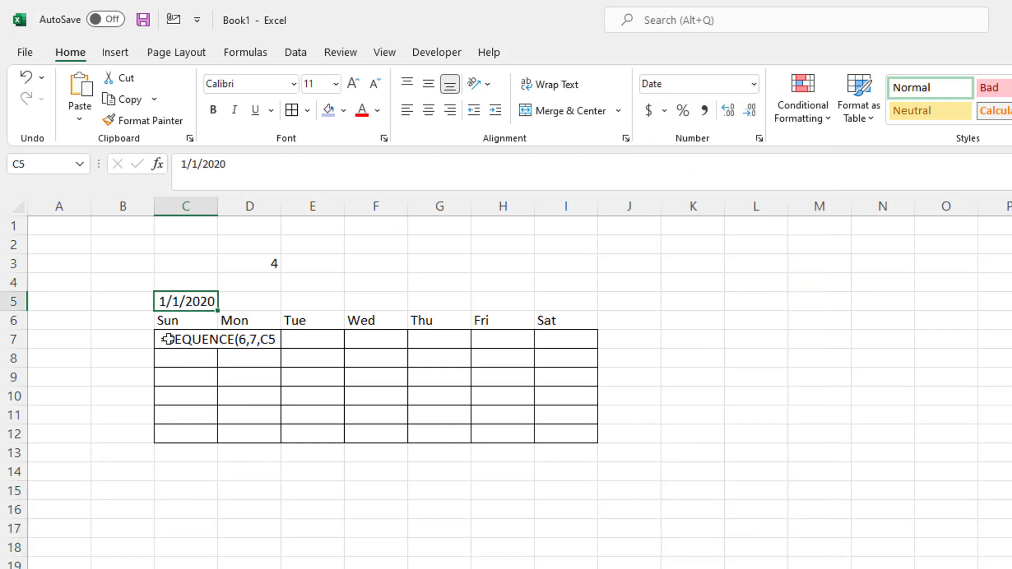
# - Extend C7's formula to =SEQUENCE(6,7,C5-WEEKDAY(C5)+1,1 so it starts on the preceding Sunday
pyautogui.click(186, 338)
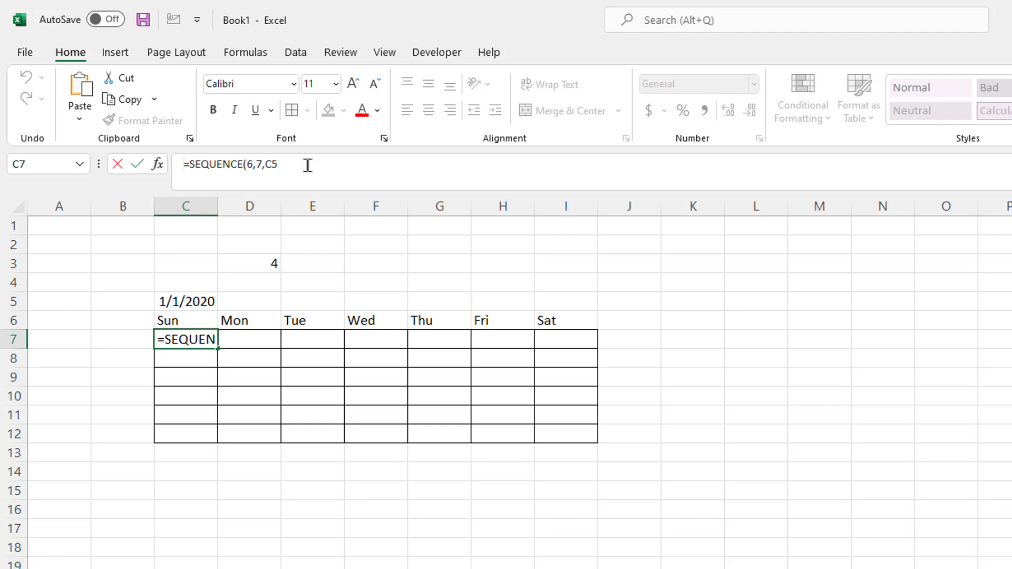
pyautogui.write('-')
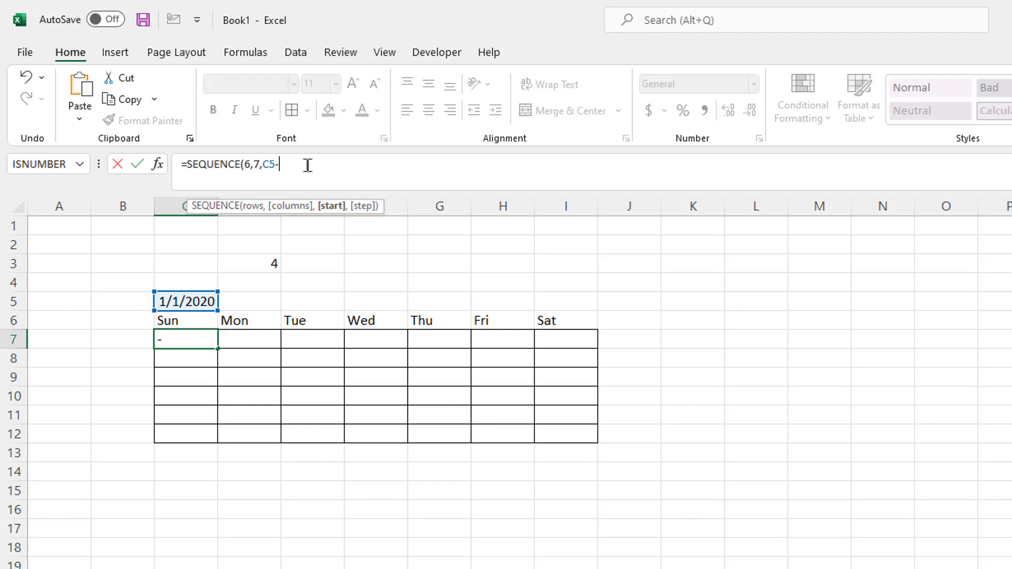
pyautogui.moveTo(379, 325)
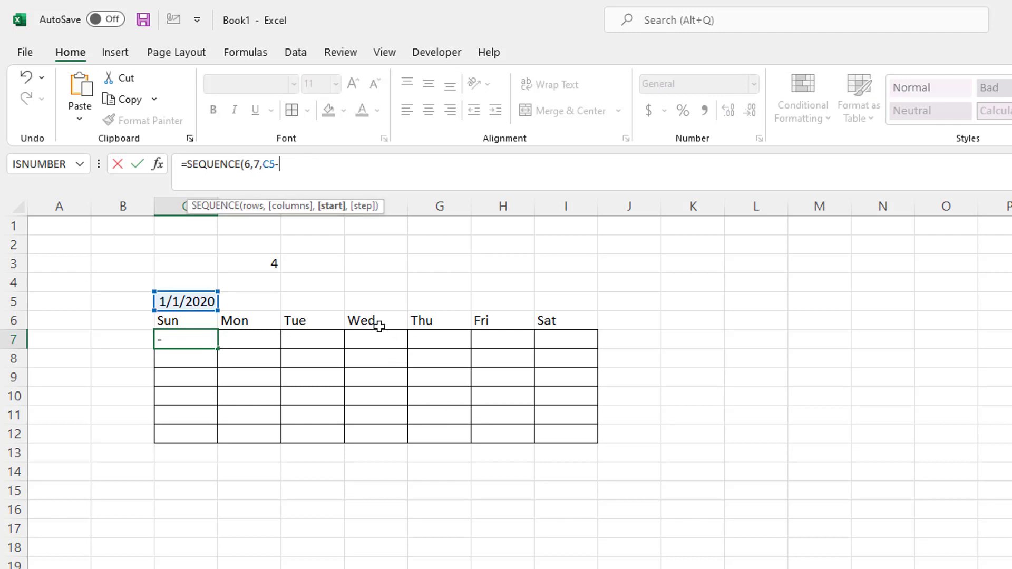
pyautogui.moveTo(210, 329)
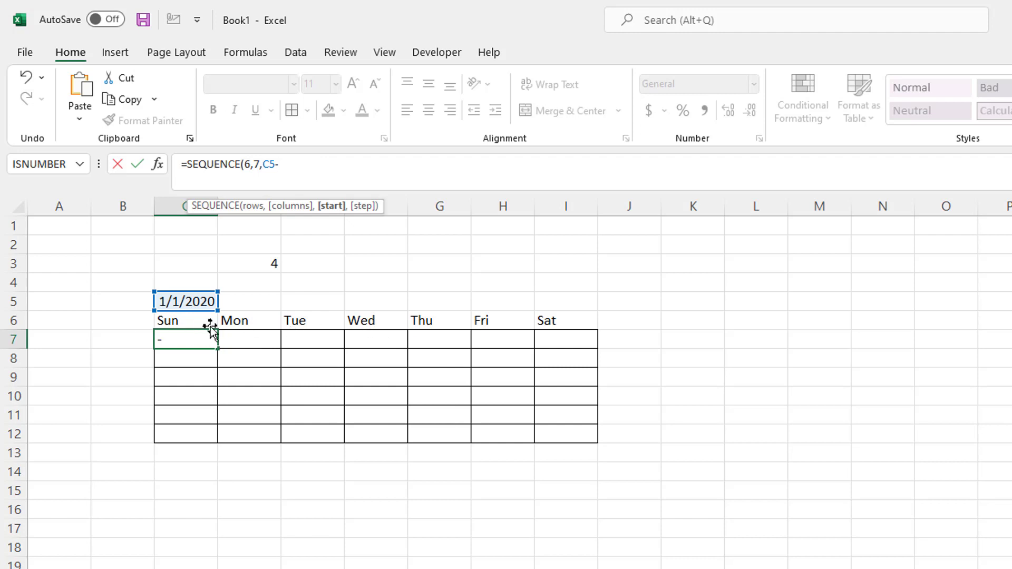
pyautogui.moveTo(377, 320)
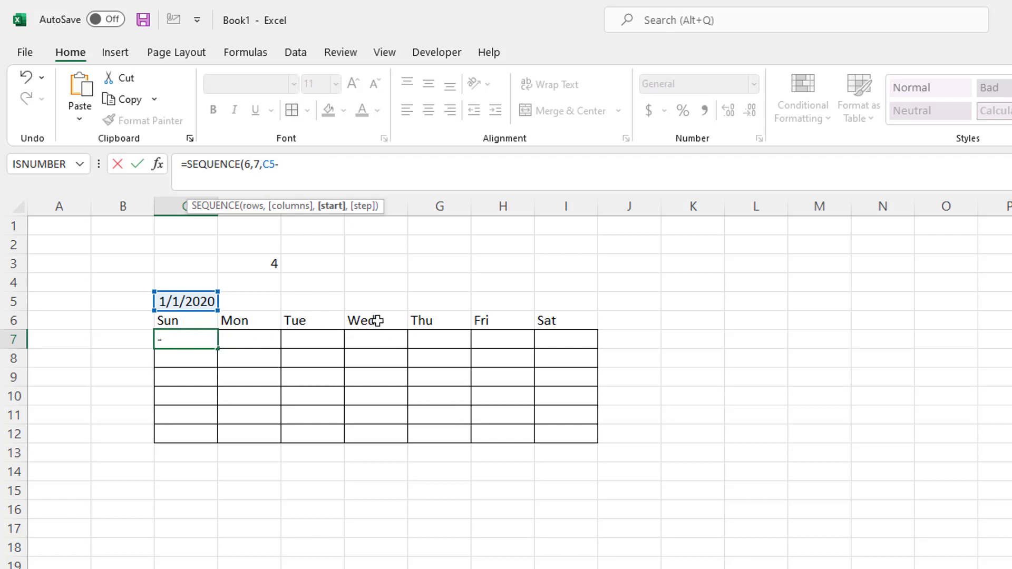
pyautogui.moveTo(169, 302)
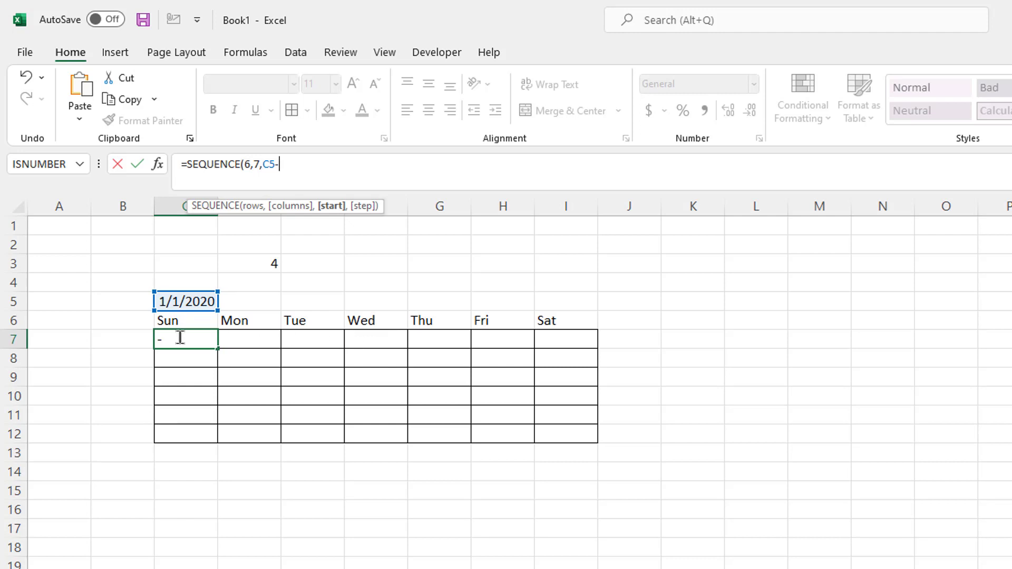
pyautogui.moveTo(452, 343)
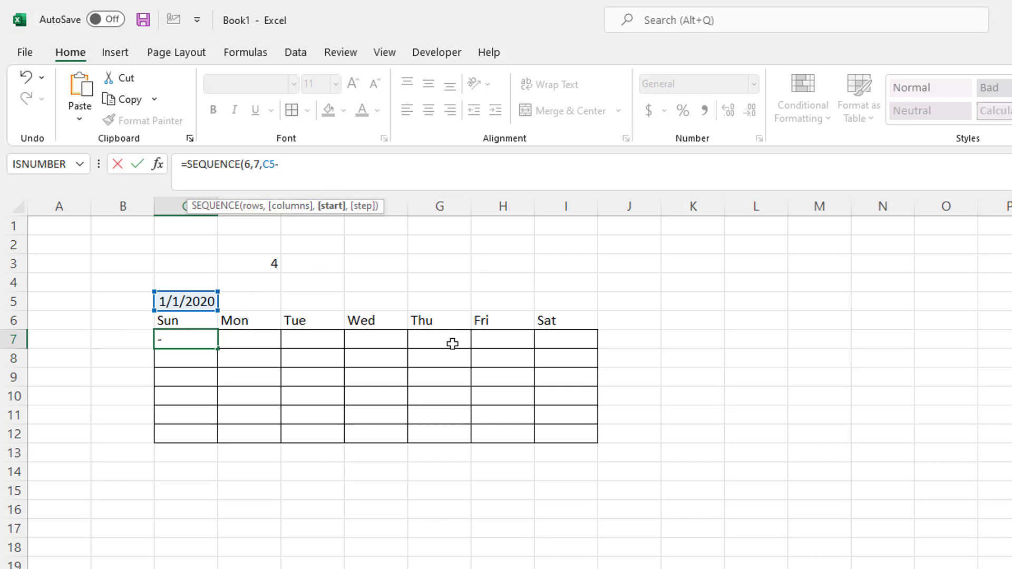
pyautogui.moveTo(254, 264)
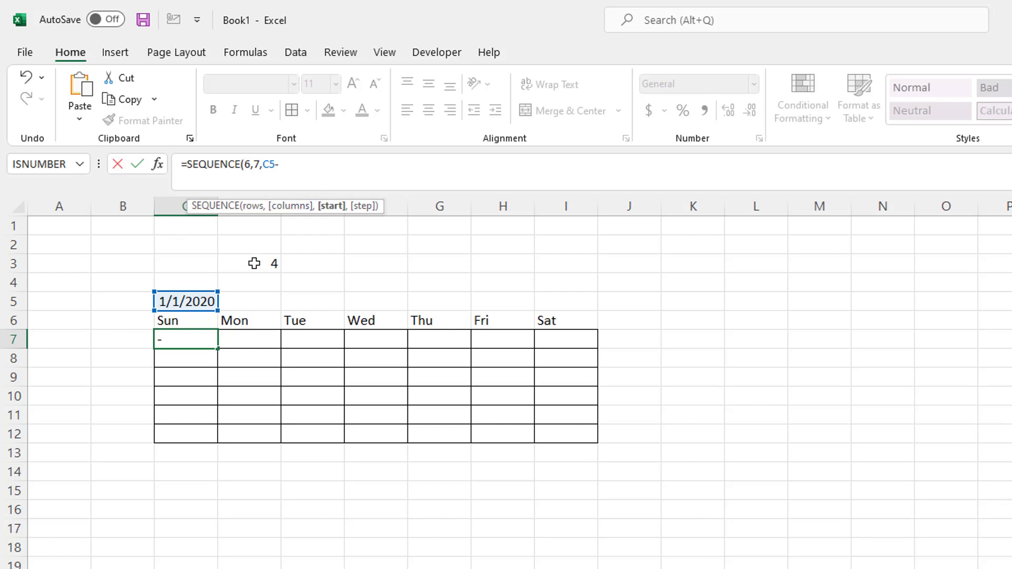
pyautogui.click(249, 263)
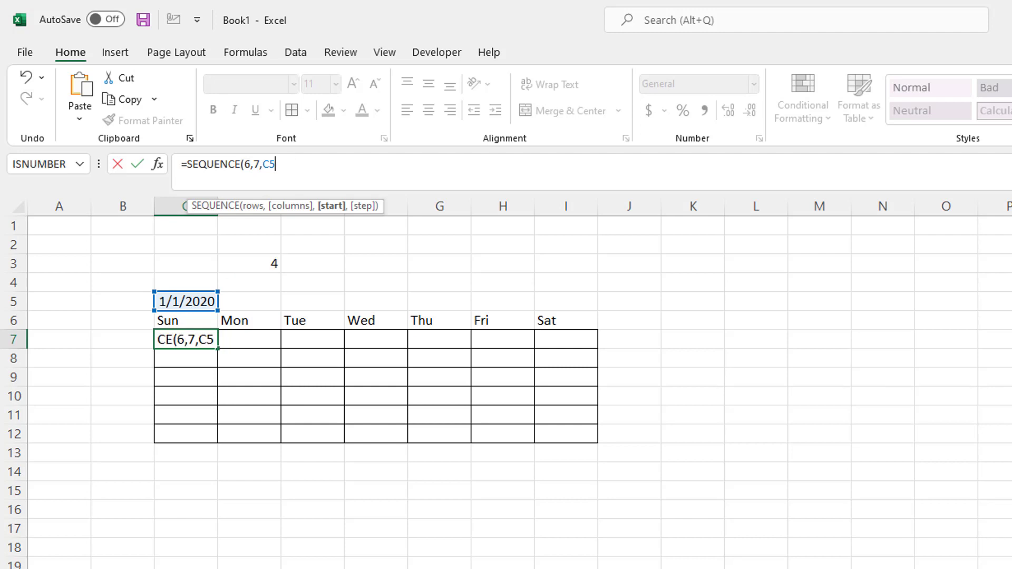
pyautogui.write('-')
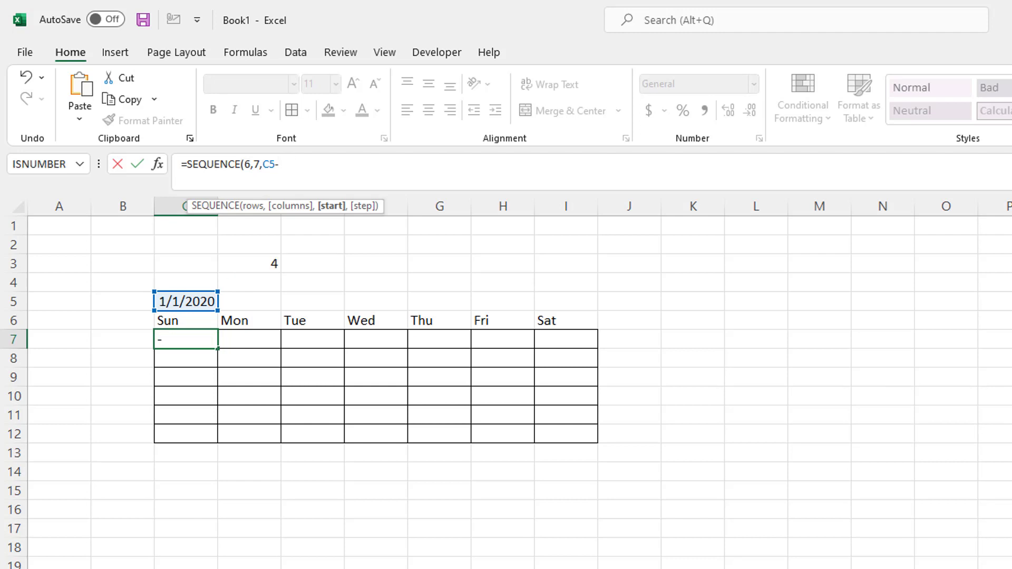
pyautogui.write('wee')
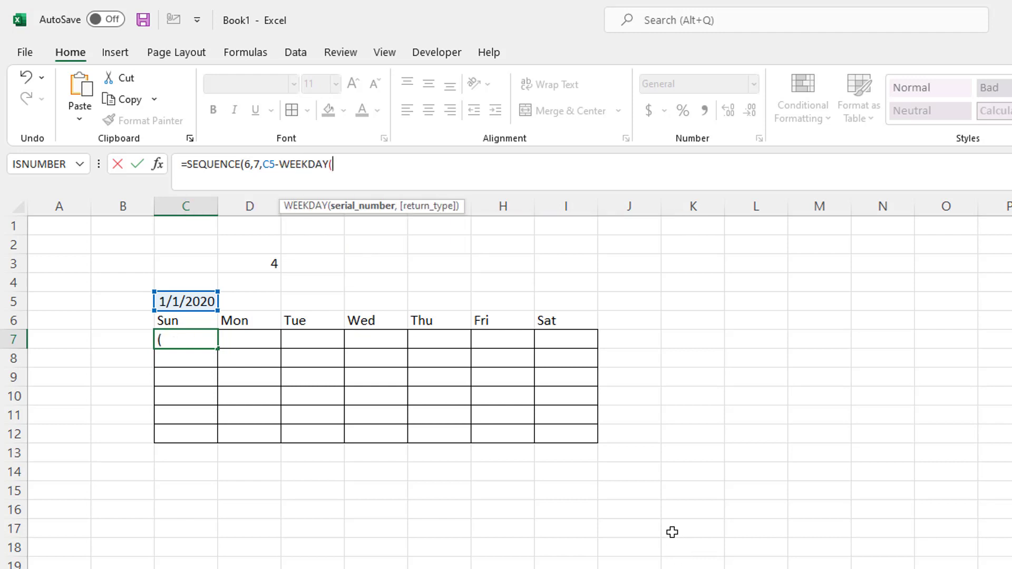
pyautogui.moveTo(611, 252)
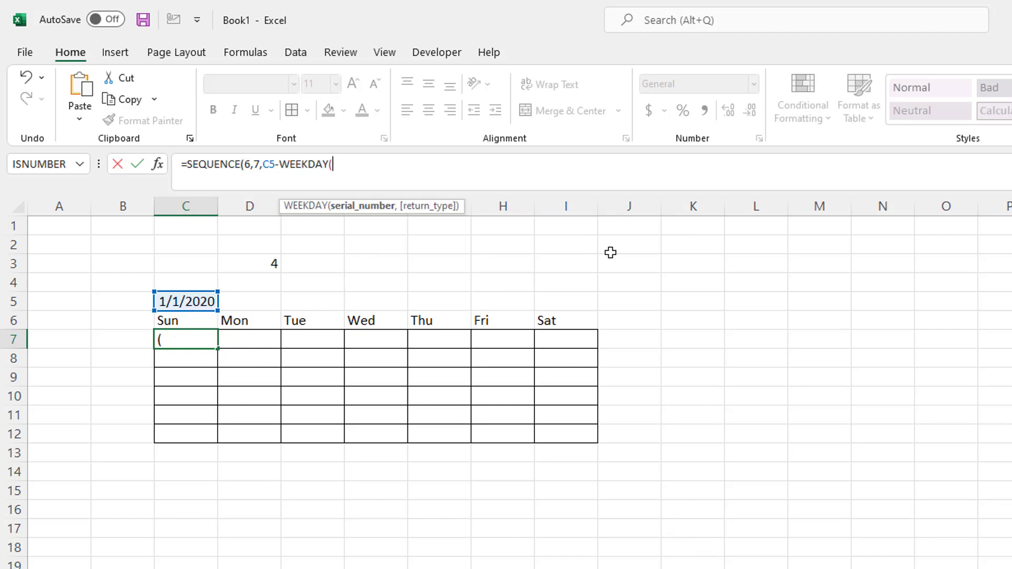
pyautogui.write('c')
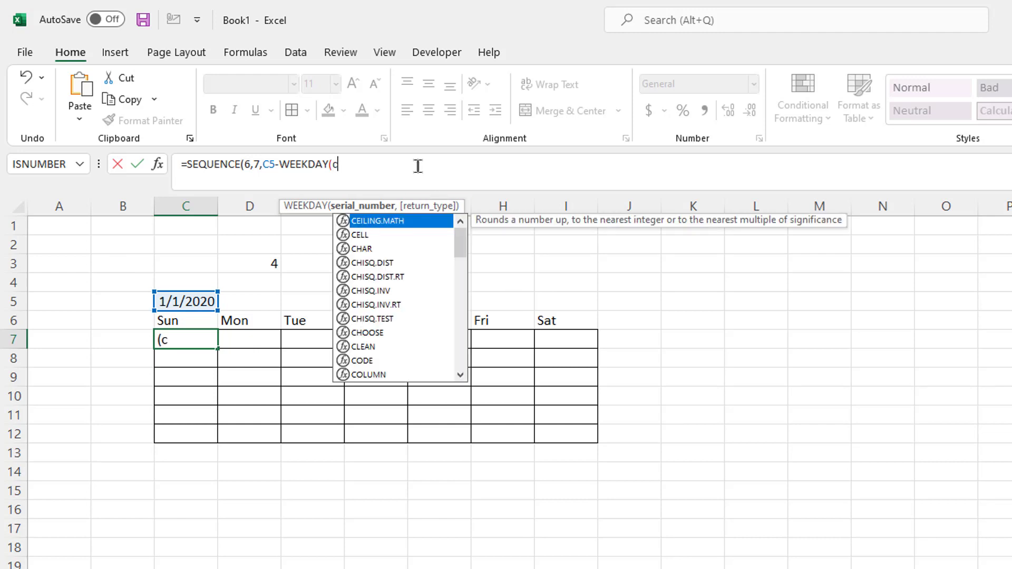
pyautogui.write('5)')
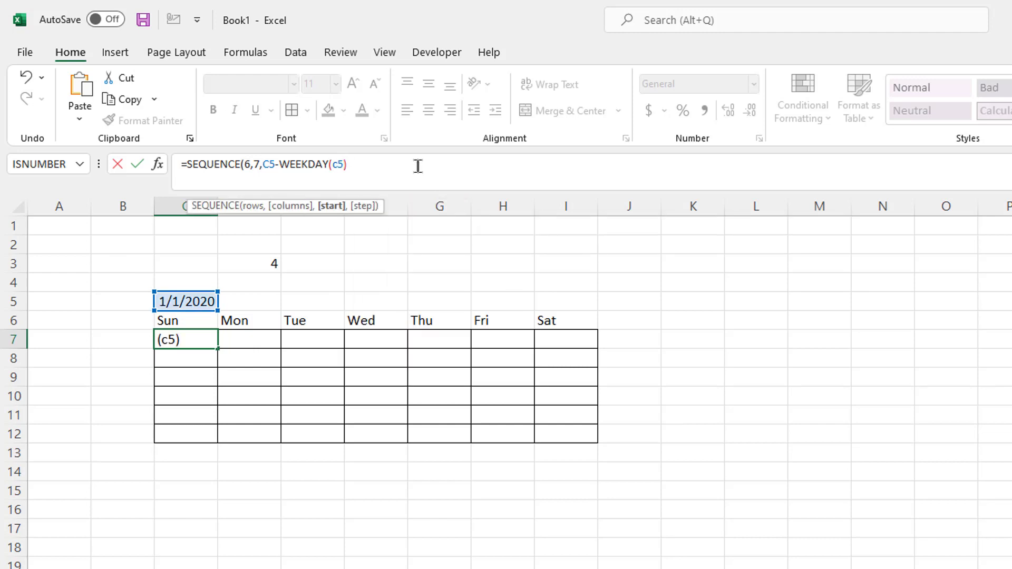
pyautogui.click(349, 165)
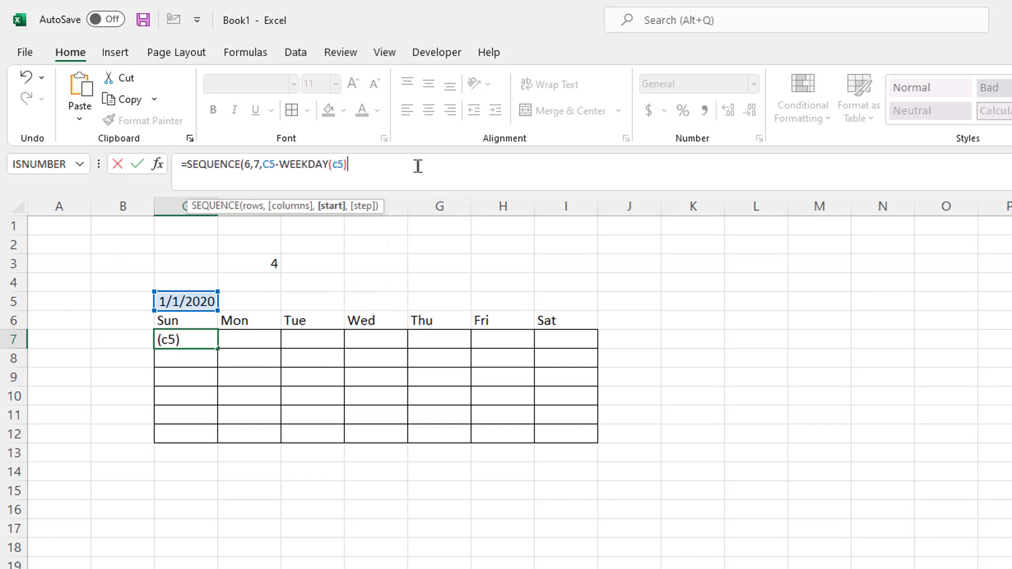
pyautogui.moveTo(134, 336)
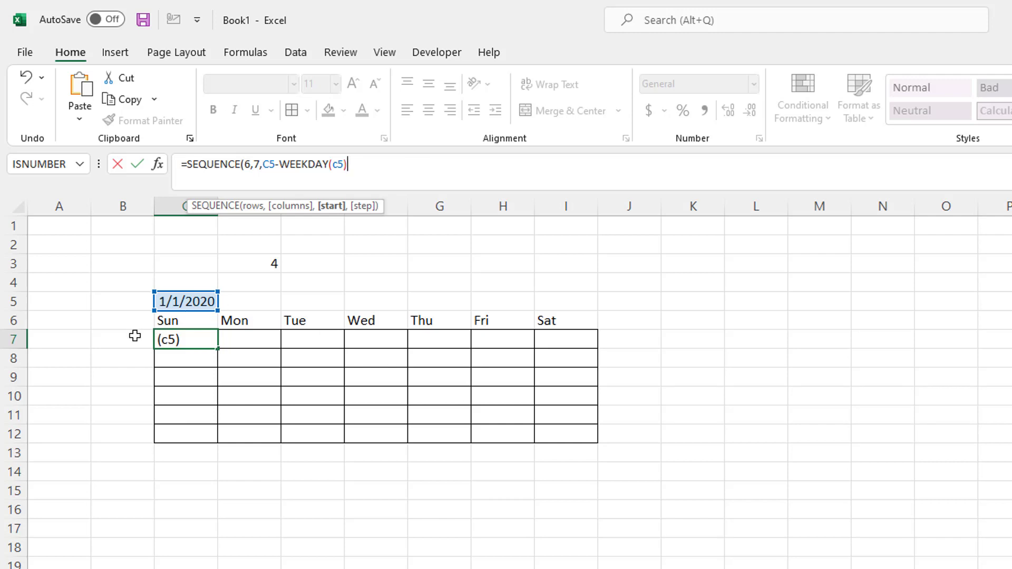
pyautogui.moveTo(341, 217)
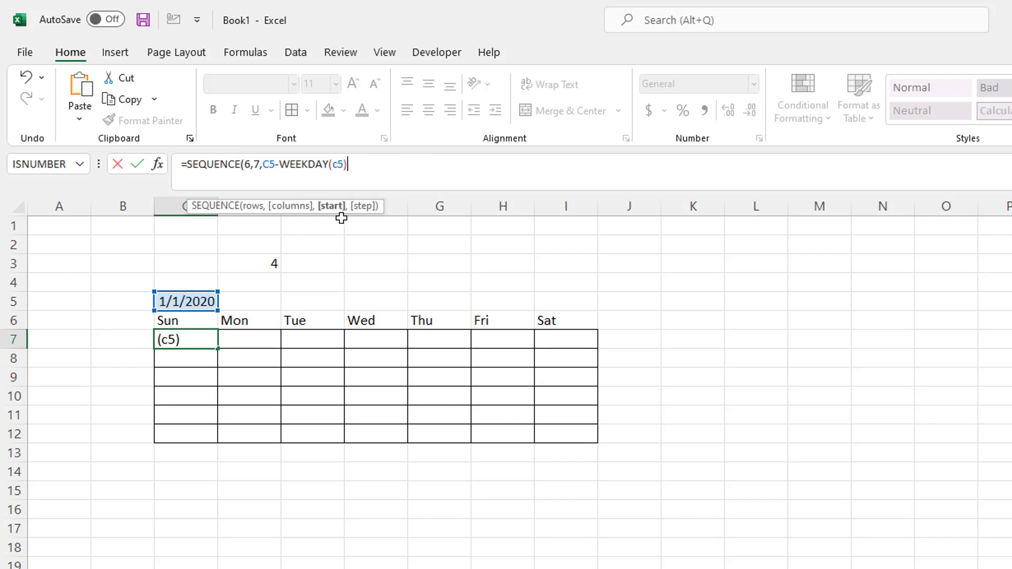
pyautogui.write('+1')
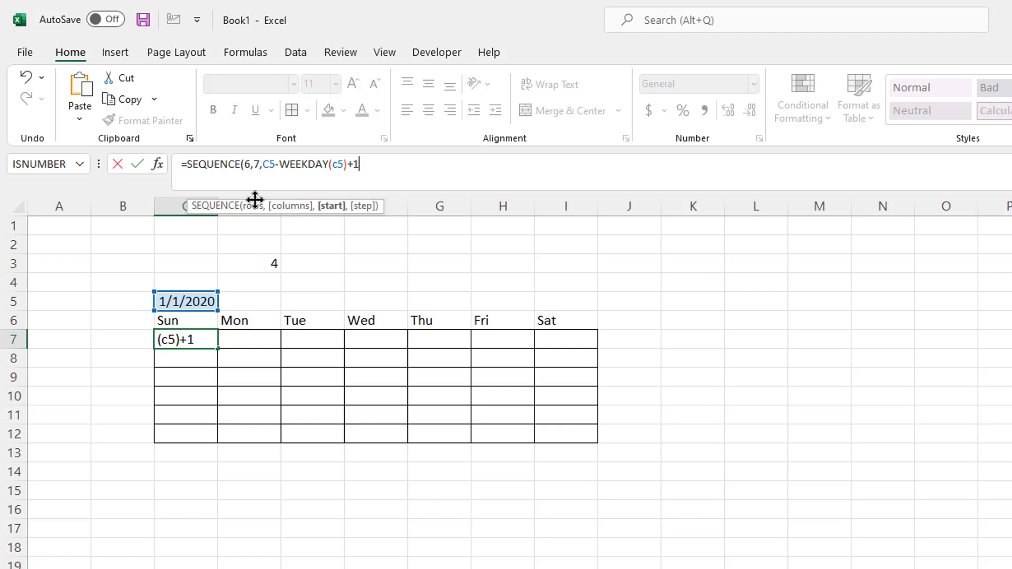
pyautogui.moveTo(230, 329)
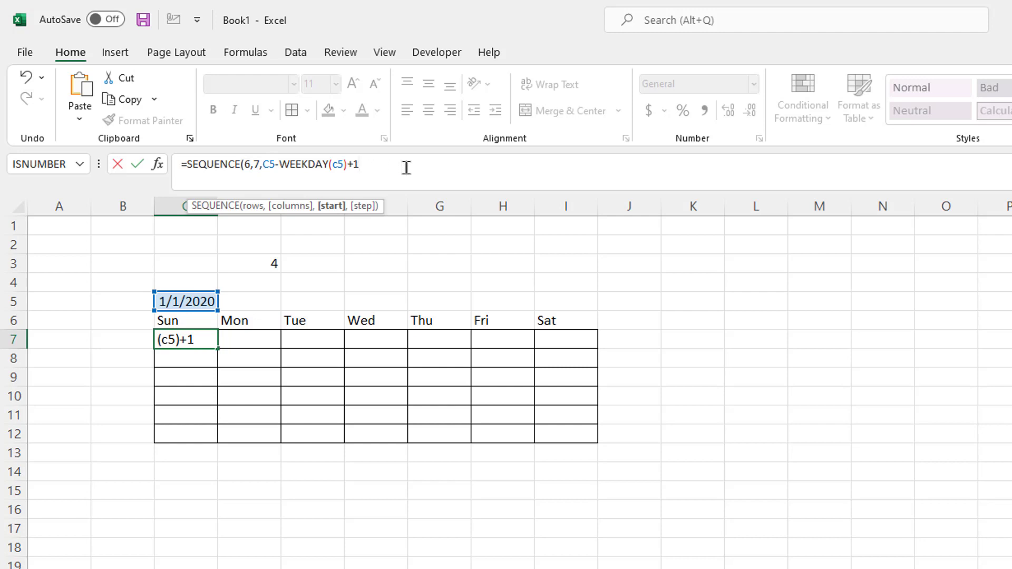
pyautogui.write(',')
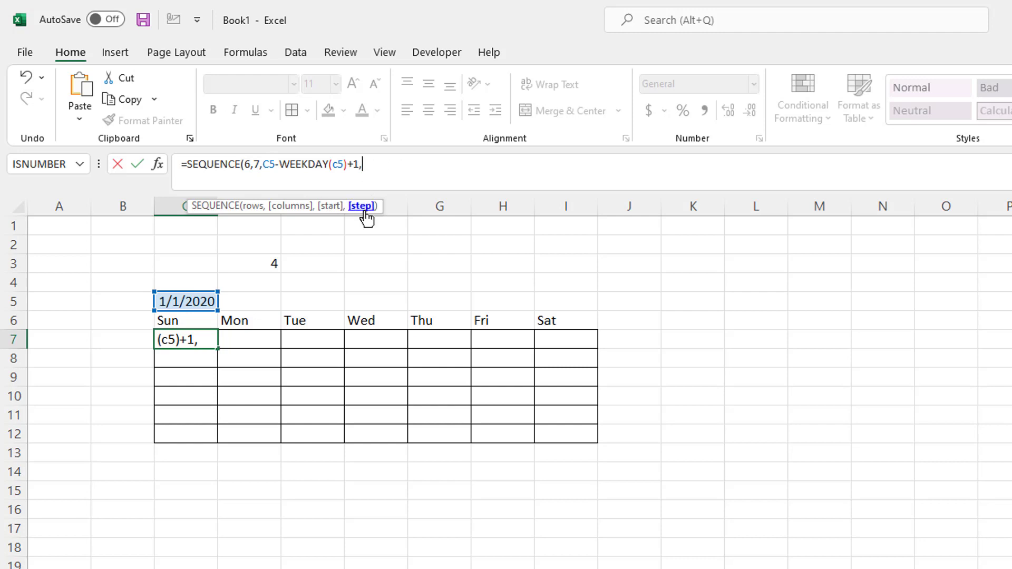
pyautogui.write('1')
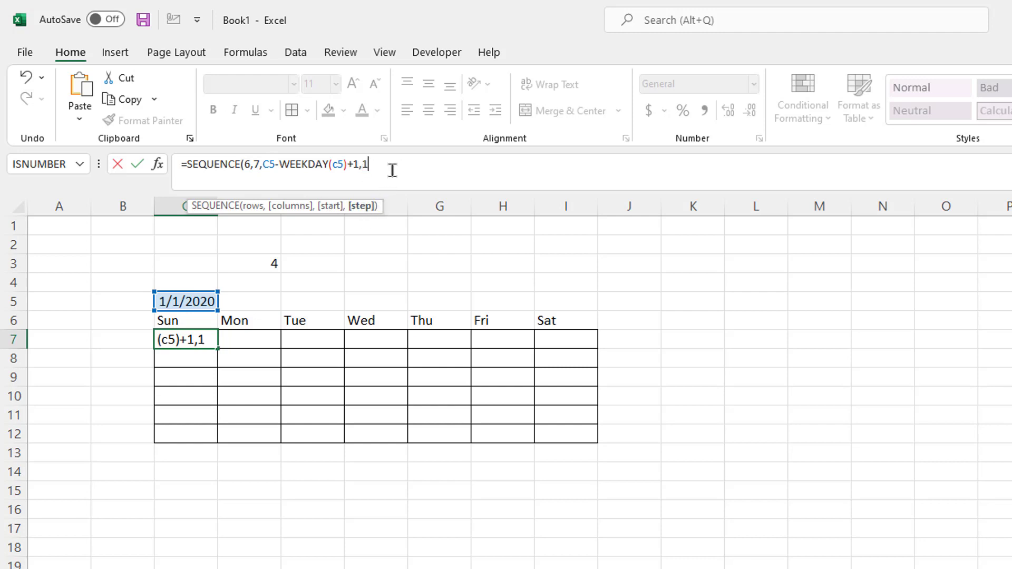
# - Commit the SEQUENCE formula and format the grid C7:I12 as Short Date
pyautogui.write(')')
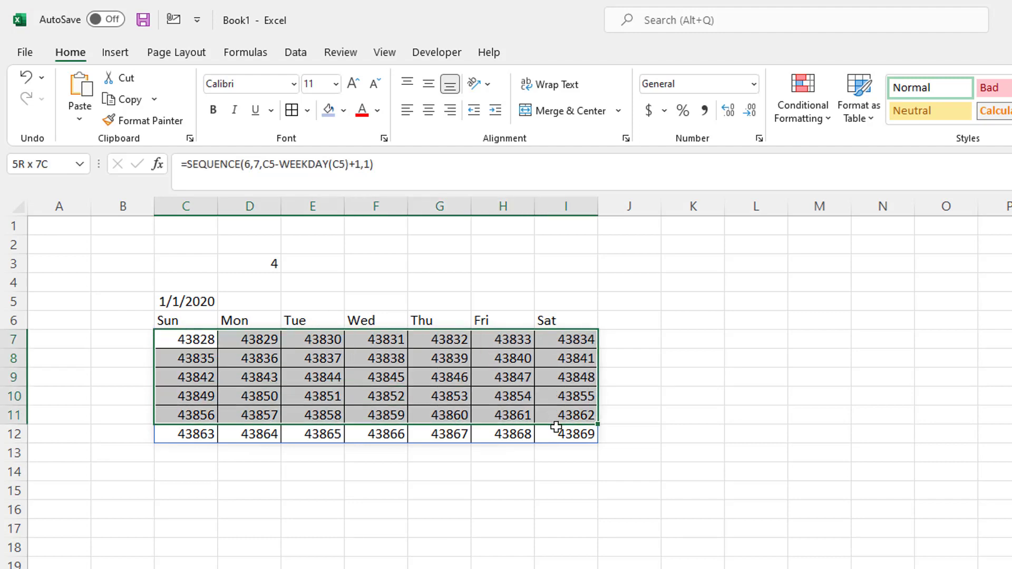
pyautogui.click(752, 83)
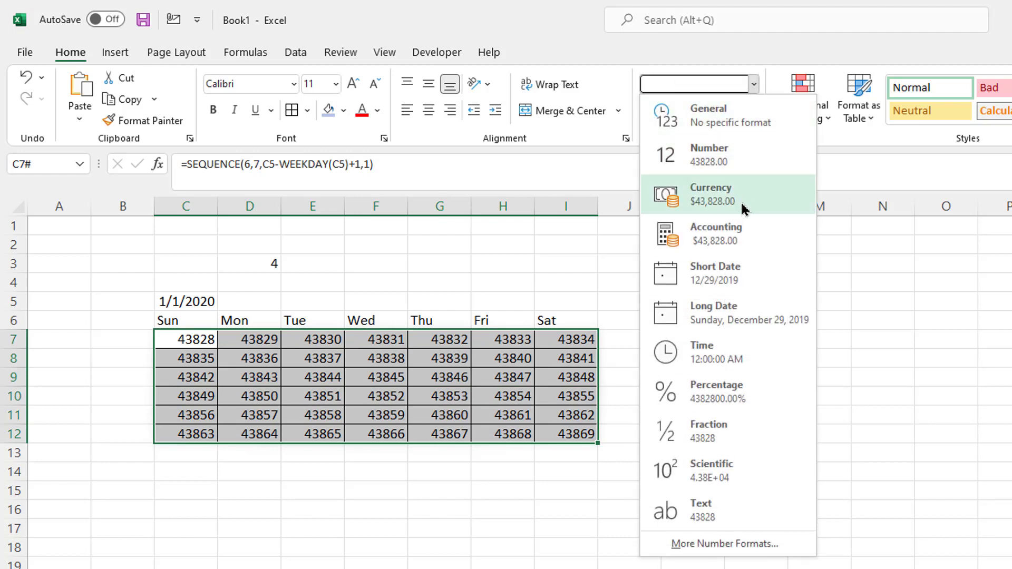
pyautogui.click(715, 272)
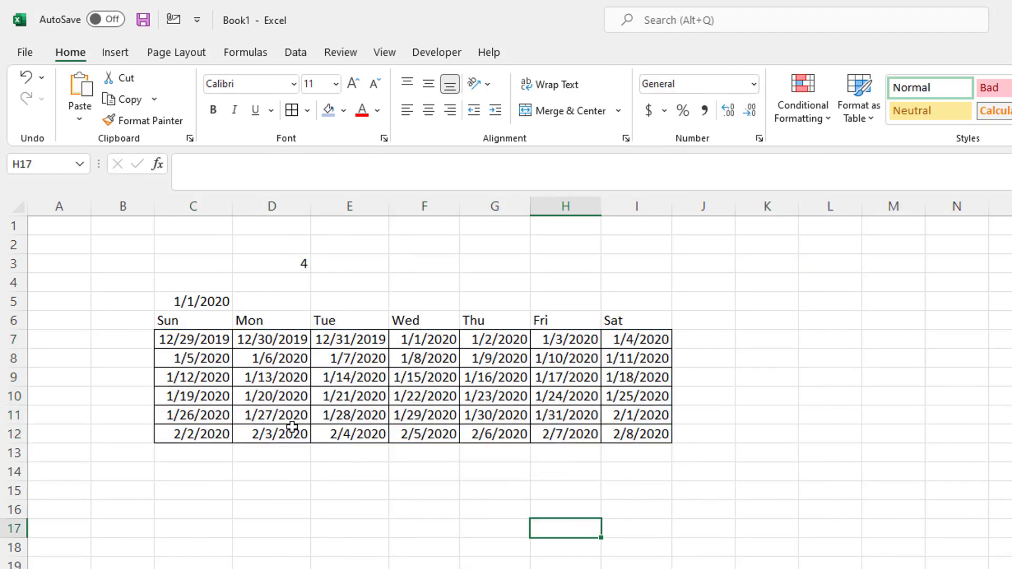
pyautogui.moveTo(423, 338)
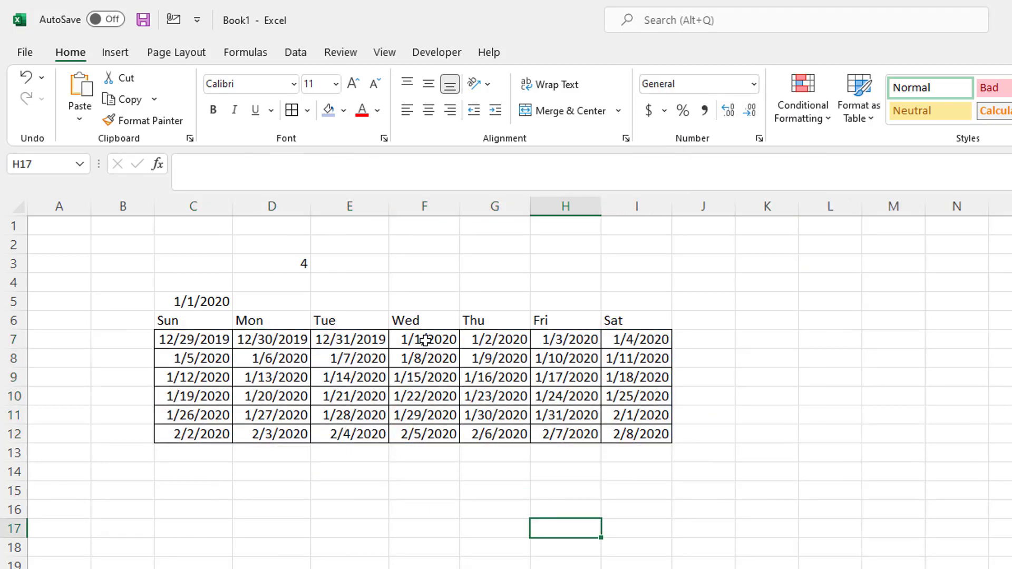
# - Check the grid dates 1/1/2020, first 12/29/2019 and last 2/8/2020, then reopen the C7 formula
pyautogui.click(423, 338)
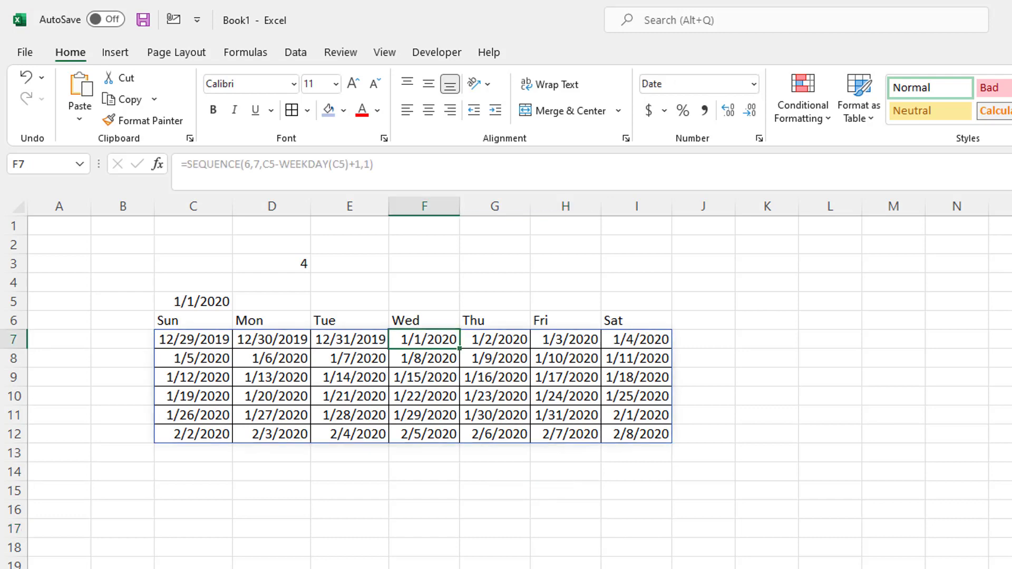
pyautogui.moveTo(287, 428)
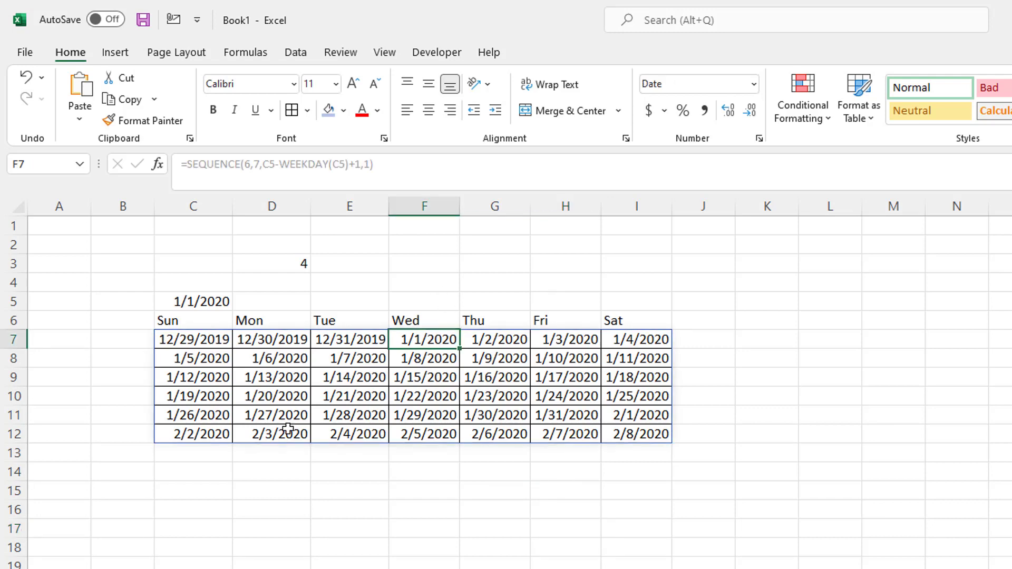
pyautogui.click(193, 338)
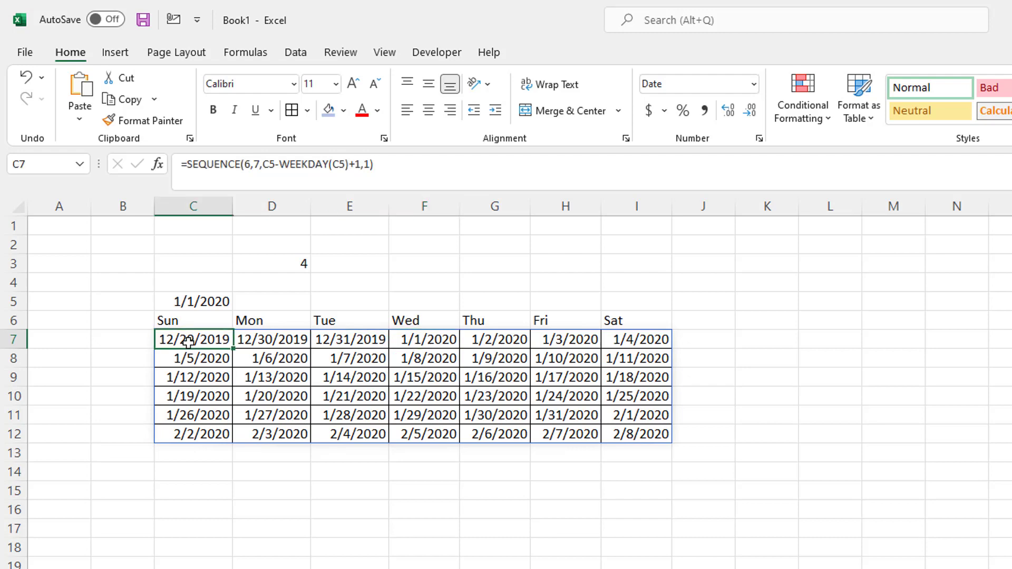
pyautogui.click(635, 433)
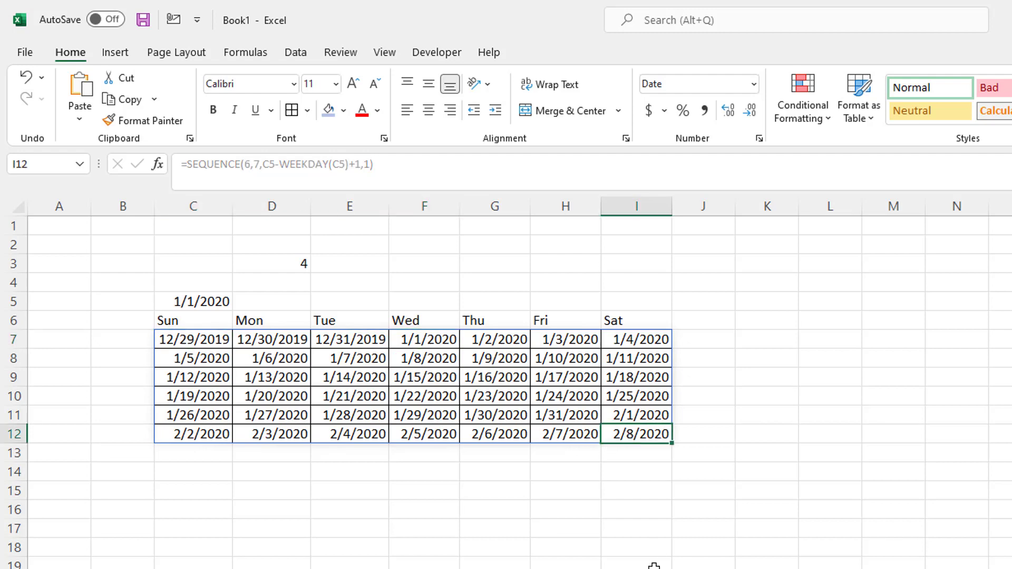
pyautogui.click(192, 339)
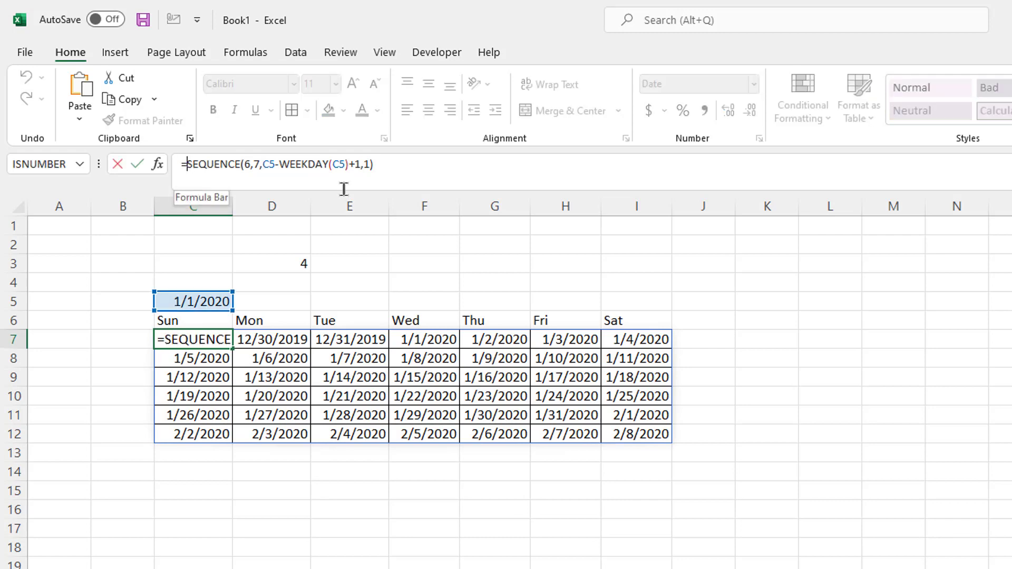
# - Wrap the SEQUENCE in an IF test MONTH(...)=MONTH(C5) referencing the entered date
pyautogui.write('if(')
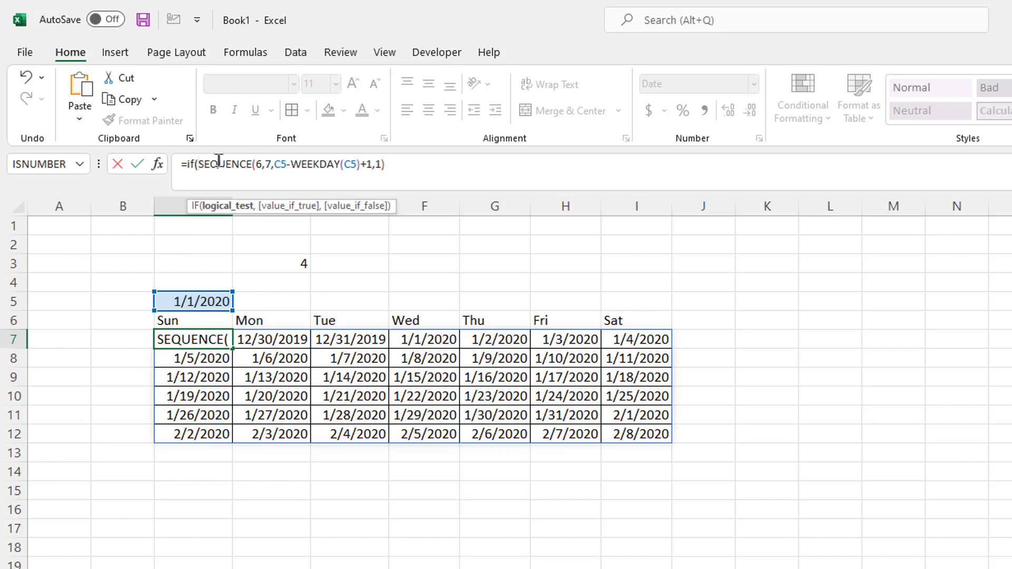
pyautogui.moveTo(299, 302)
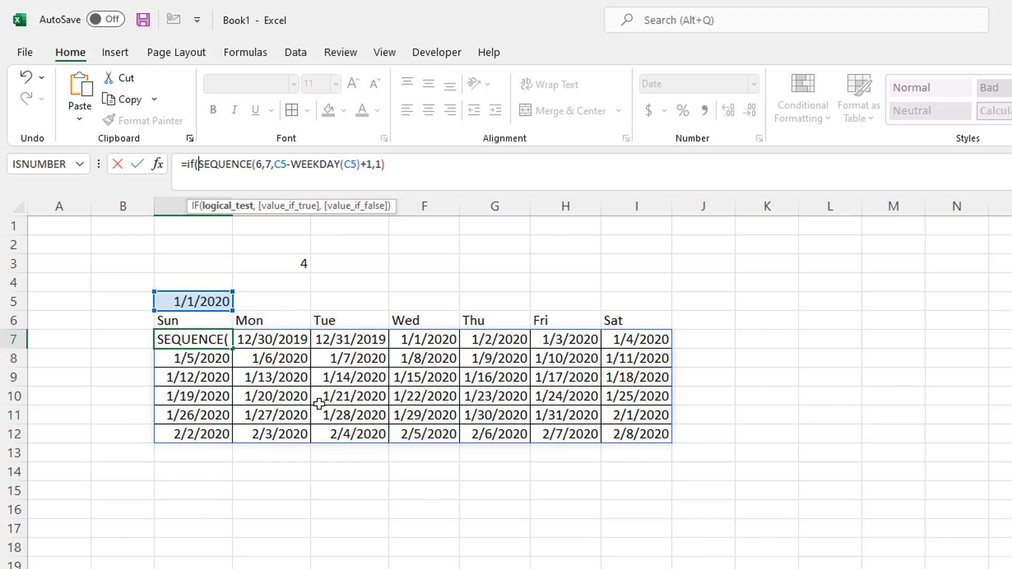
pyautogui.moveTo(342, 413)
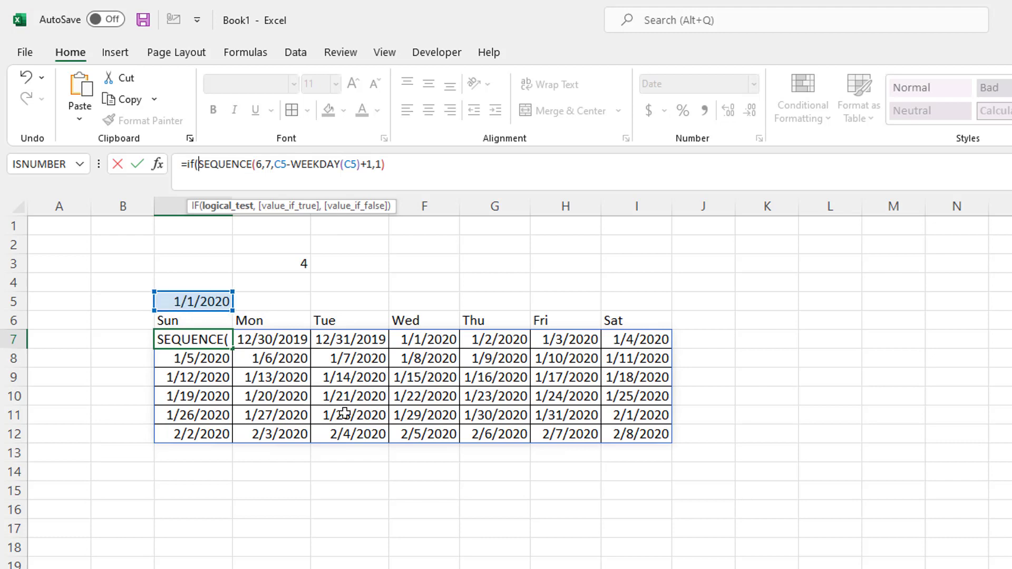
pyautogui.write('month')
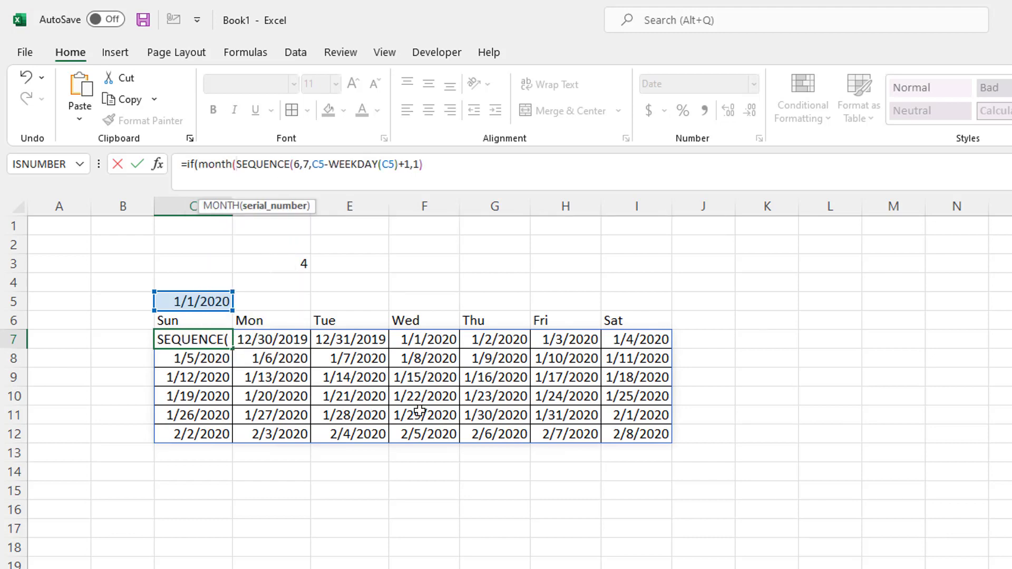
pyautogui.click(435, 164)
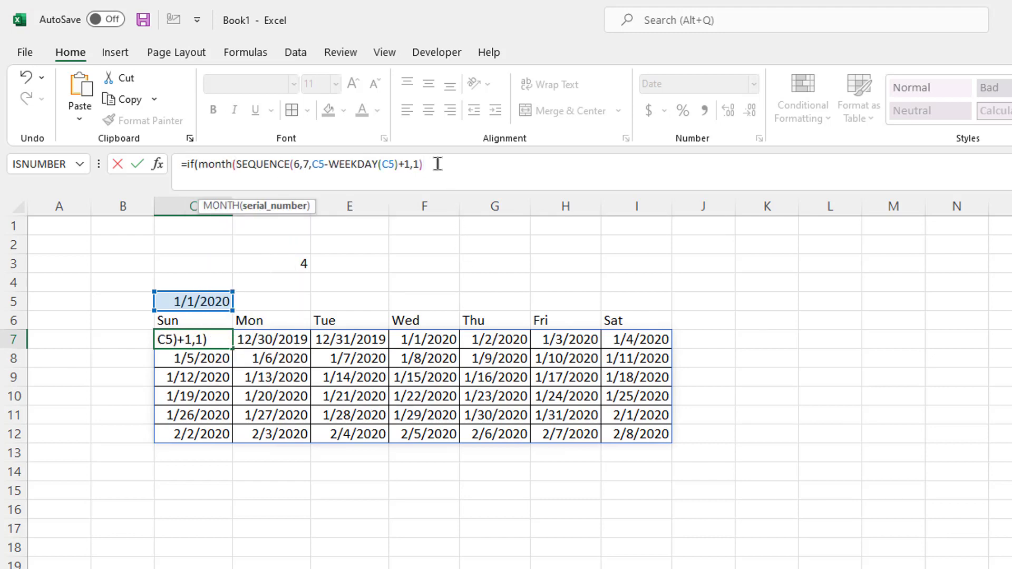
pyautogui.write(')')
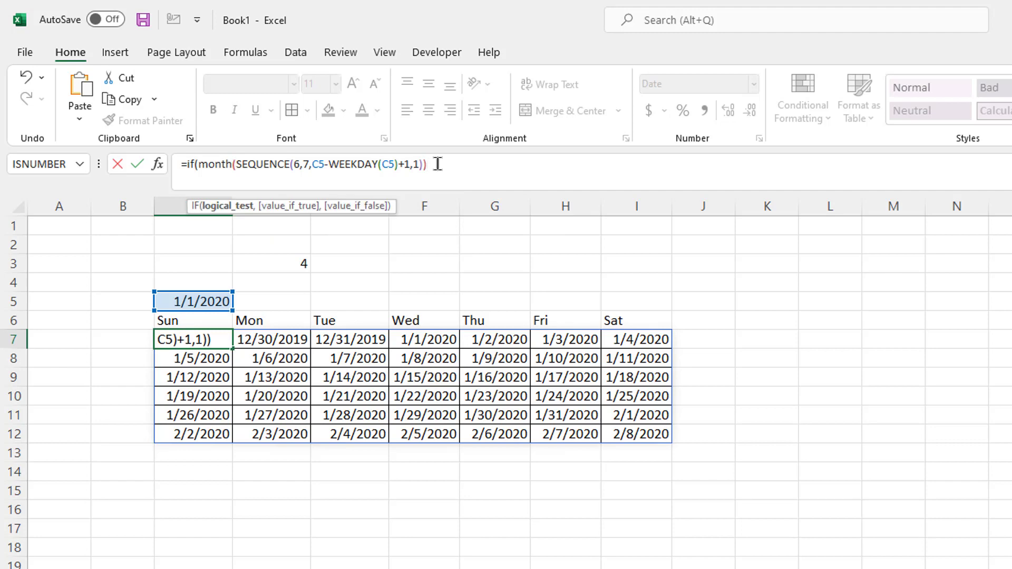
pyautogui.write('=mon')
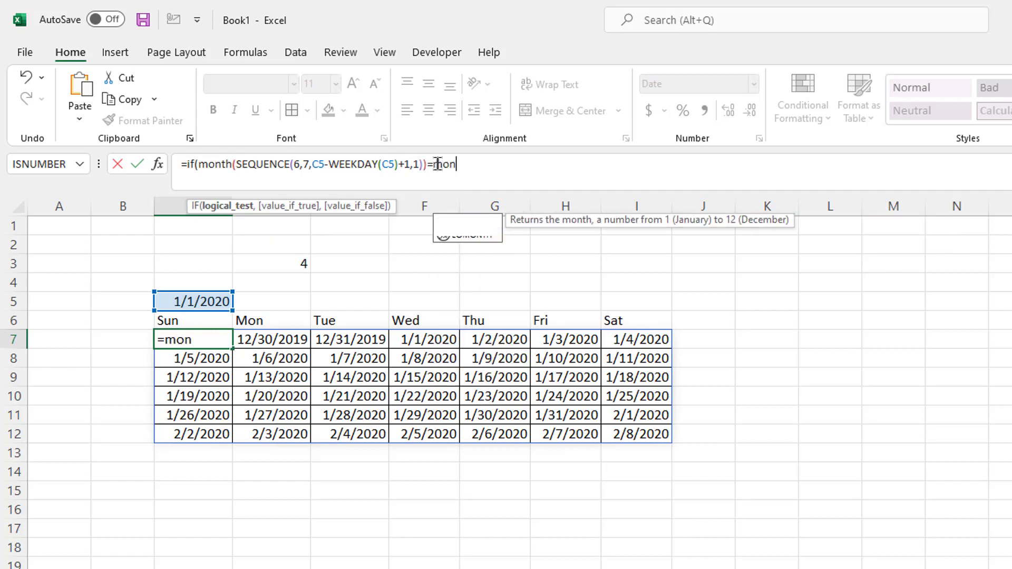
pyautogui.write('th(')
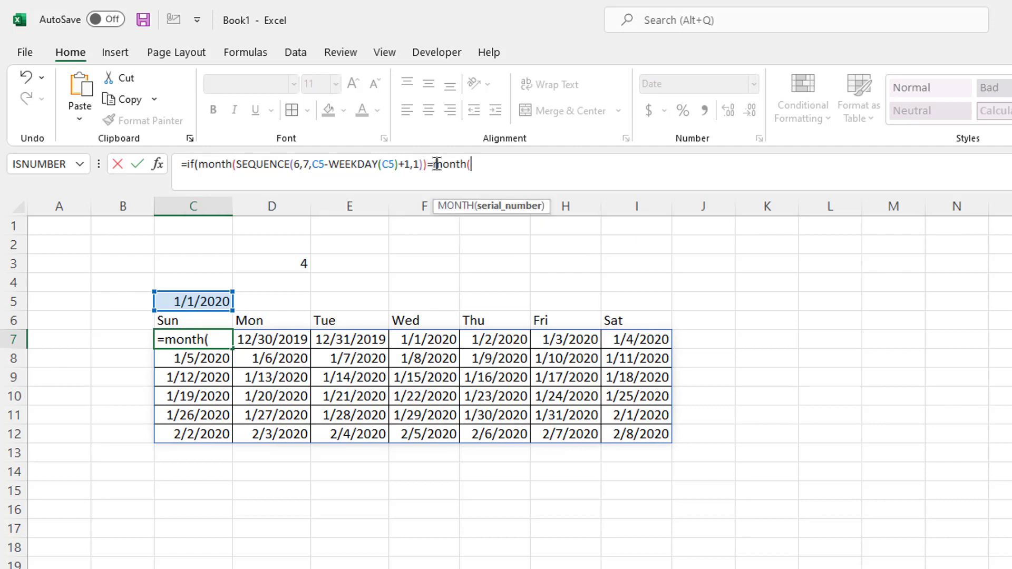
pyautogui.click(192, 300)
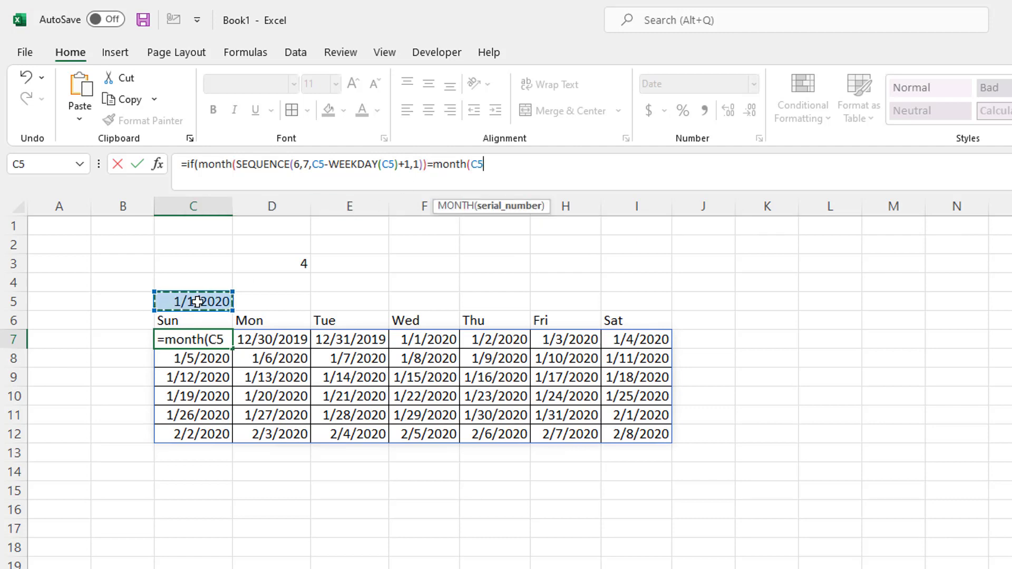
pyautogui.write(')')
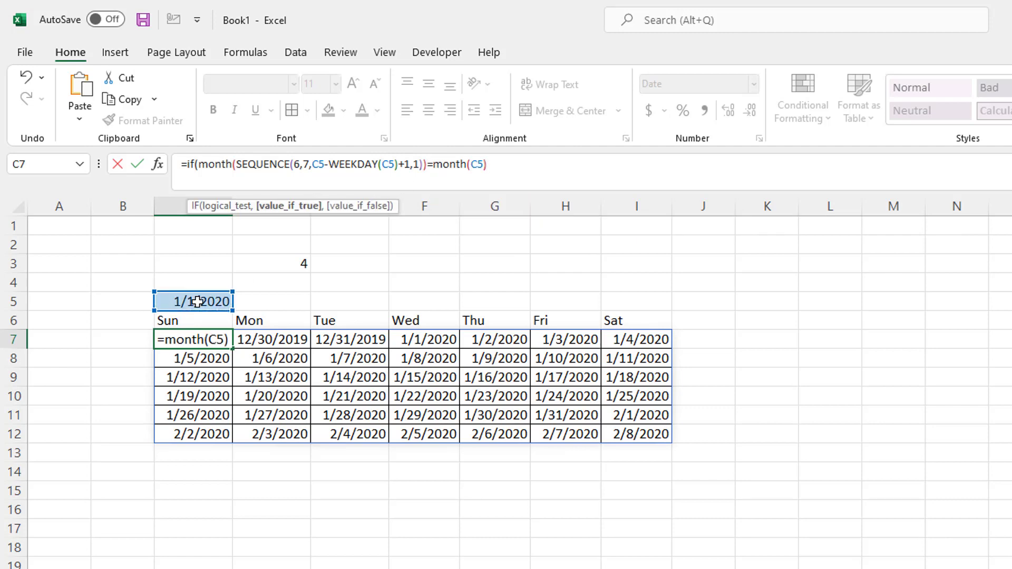
pyautogui.write(',')
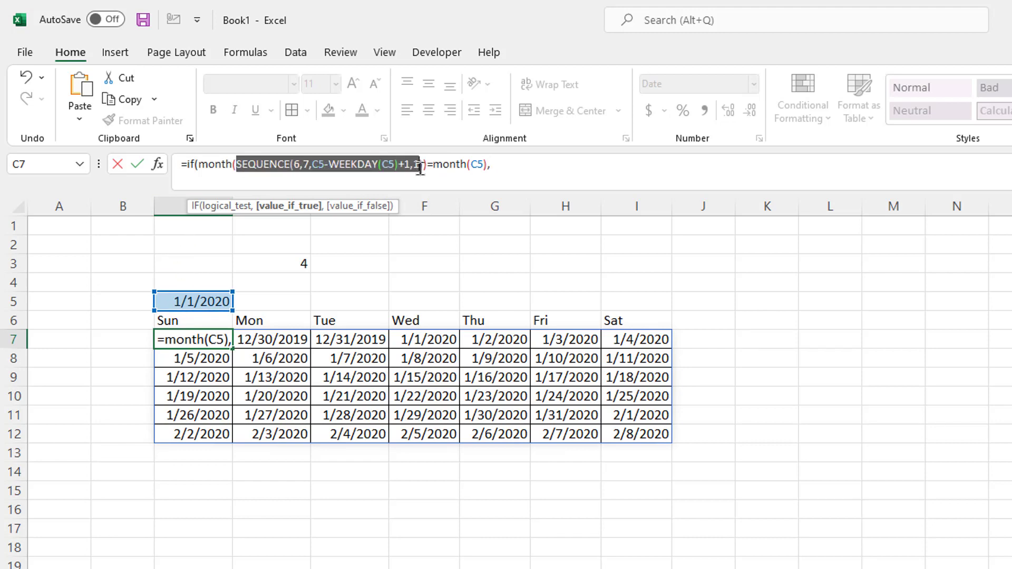
pyautogui.write(')')
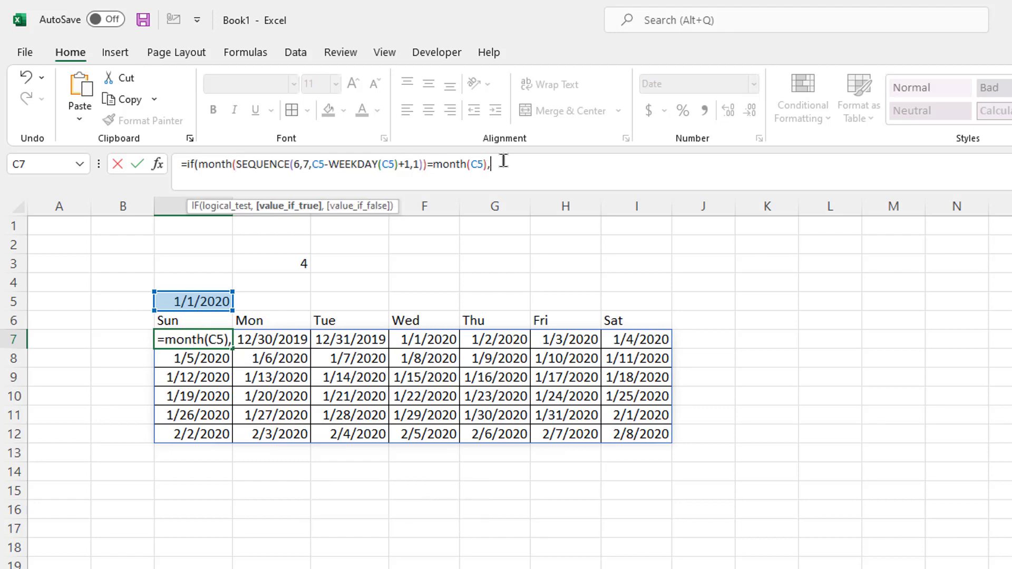
pyautogui.moveTo(561, 194)
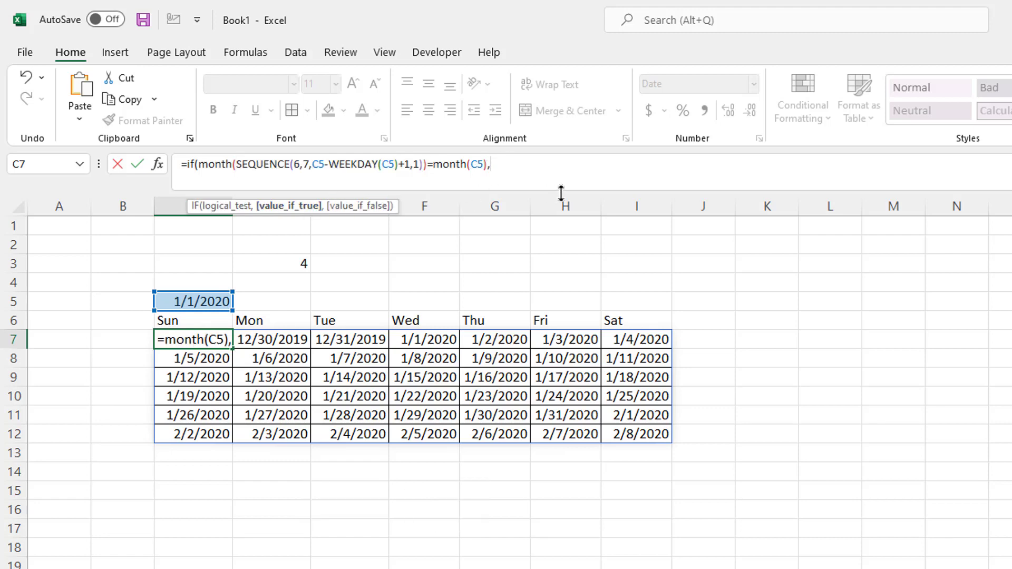
# - Complete the IF with the SEQUENCE as true value and "" otherwise, blanking out-of-month cells
pyautogui.write('SEQUENCE(6,7,C5-WEEKDAY(C5)+1,1)')
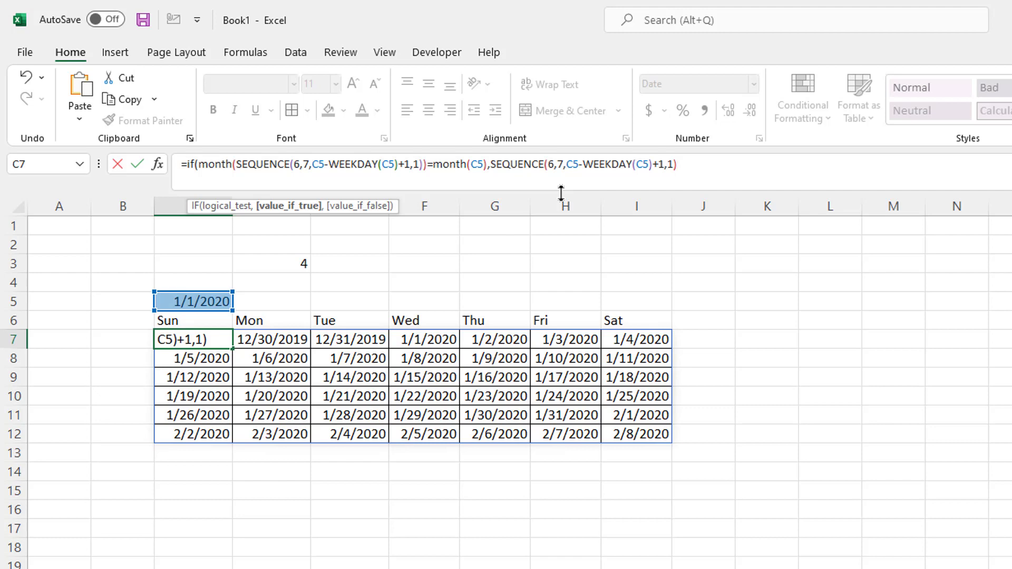
pyautogui.write(',')
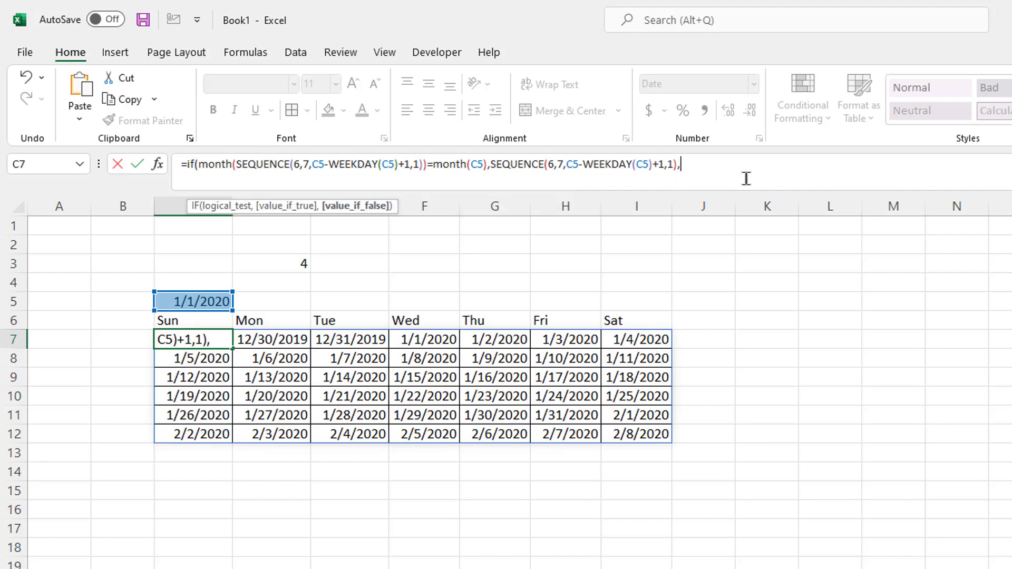
pyautogui.write('""')
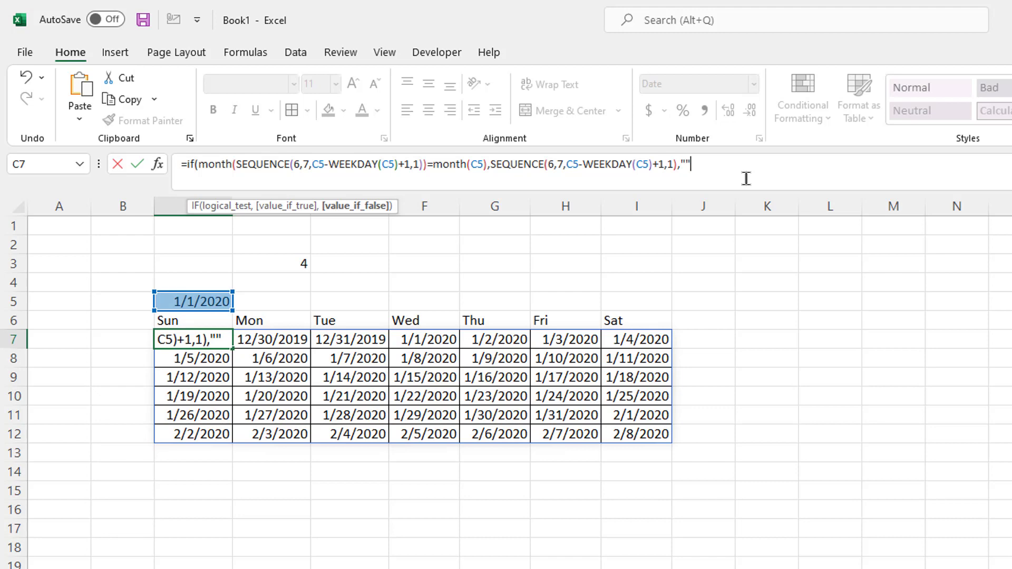
pyautogui.write(')')
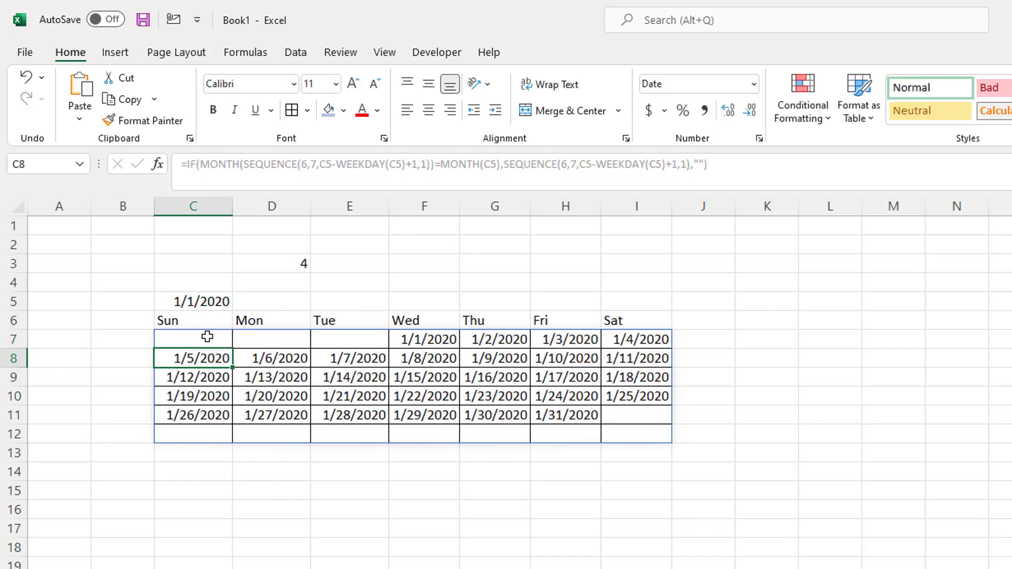
pyautogui.click(348, 339)
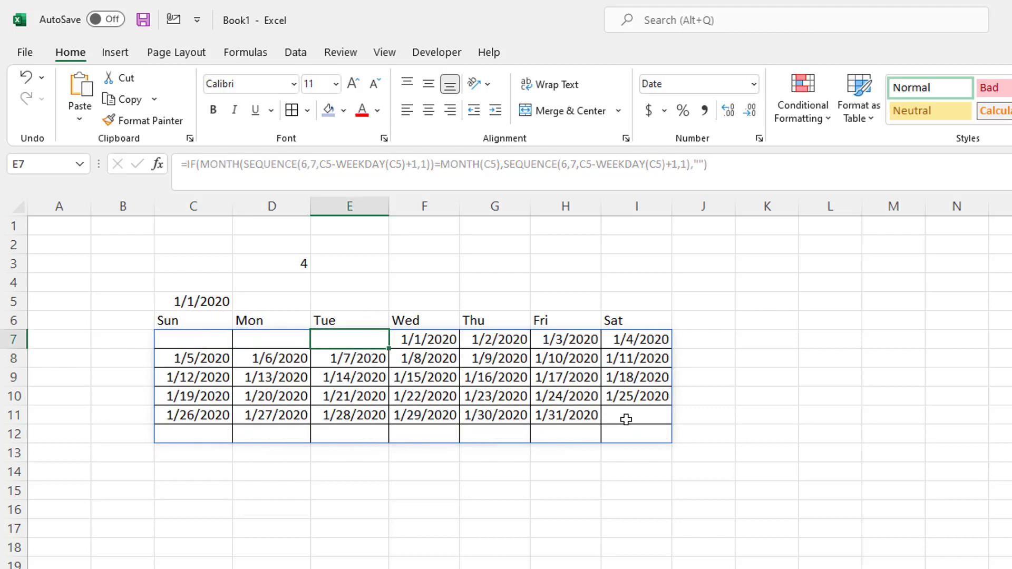
pyautogui.click(636, 415)
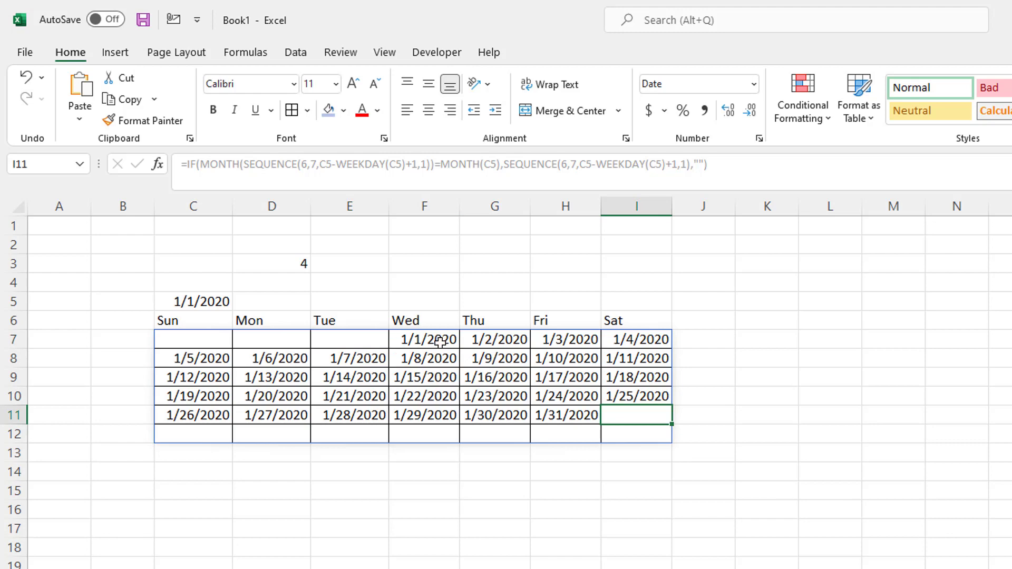
pyautogui.moveTo(392, 341)
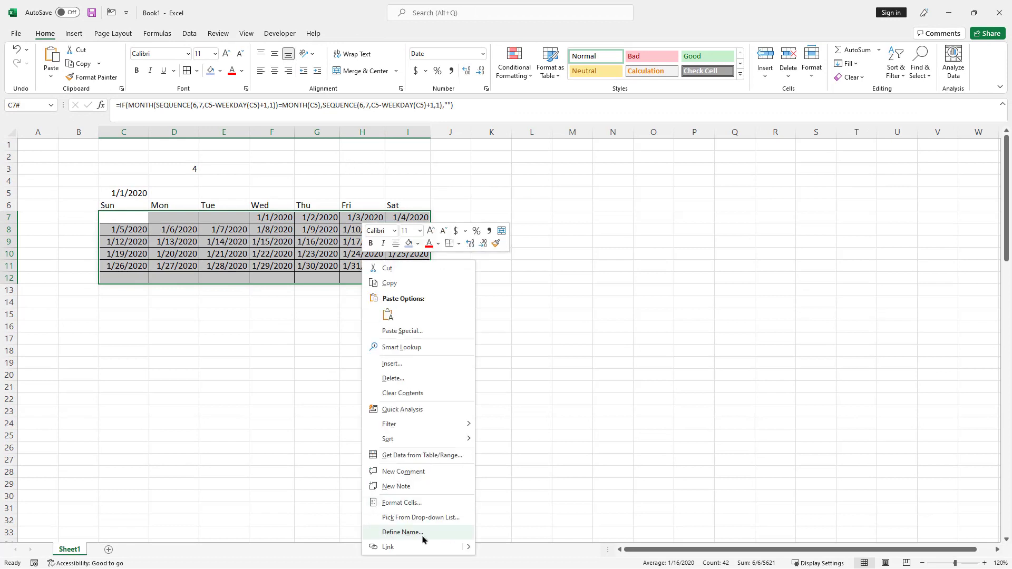
# - Give the calendar range the custom number format d so it shows day numbers 1 to 31
pyautogui.click(401, 502)
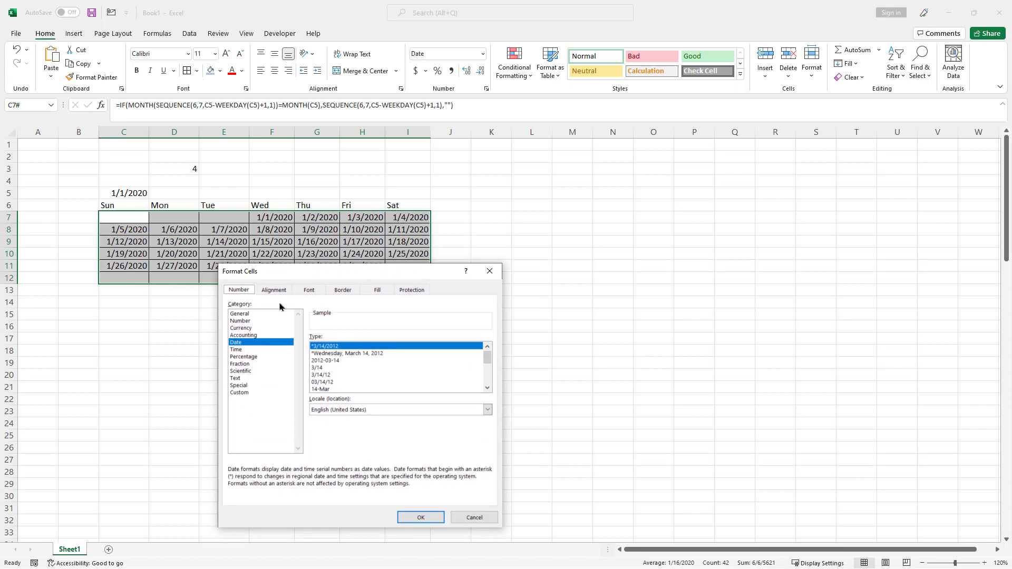
pyautogui.moveTo(246, 394)
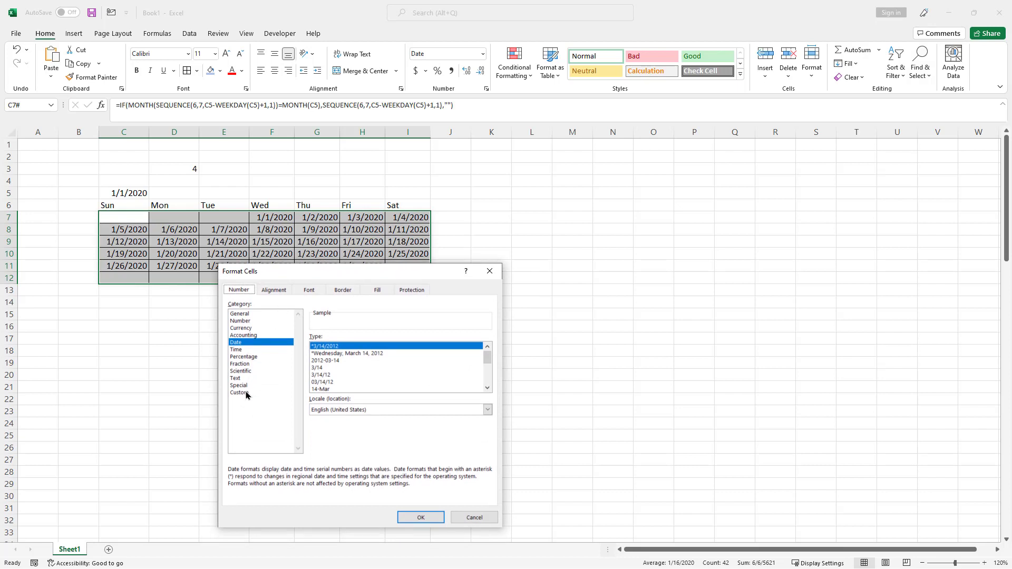
pyautogui.click(239, 392)
pyautogui.write('d')
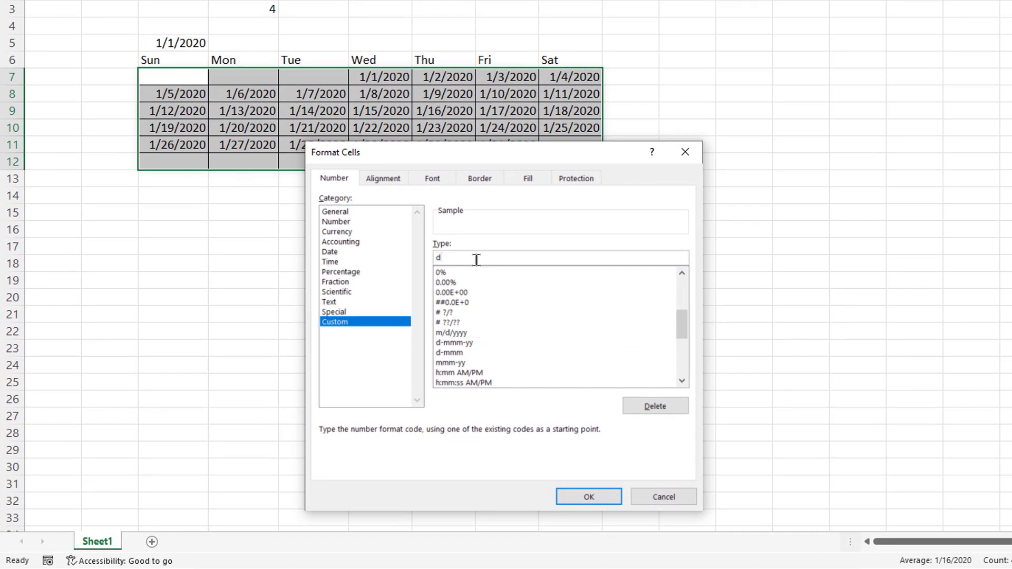
pyautogui.moveTo(578, 470)
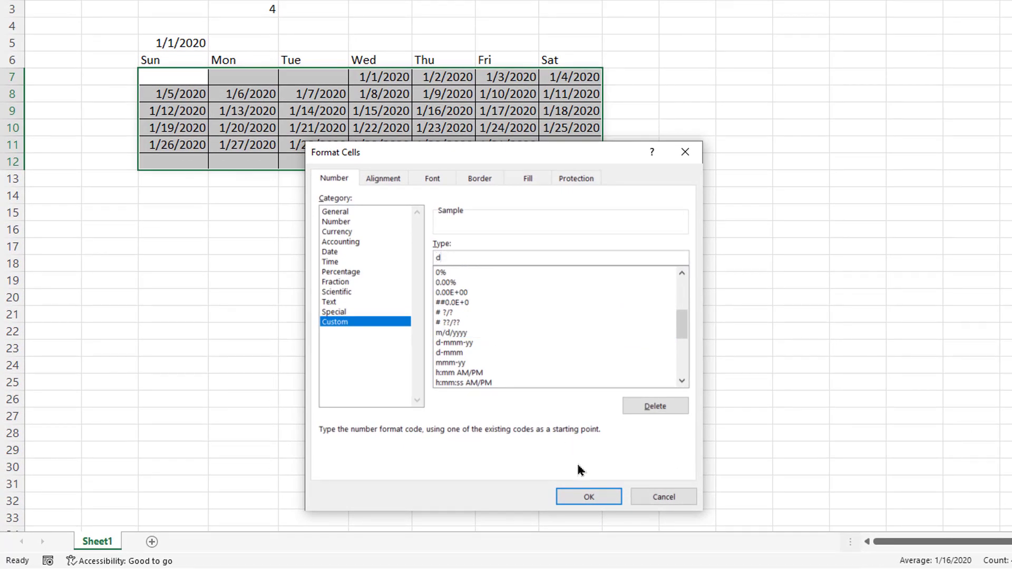
pyautogui.click(587, 496)
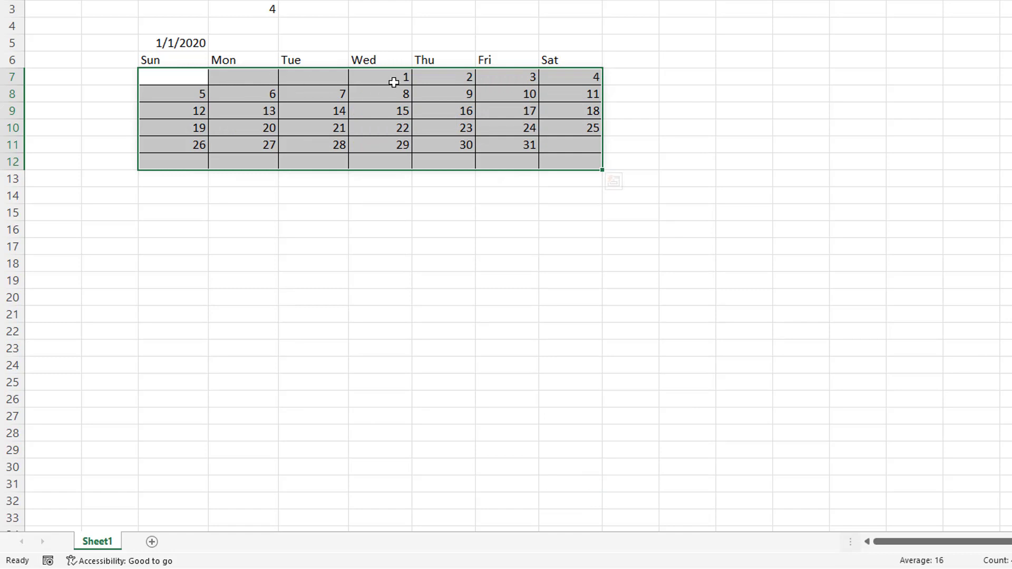
pyautogui.click(507, 77)
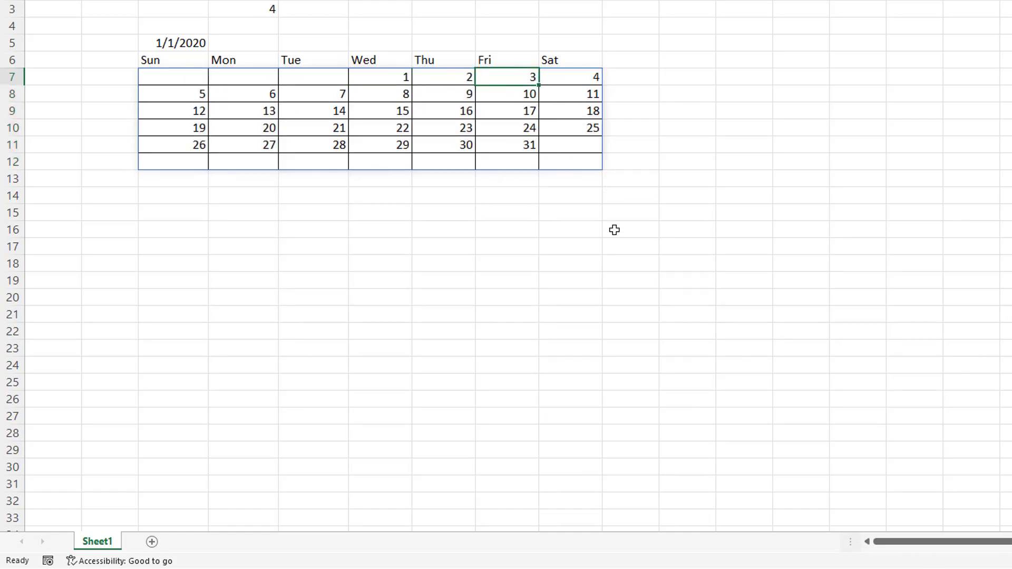
pyautogui.moveTo(246, 106)
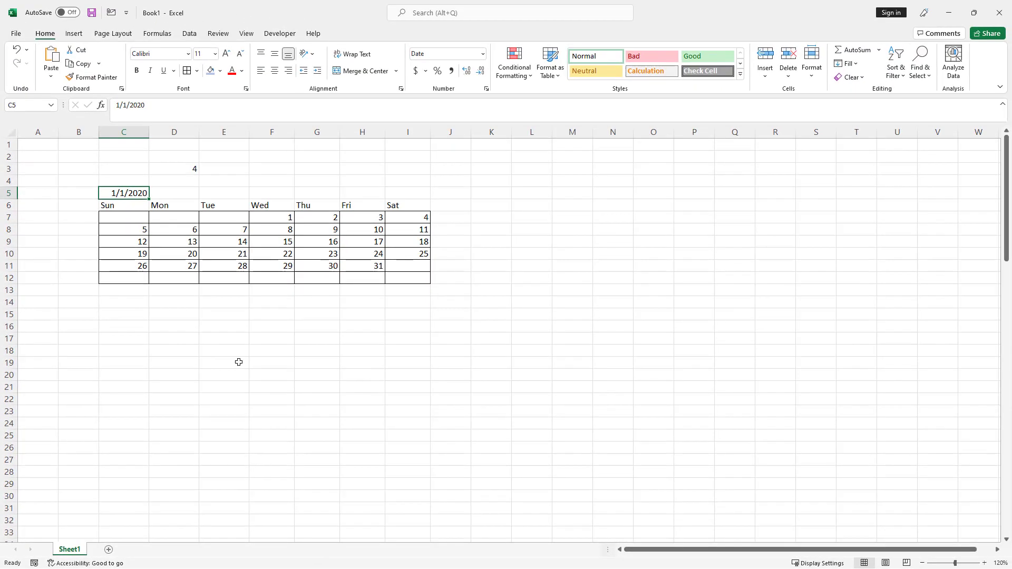
pyautogui.moveTo(224, 260)
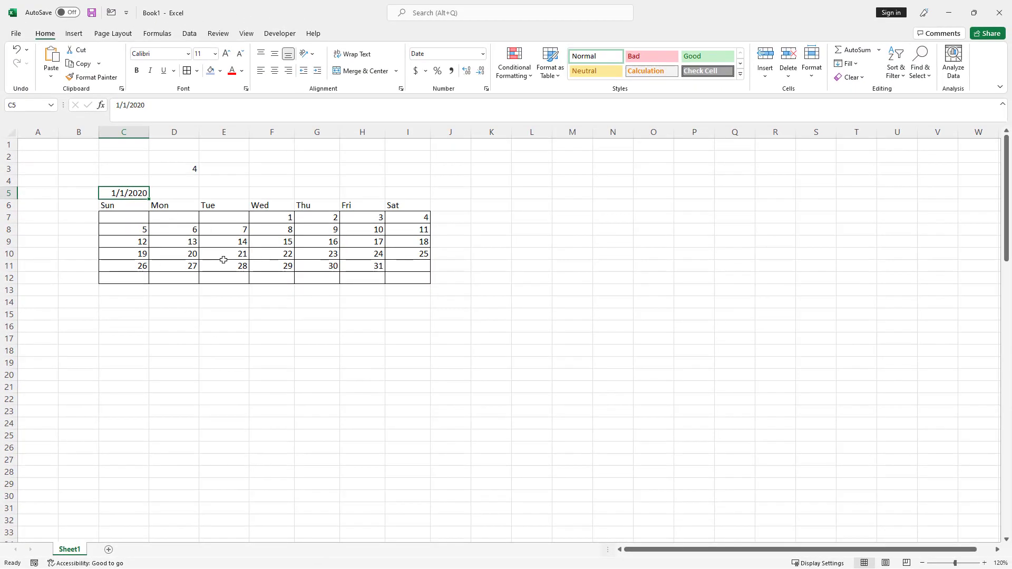
# - Give C5 the custom format mmmm yyyy so it reads January 2020
pyautogui.press('ctrl+1')
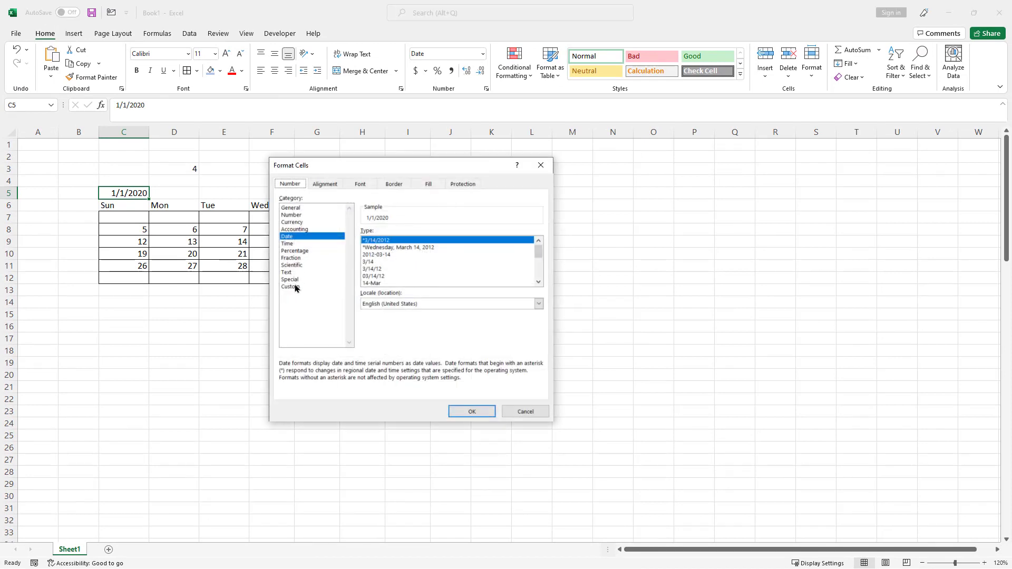
pyautogui.click(291, 287)
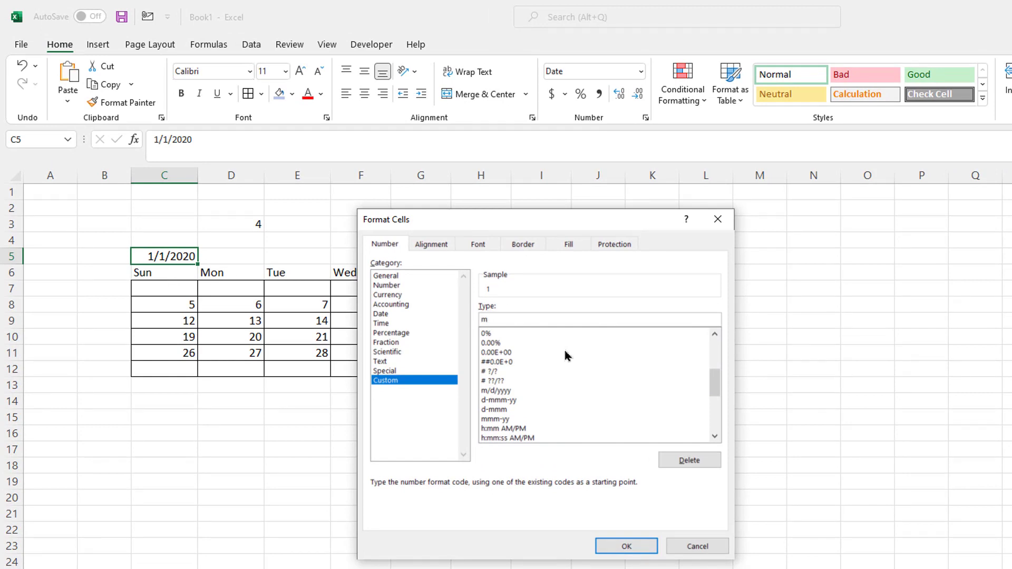
pyautogui.write('m')
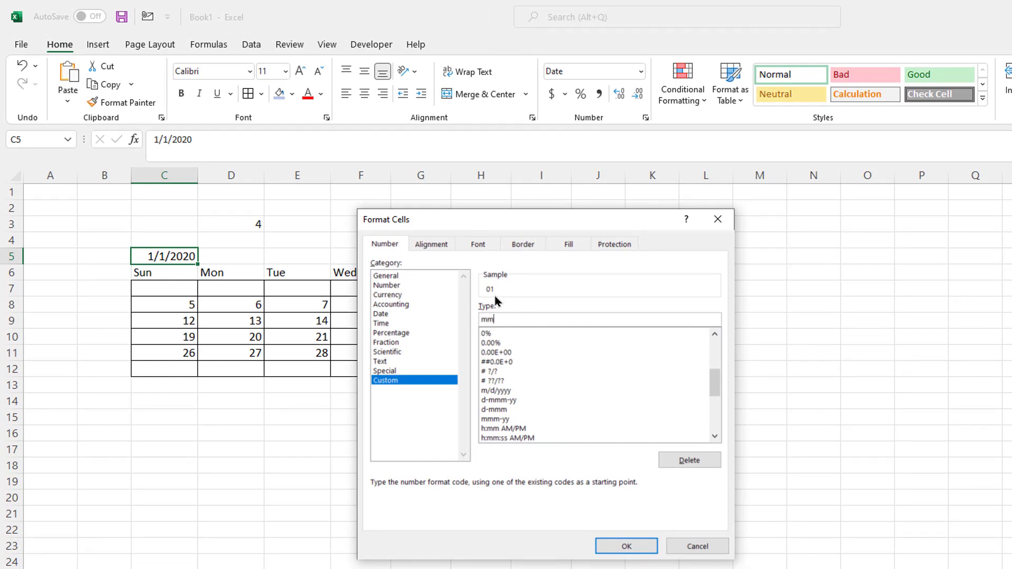
pyautogui.write('m')
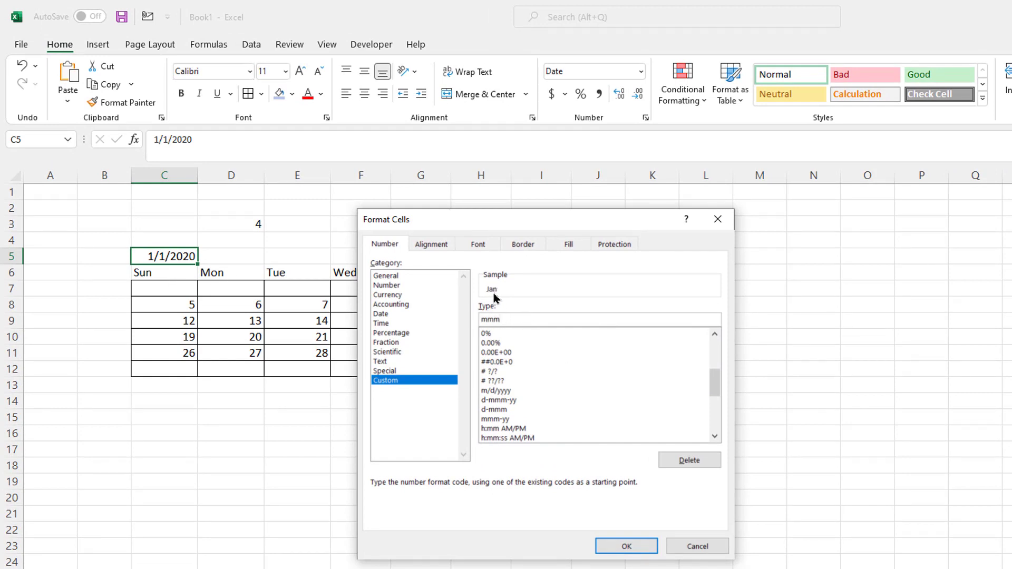
pyautogui.moveTo(508, 295)
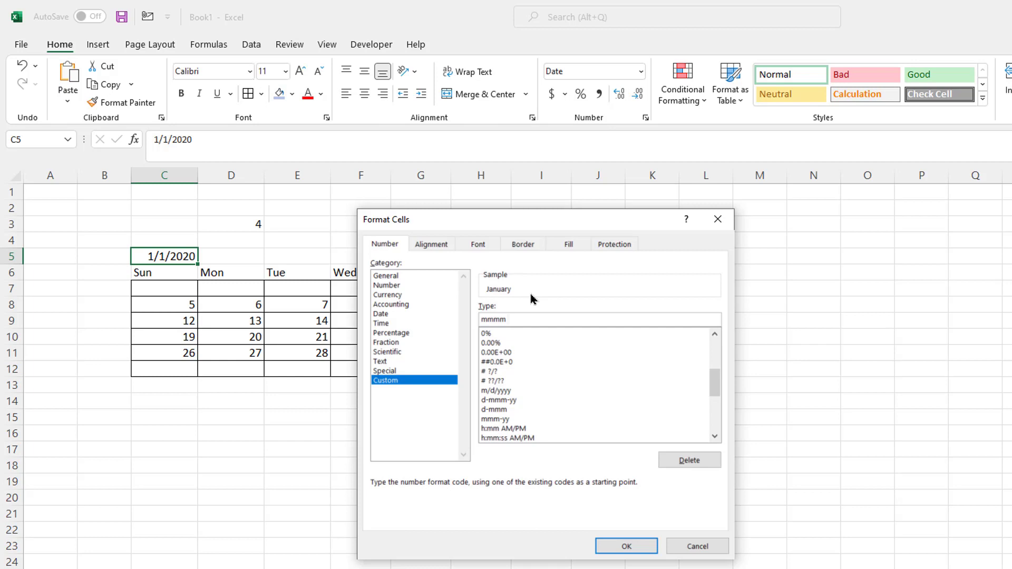
pyautogui.write('y')
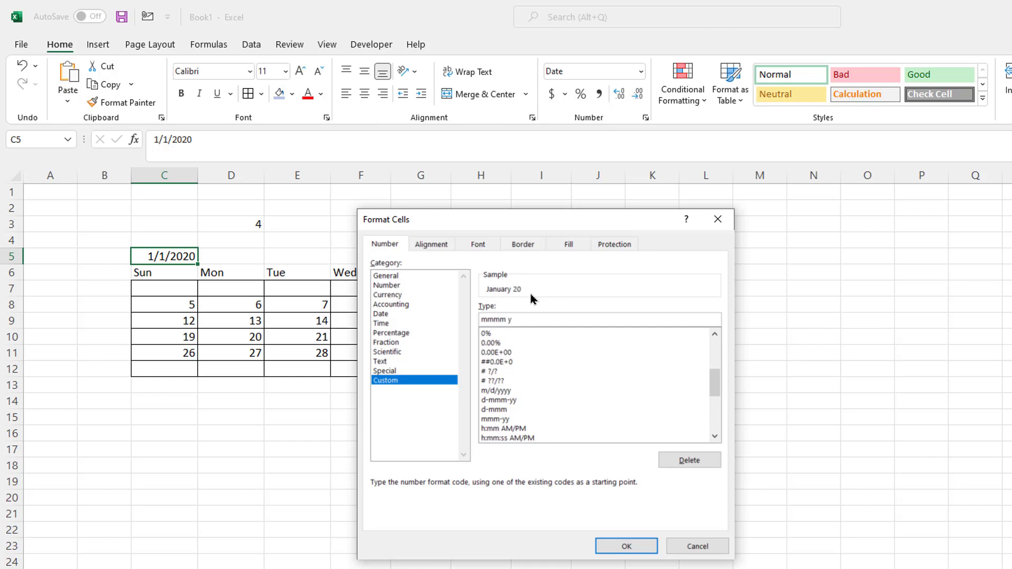
pyautogui.write('y')
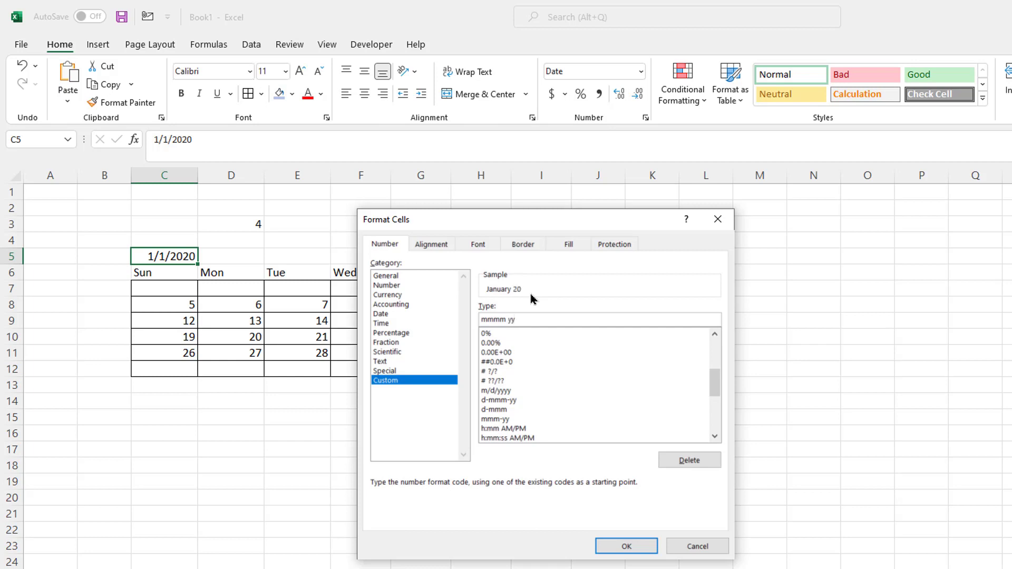
pyautogui.write('yy')
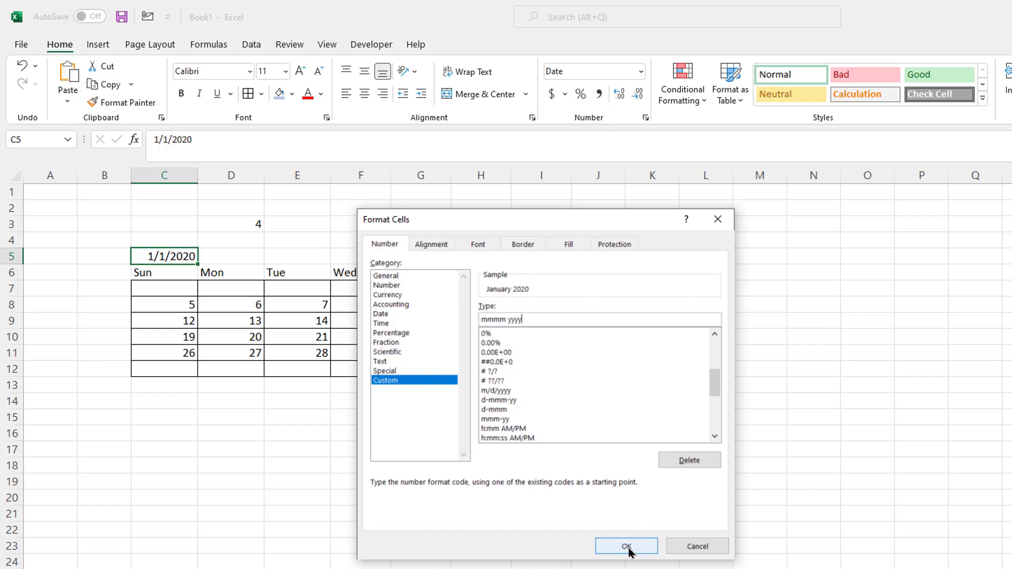
pyautogui.click(625, 546)
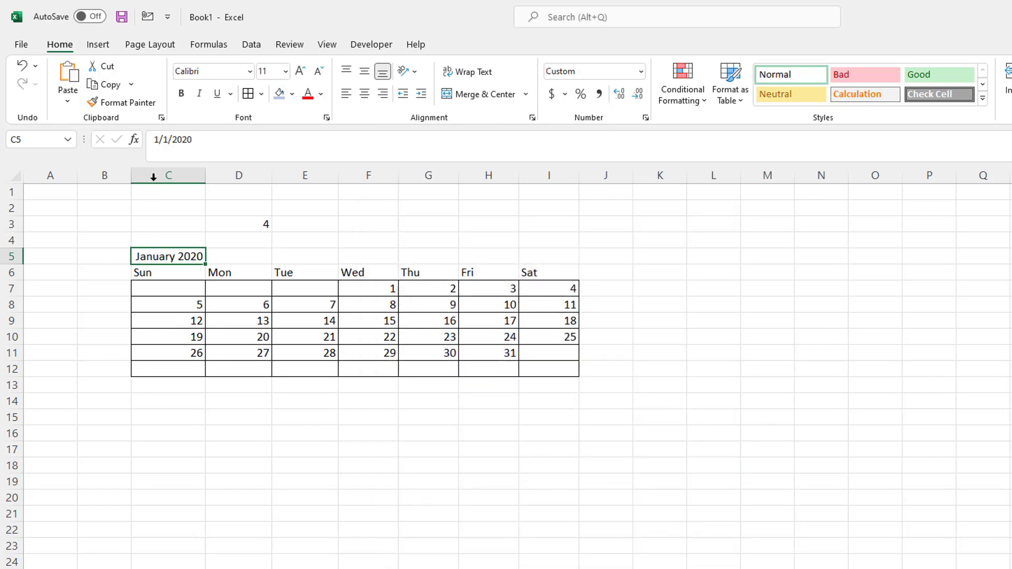
pyautogui.moveTo(166, 256)
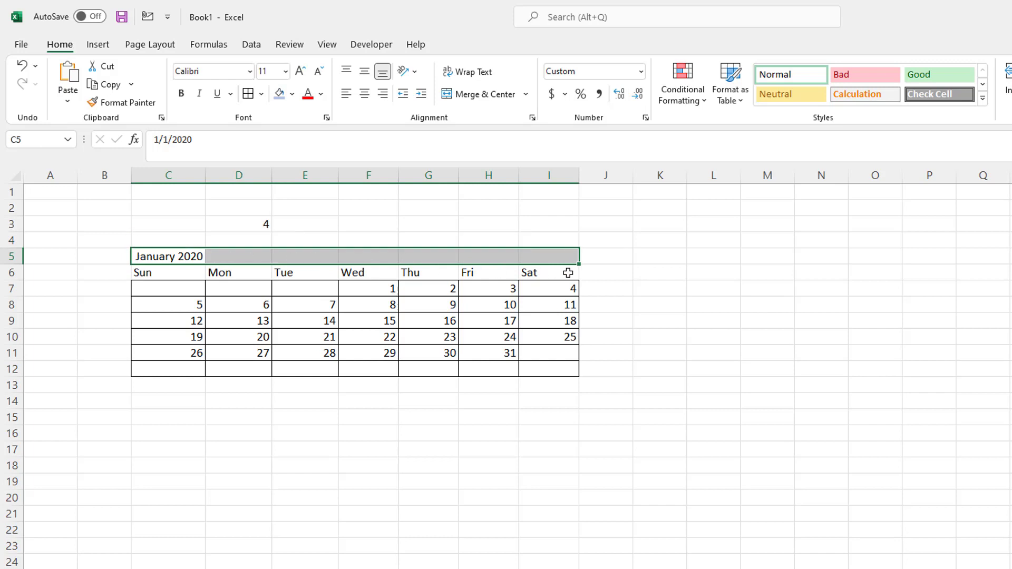
pyautogui.moveTo(374, 386)
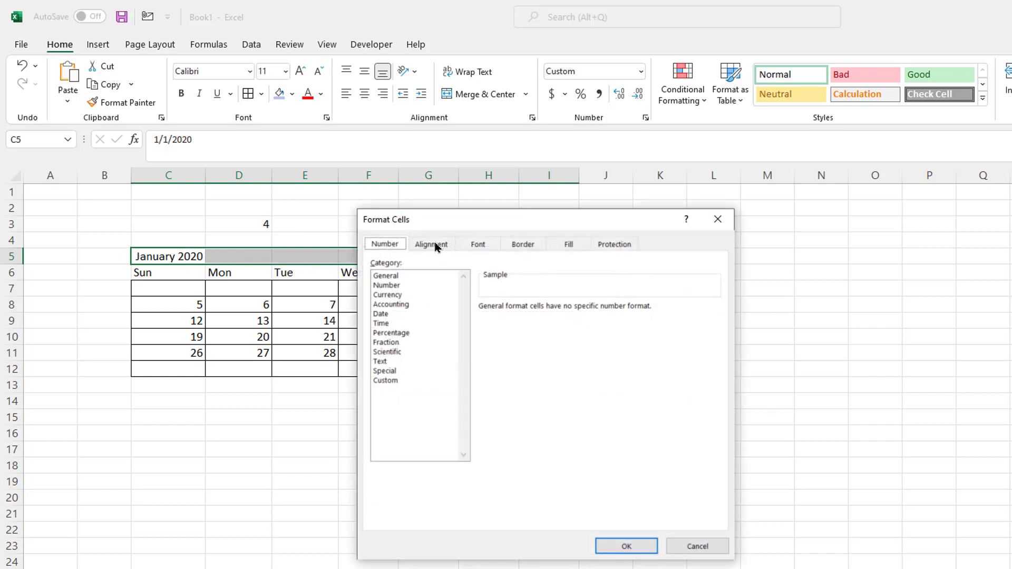
# - Centre the 'January 2020' title across the calendar using Center Across Selection
pyautogui.click(430, 244)
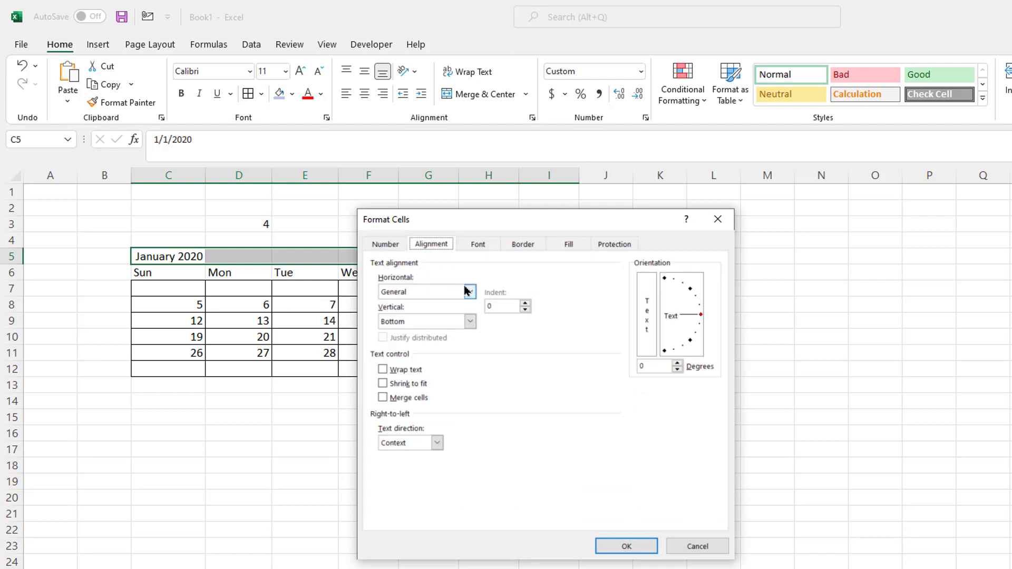
pyautogui.click(469, 291)
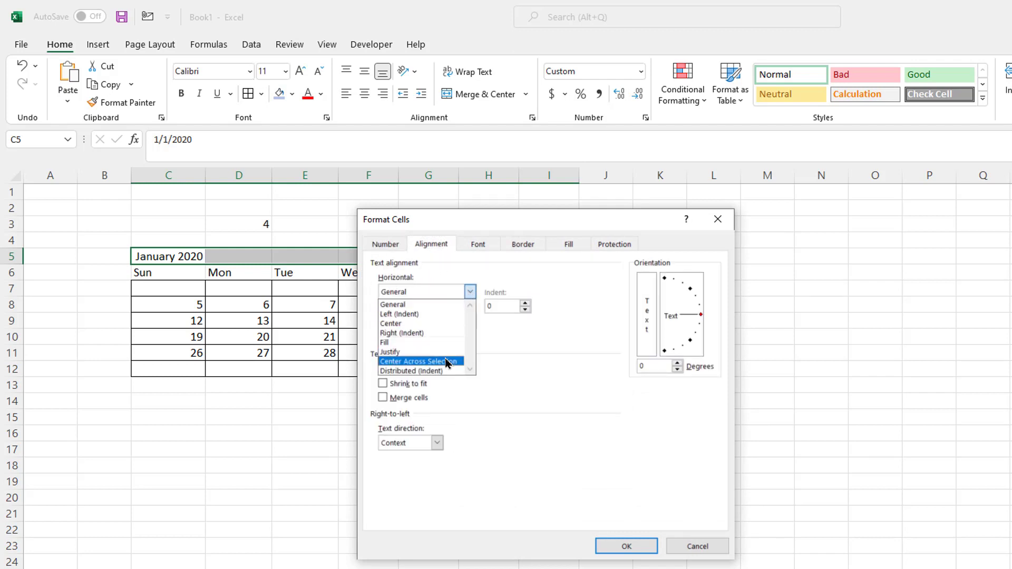
pyautogui.click(418, 360)
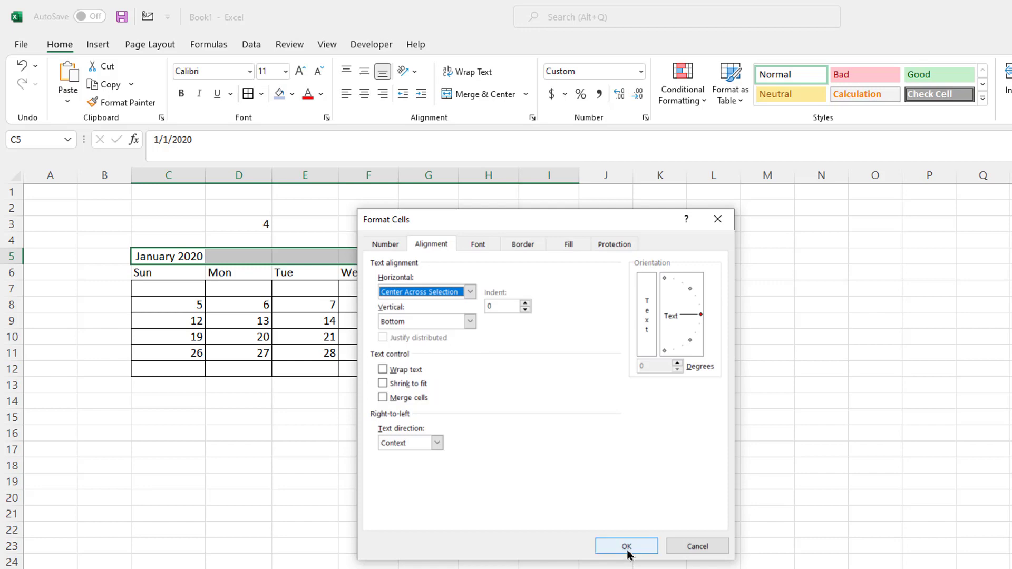
pyautogui.click(624, 546)
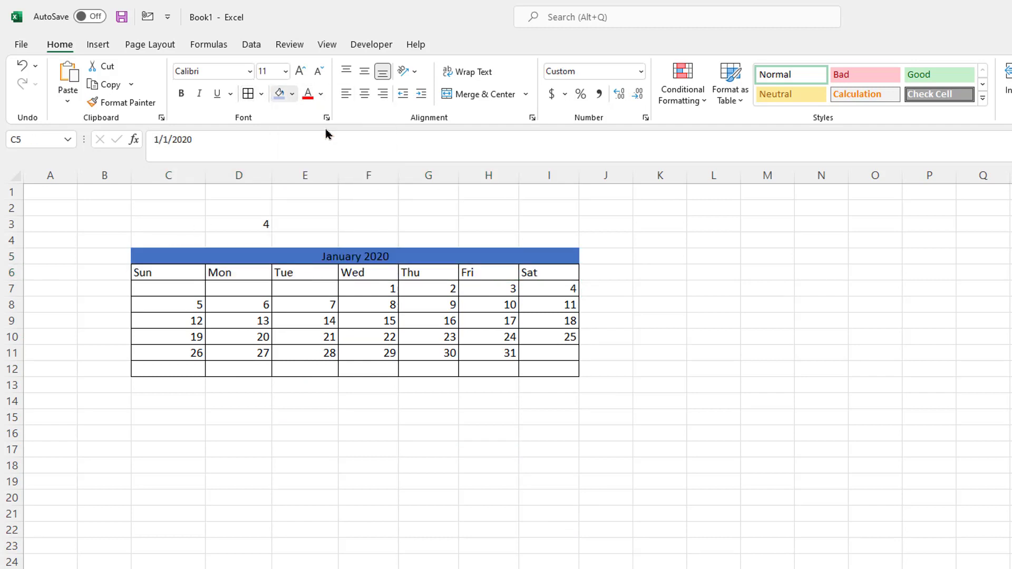
# - Narrow calendar columns C through I to a smaller even width
pyautogui.click(238, 223)
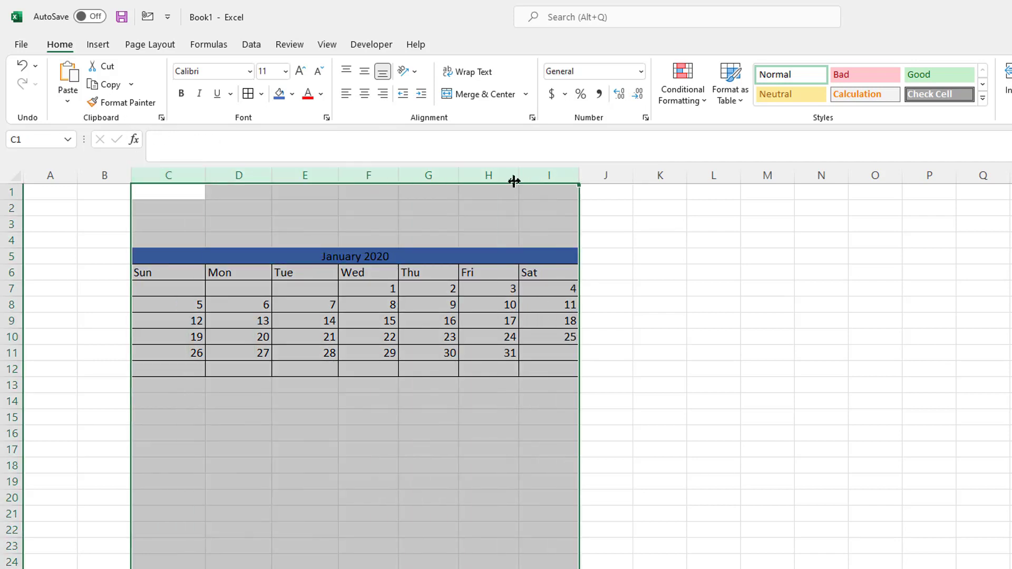
pyautogui.moveTo(515, 175); pyautogui.dragTo(381, 175)
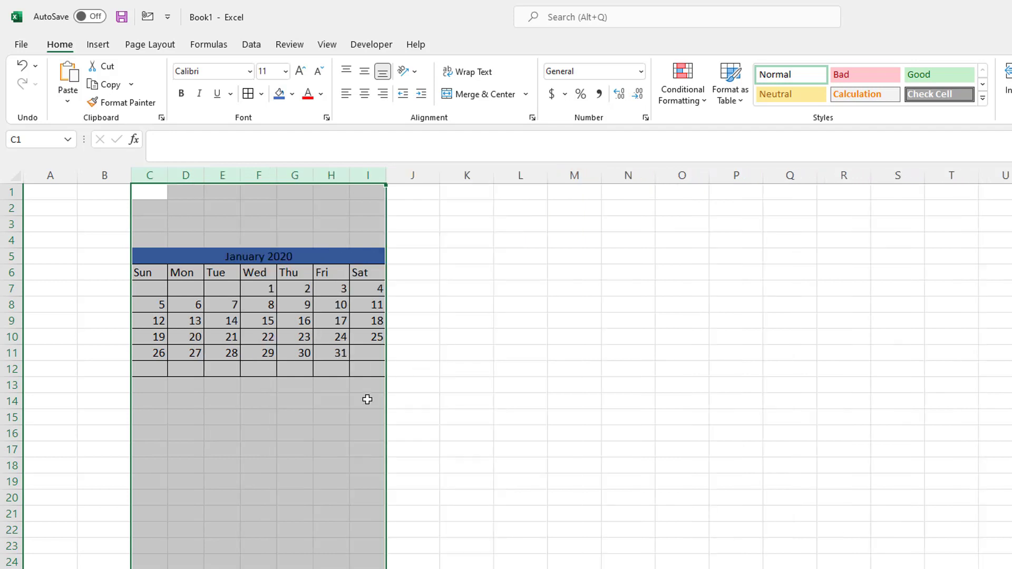
pyautogui.click(367, 433)
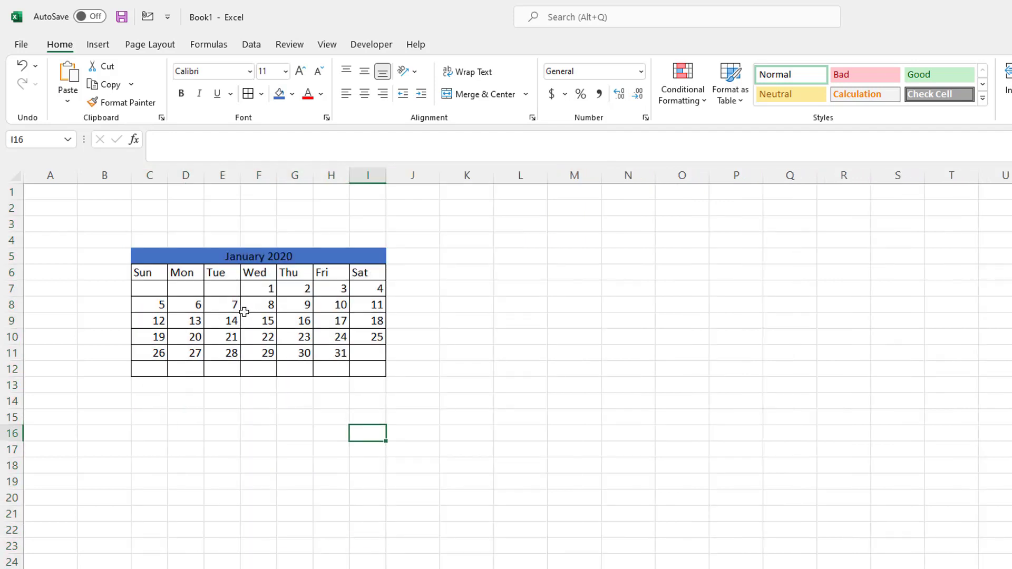
# - Test the header by overwriting its date with 2/2/20 and then 1/1
pyautogui.click(149, 256)
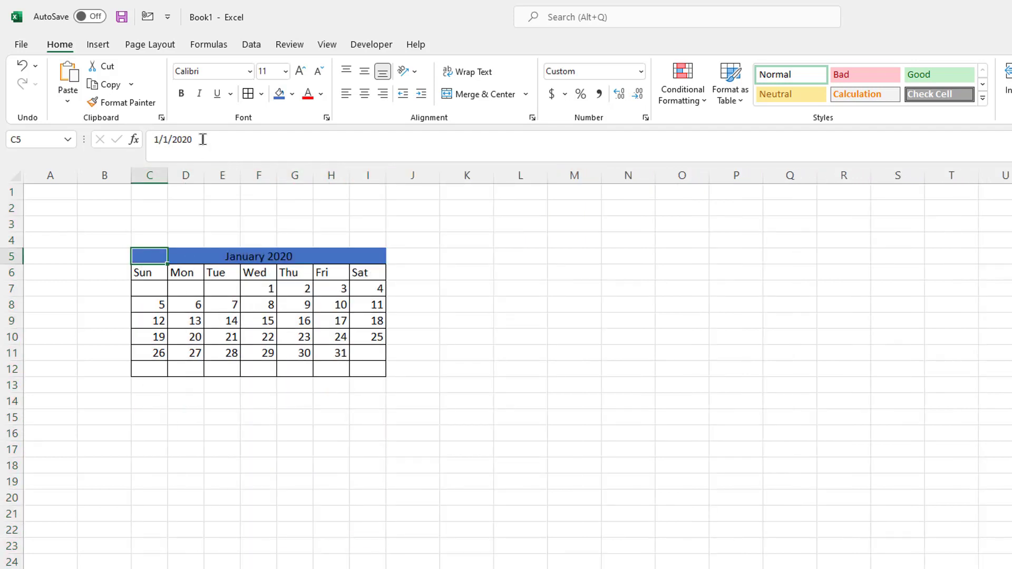
pyautogui.doubleClick(150, 256)
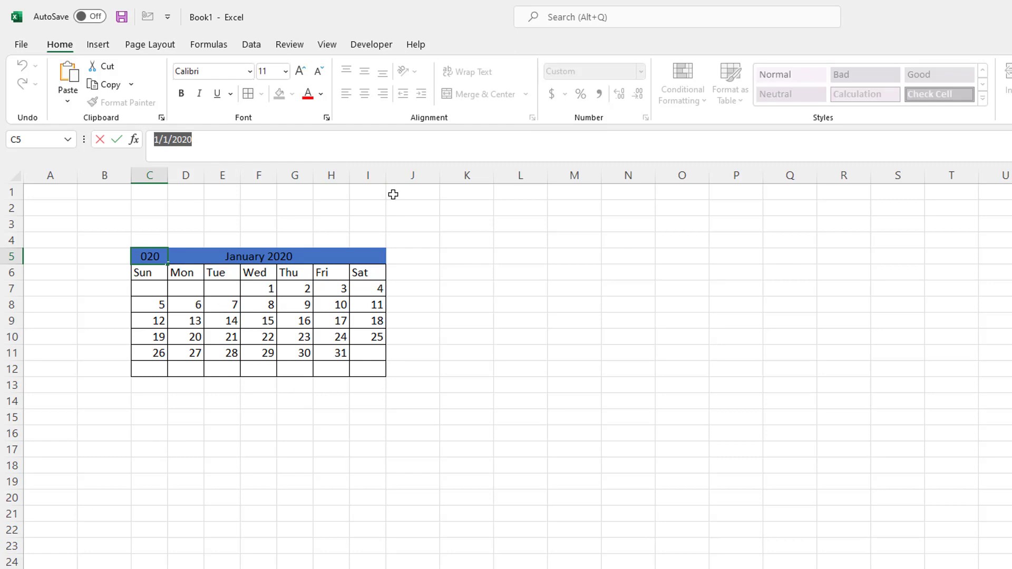
pyautogui.write('2/2/20')
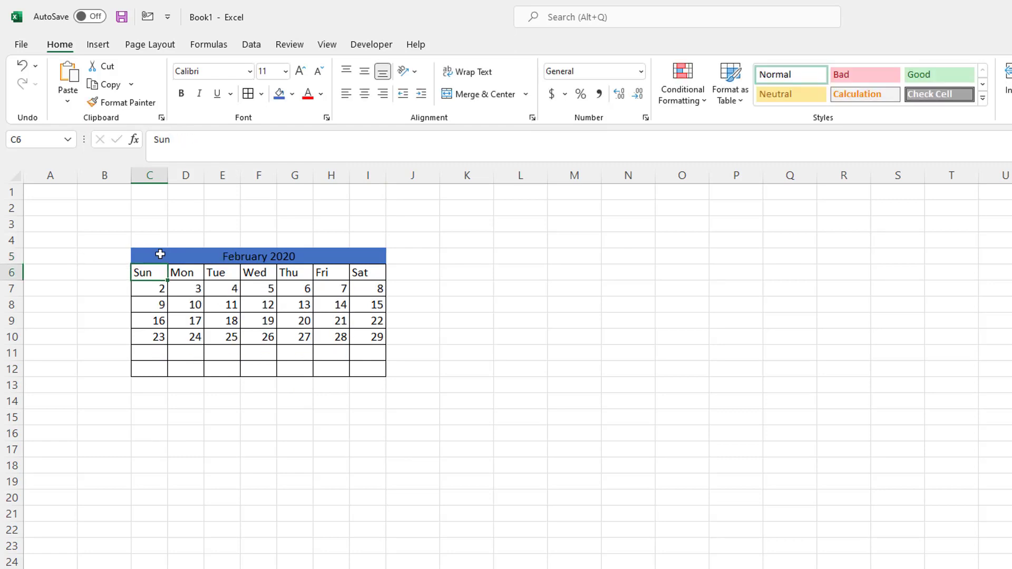
pyautogui.click(149, 256)
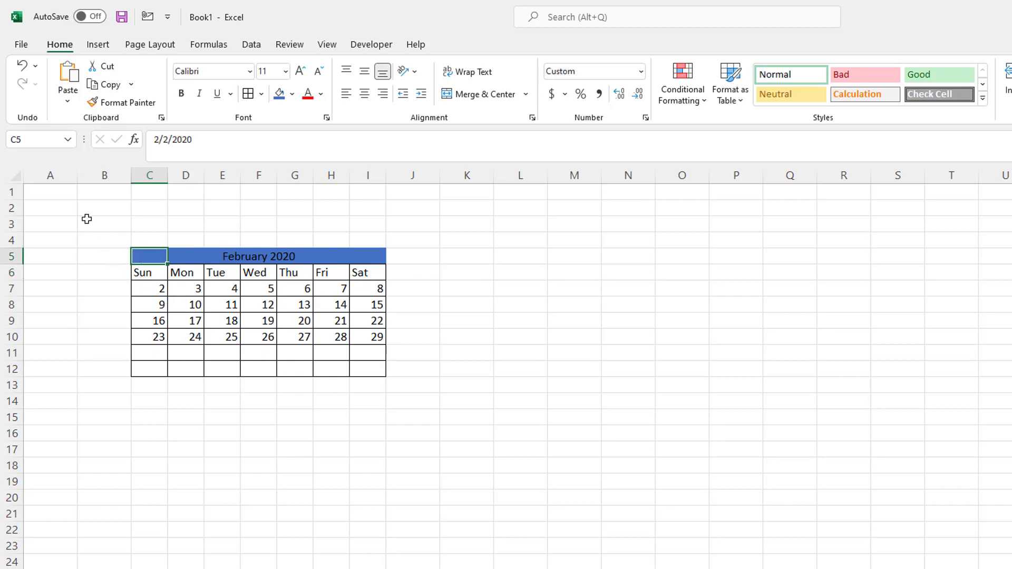
pyautogui.moveTo(53, 209)
pyautogui.write('Enter Date')
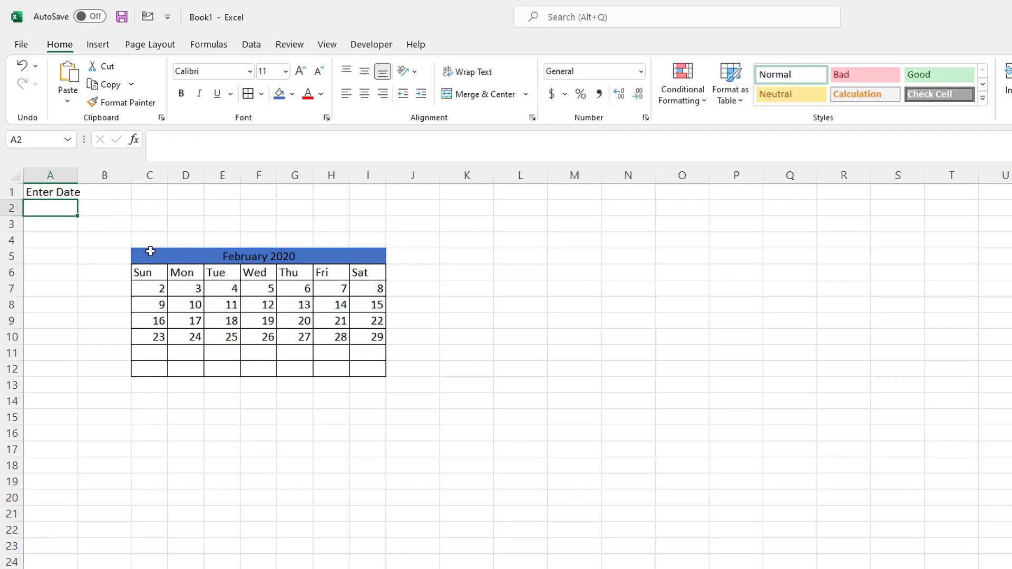
pyautogui.write('1/1/20')
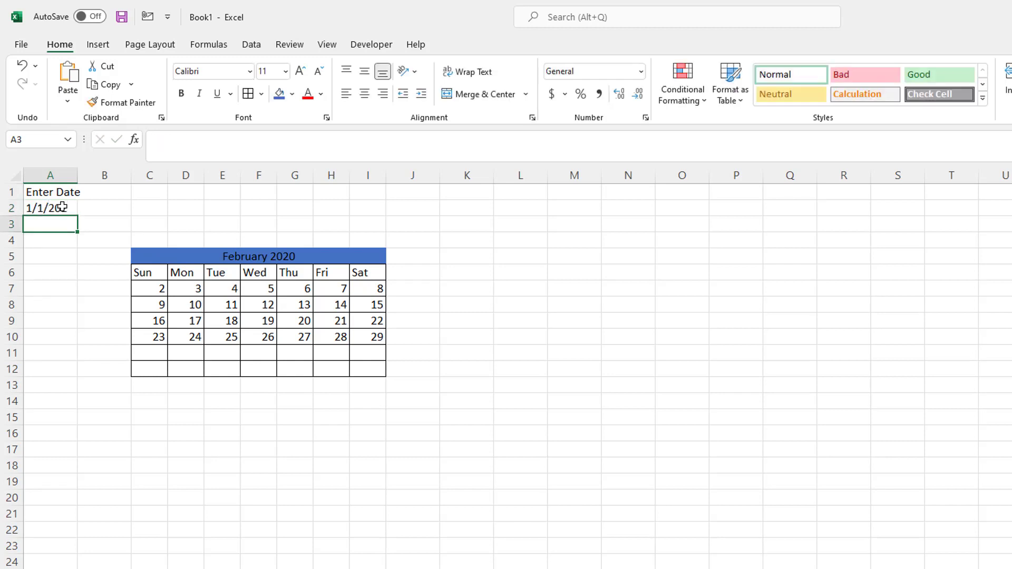
# - Link the calendar header to the Enter Date cell with =A2
pyautogui.click(150, 255)
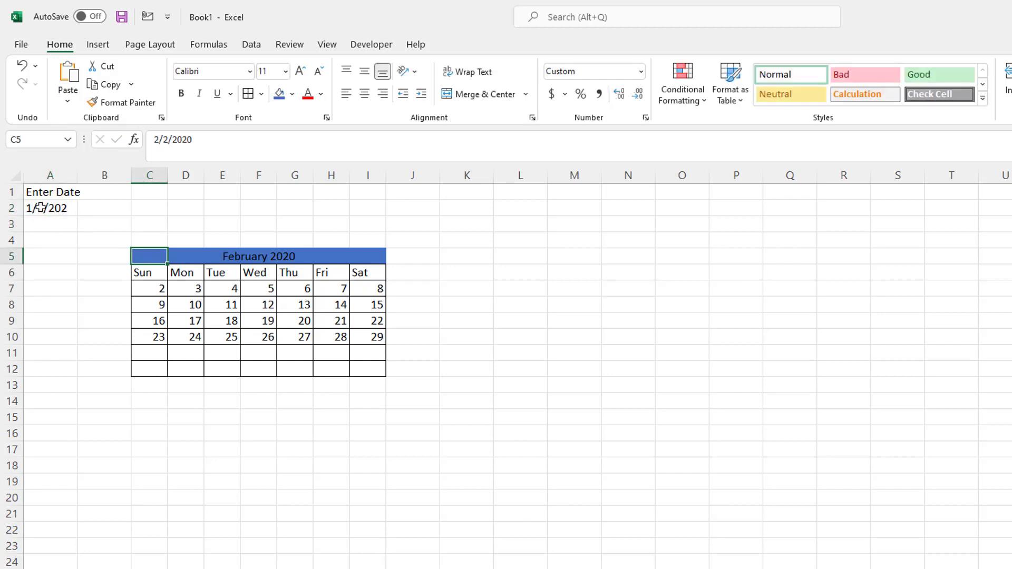
pyautogui.write('=')
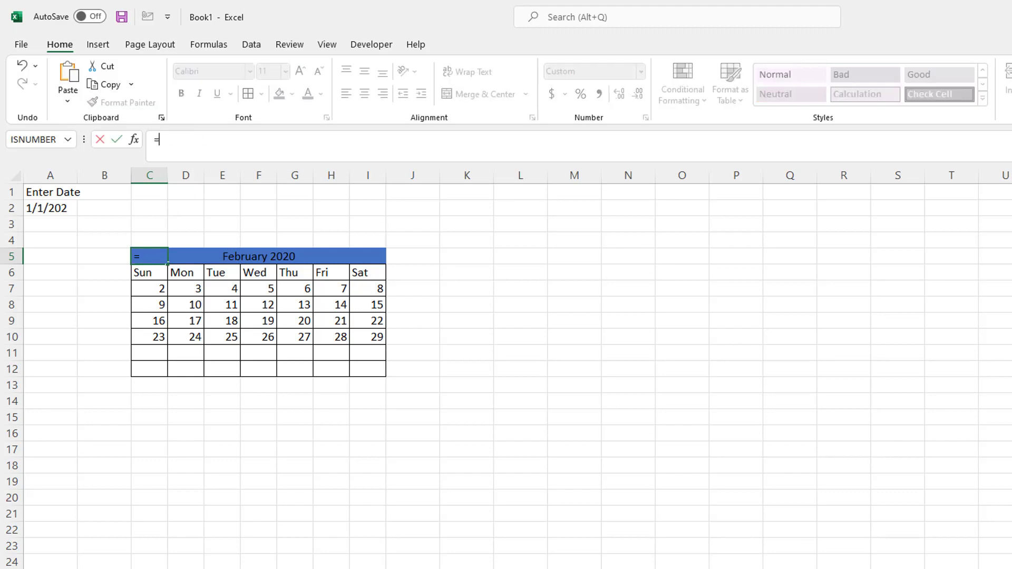
pyautogui.click(49, 208)
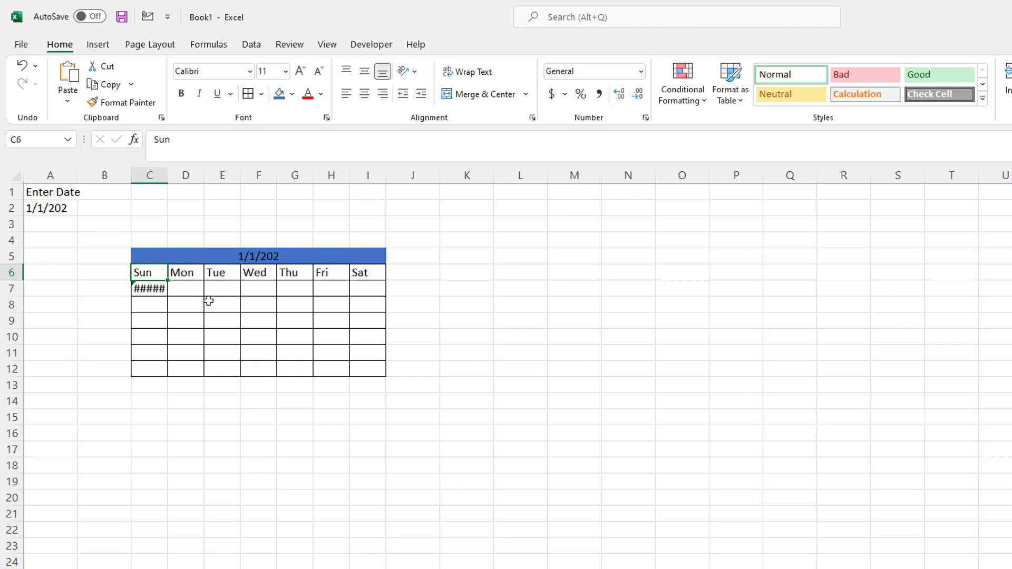
pyautogui.moveTo(62, 209)
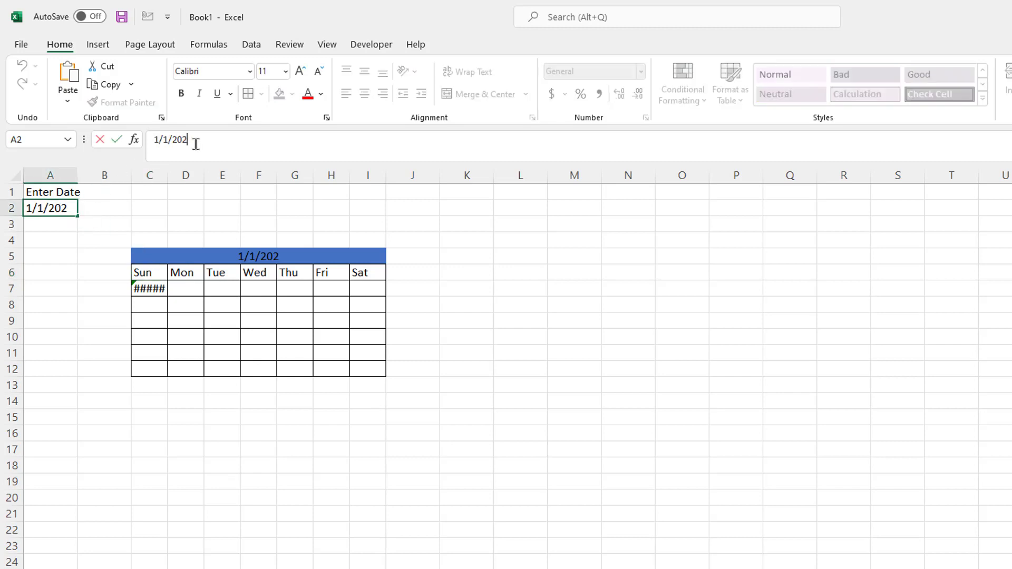
pyautogui.press('Return')
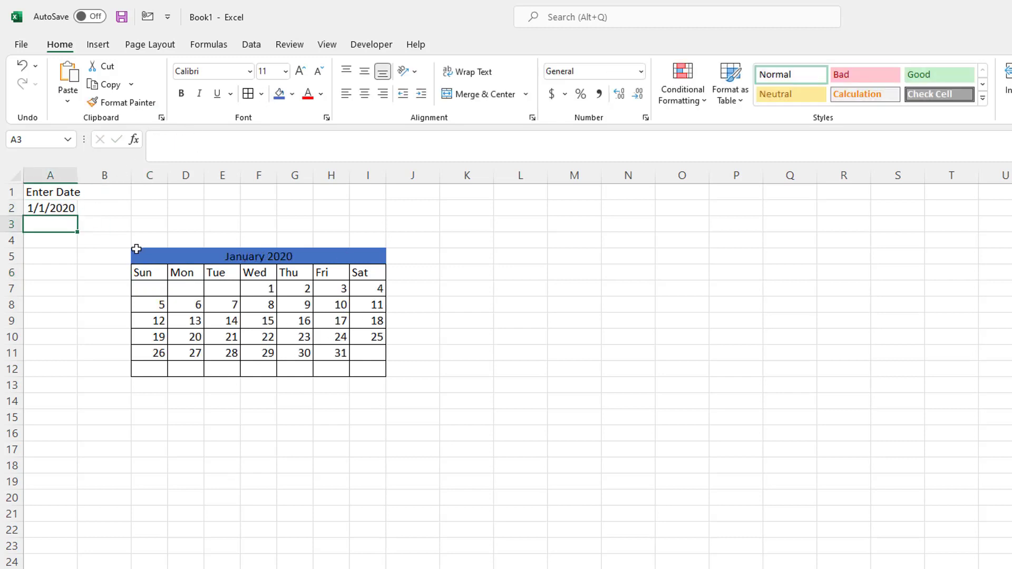
# - Enter 12/1/2020 in the Enter Date cell so the calendar shows December 2020
pyautogui.click(50, 208)
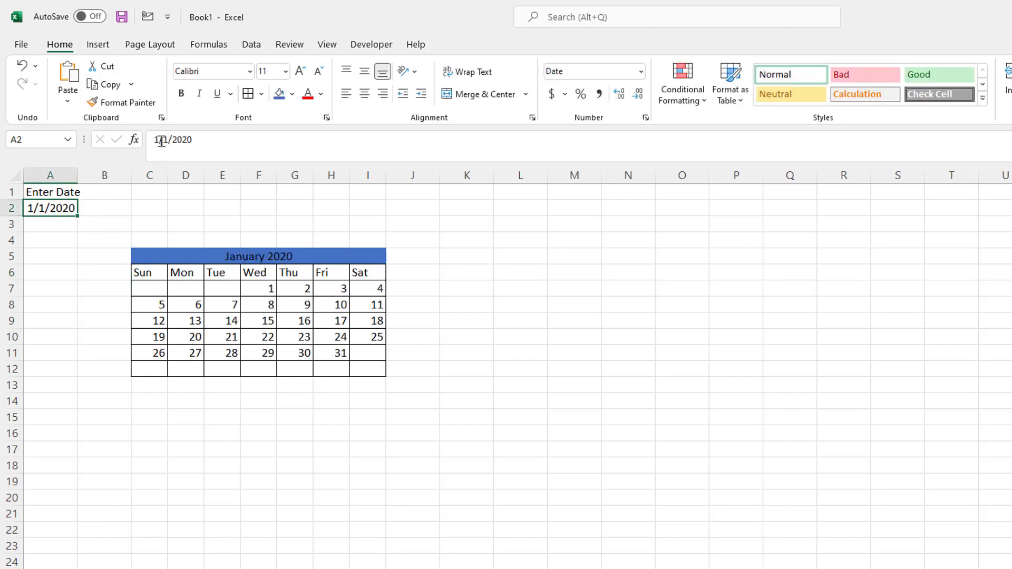
pyautogui.write('12/1/2020')
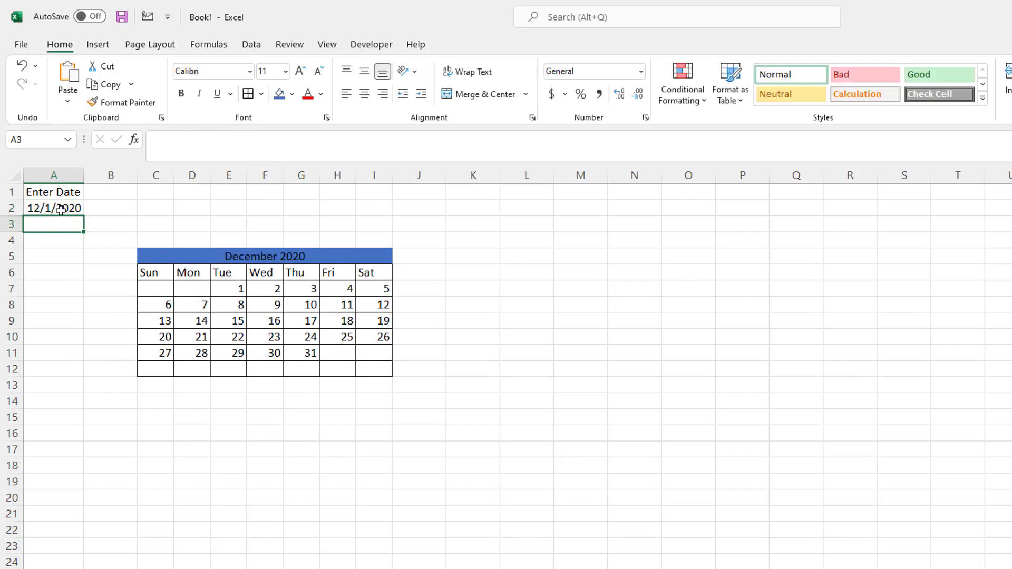
pyautogui.click(53, 207)
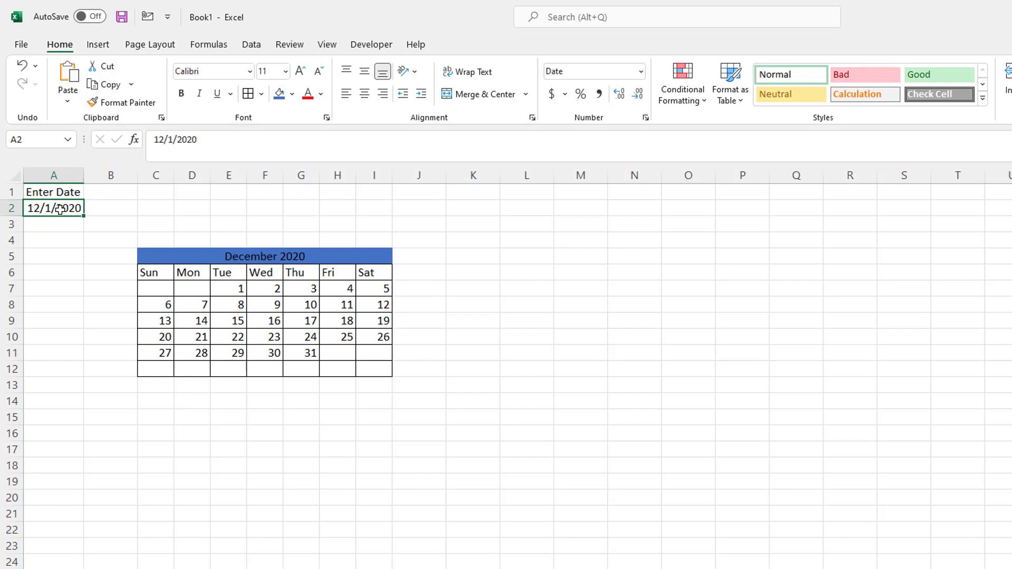
pyautogui.moveTo(251, 44)
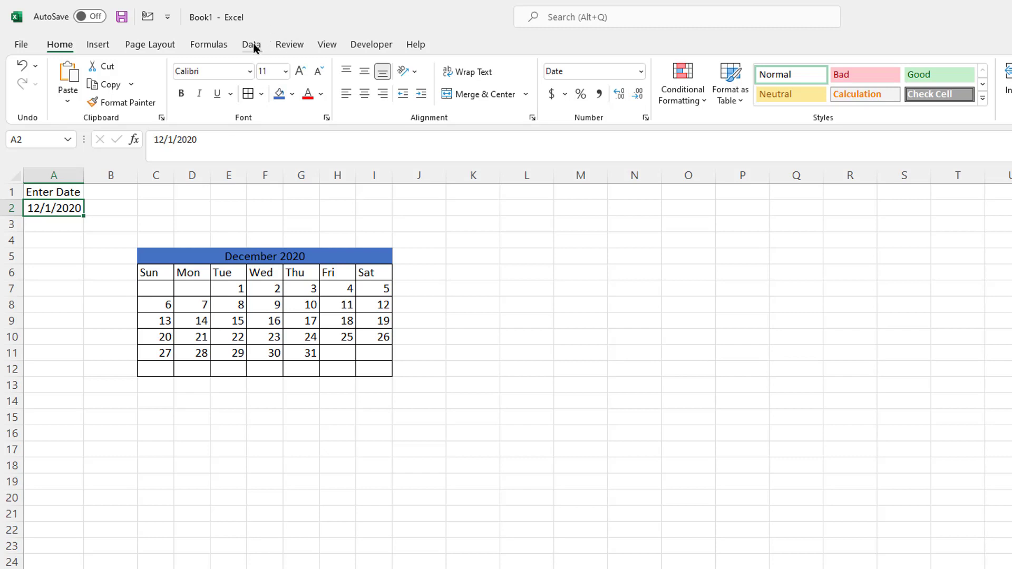
# - Add Data Validation to the Enter Date cell allowing dates only
pyautogui.click(251, 45)
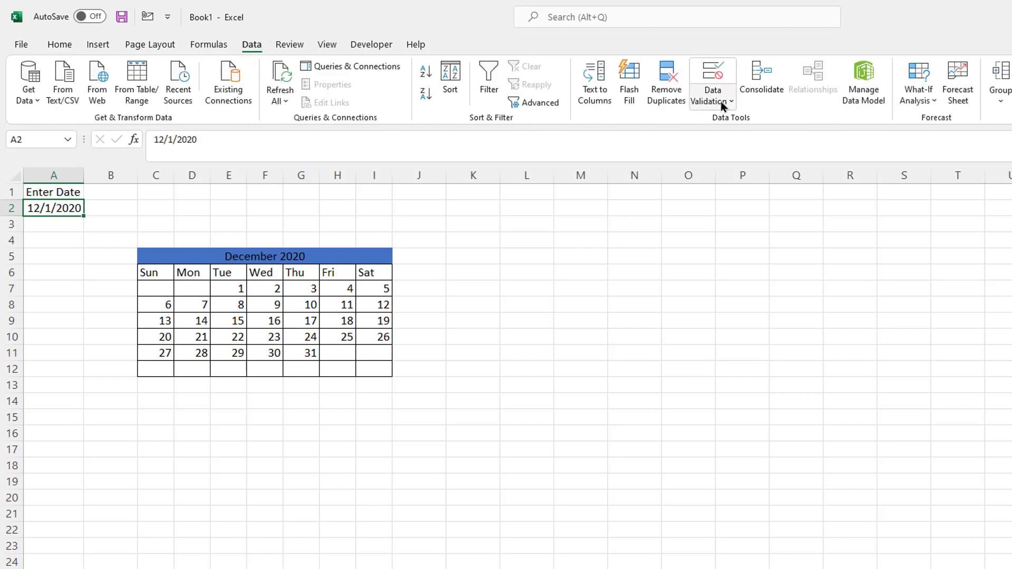
pyautogui.click(709, 77)
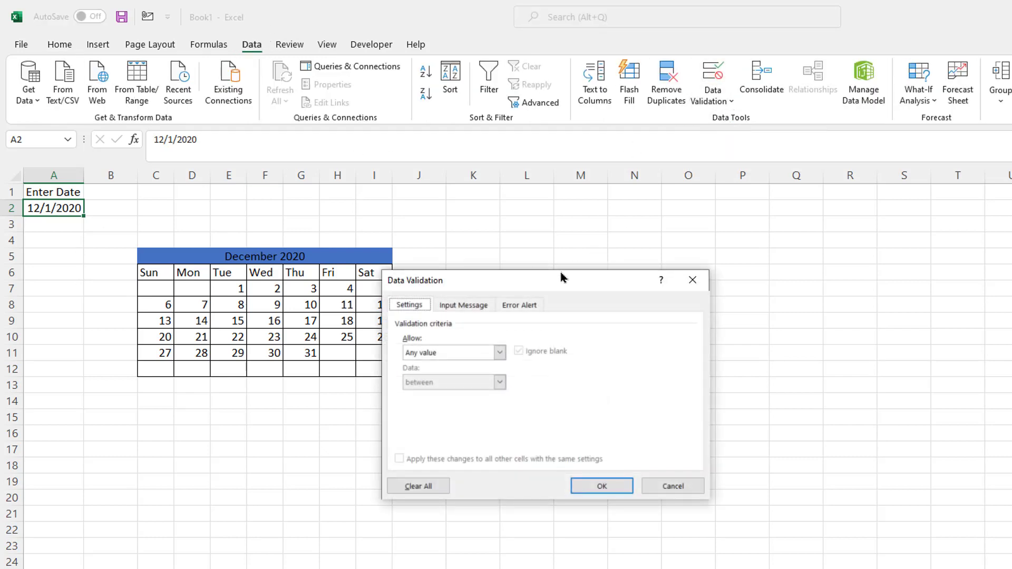
pyautogui.click(498, 352)
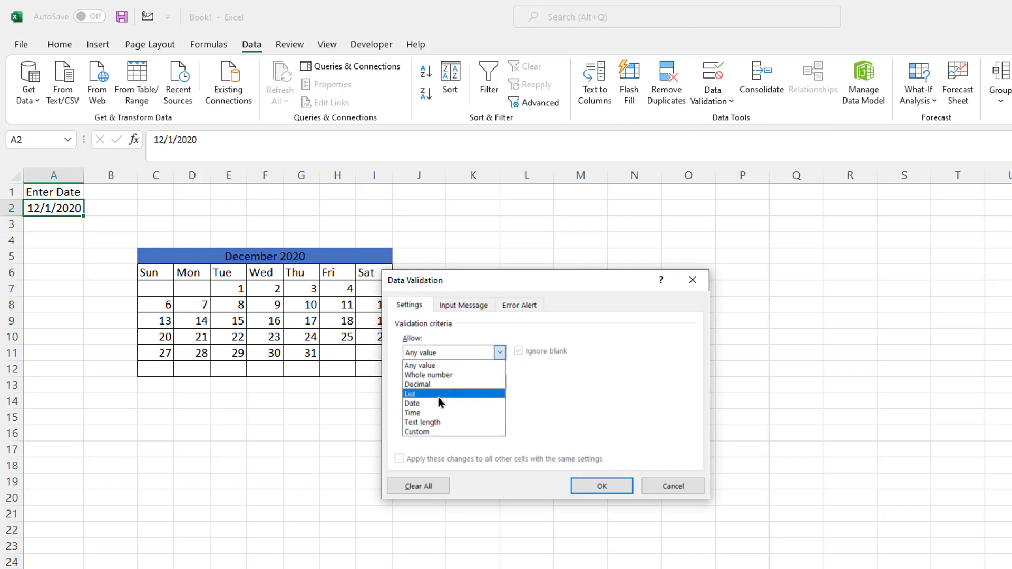
pyautogui.click(411, 403)
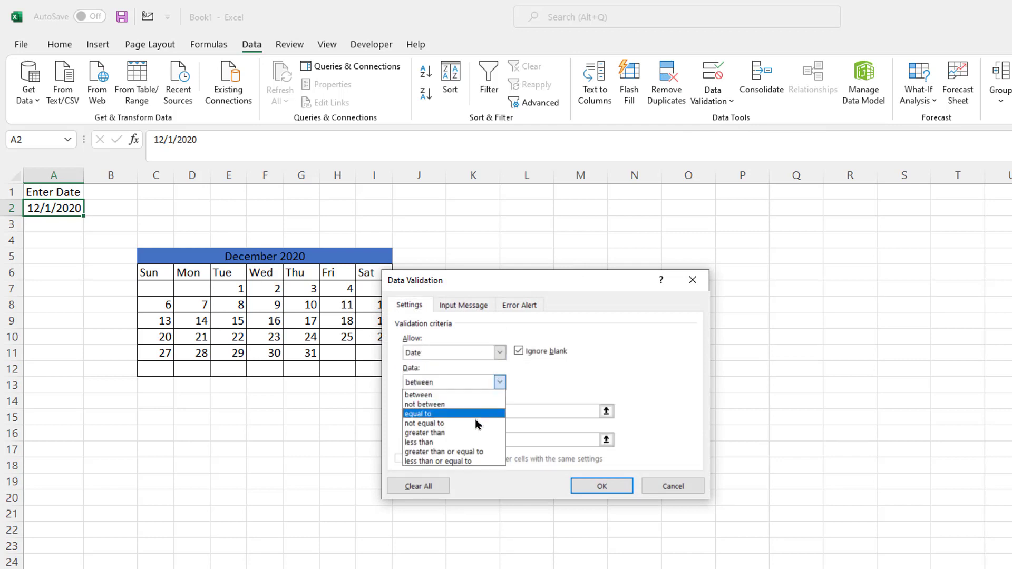
pyautogui.click(425, 433)
pyautogui.write('lksdjkfl;ja')
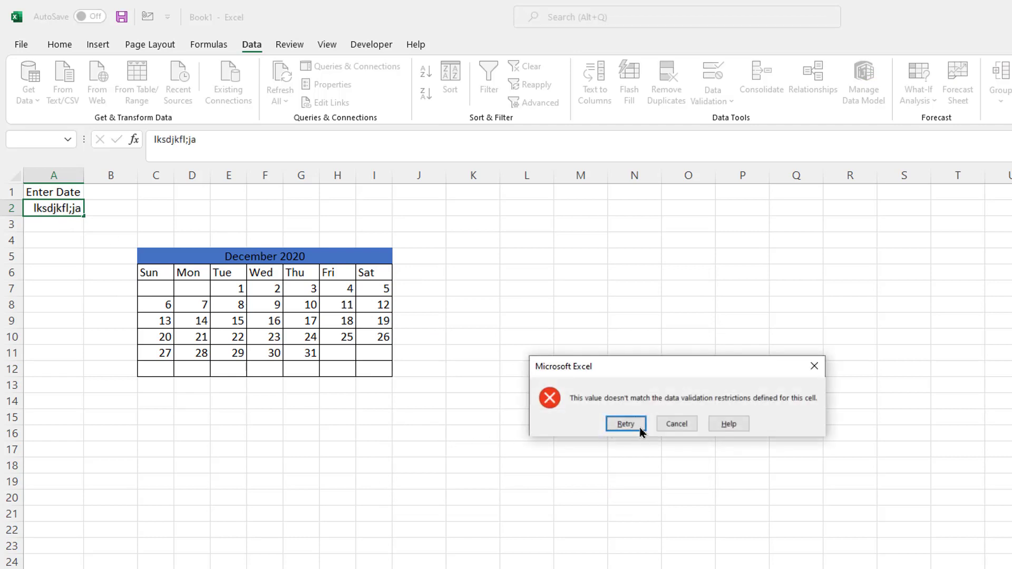
# - Retry after invalid text is rejected and enter 1/1/2020 to show January 2020
pyautogui.click(624, 424)
pyautogui.write('1')
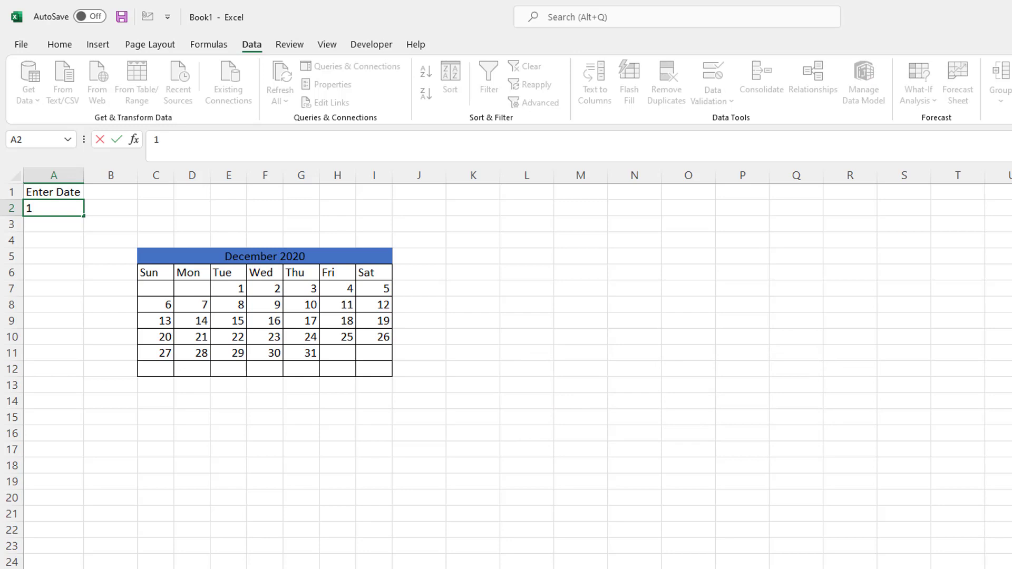
pyautogui.write('/1/2020')
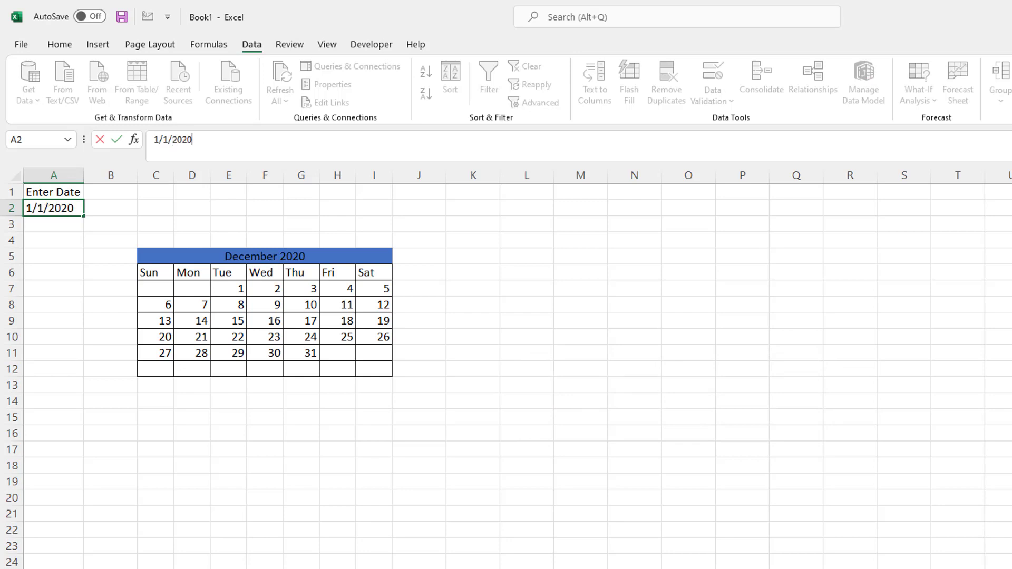
pyautogui.press('Return')
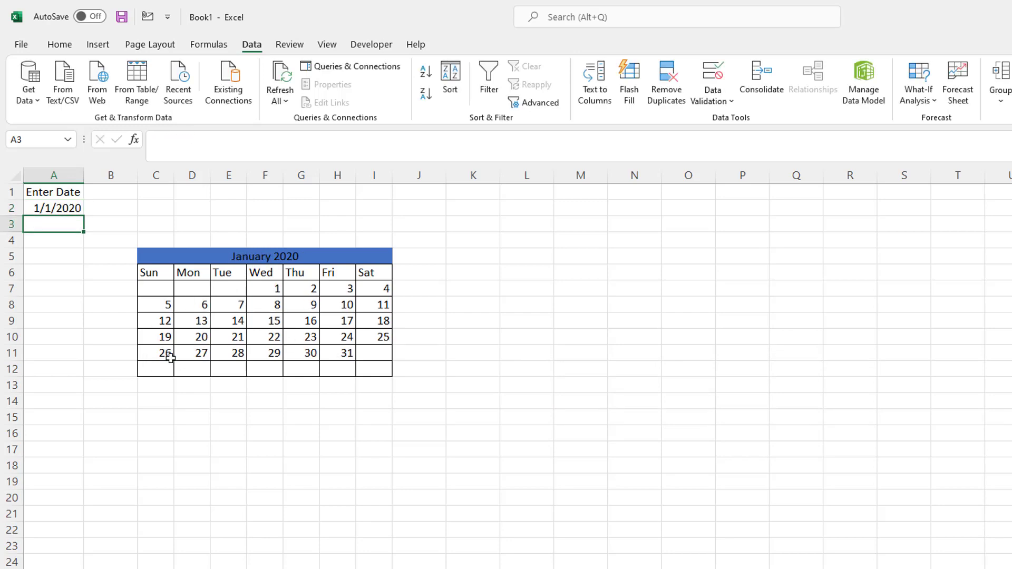
pyautogui.moveTo(407, 415)
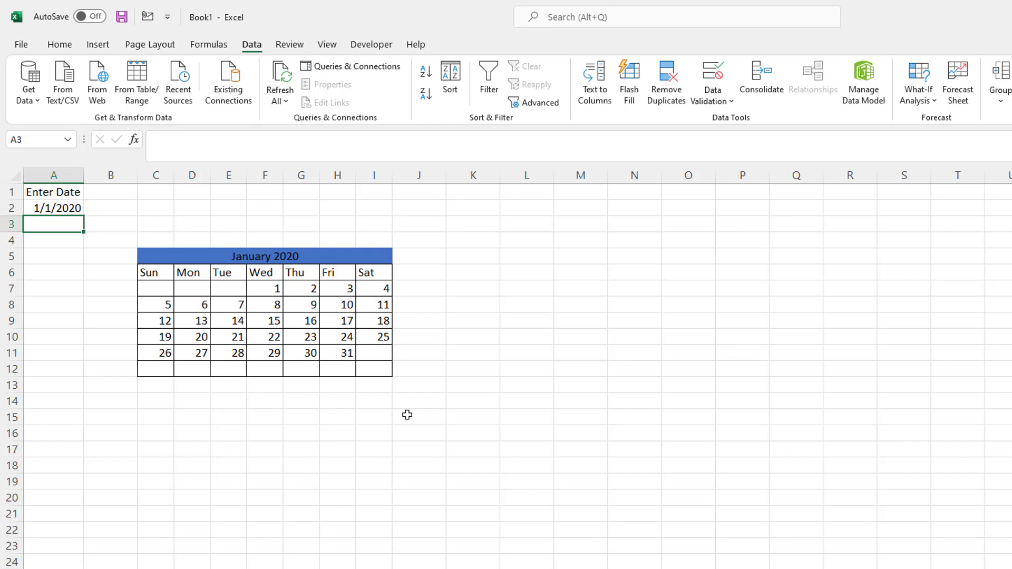